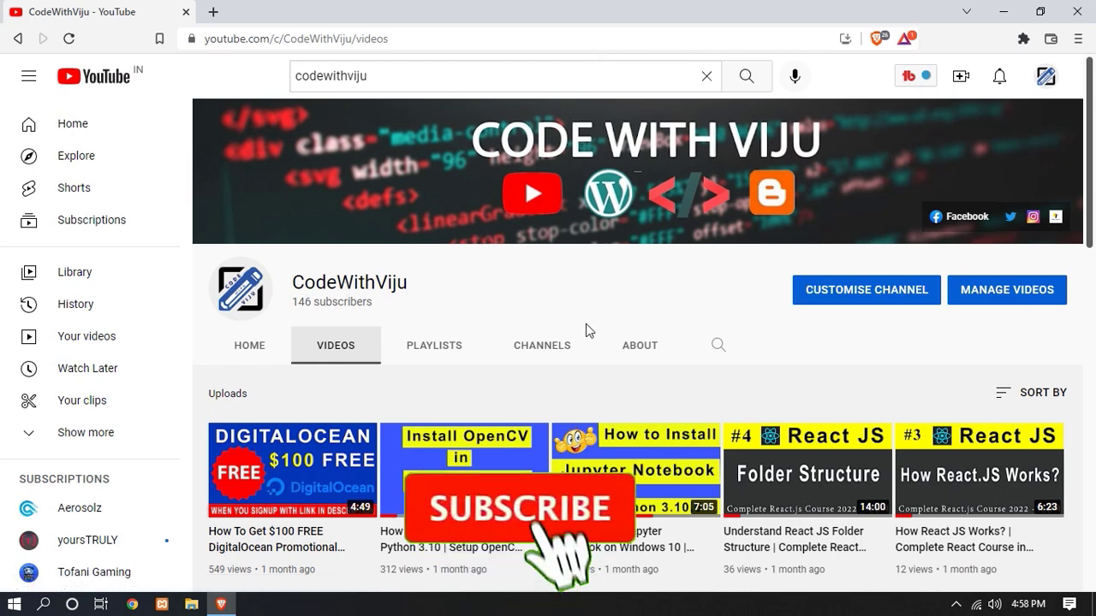
Step: Open a second blank browser tab and scroll down the CodeWithViju Videos list
click(520, 507)
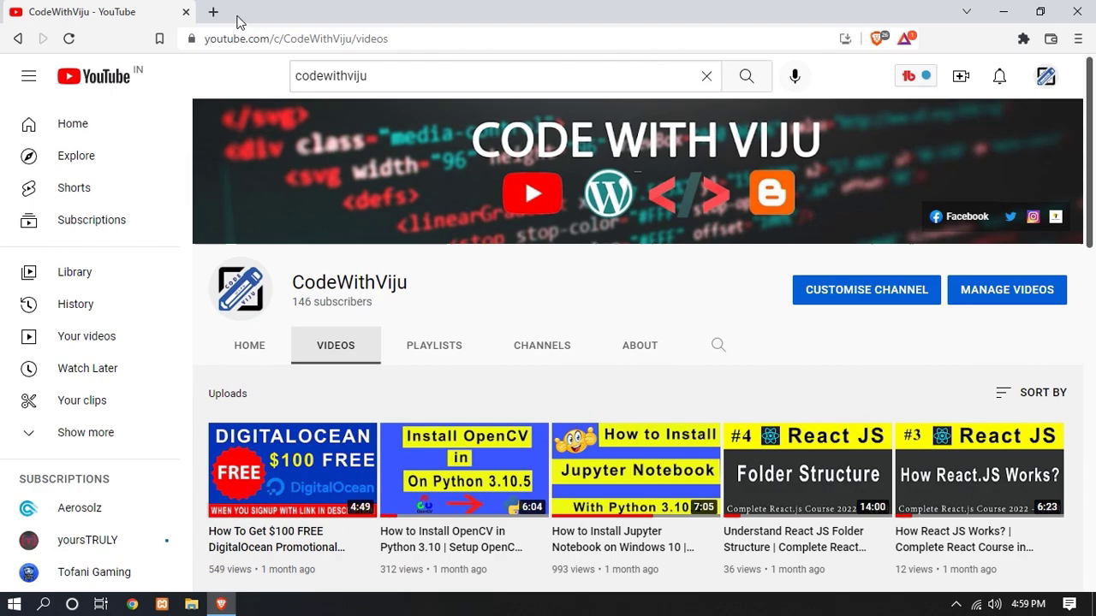
click(213, 11)
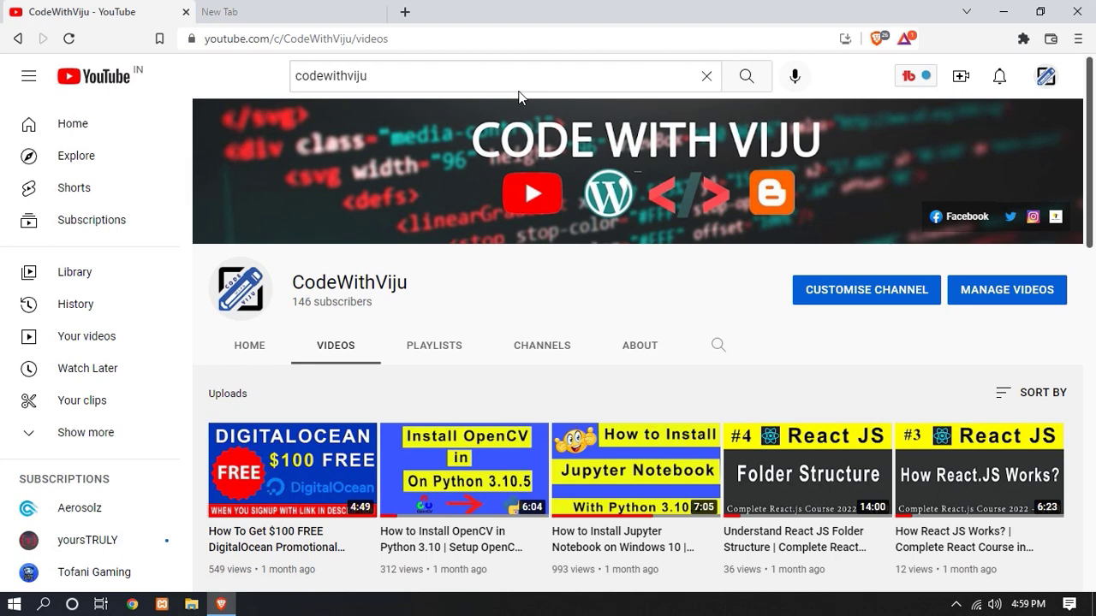
scroll(down, 3)
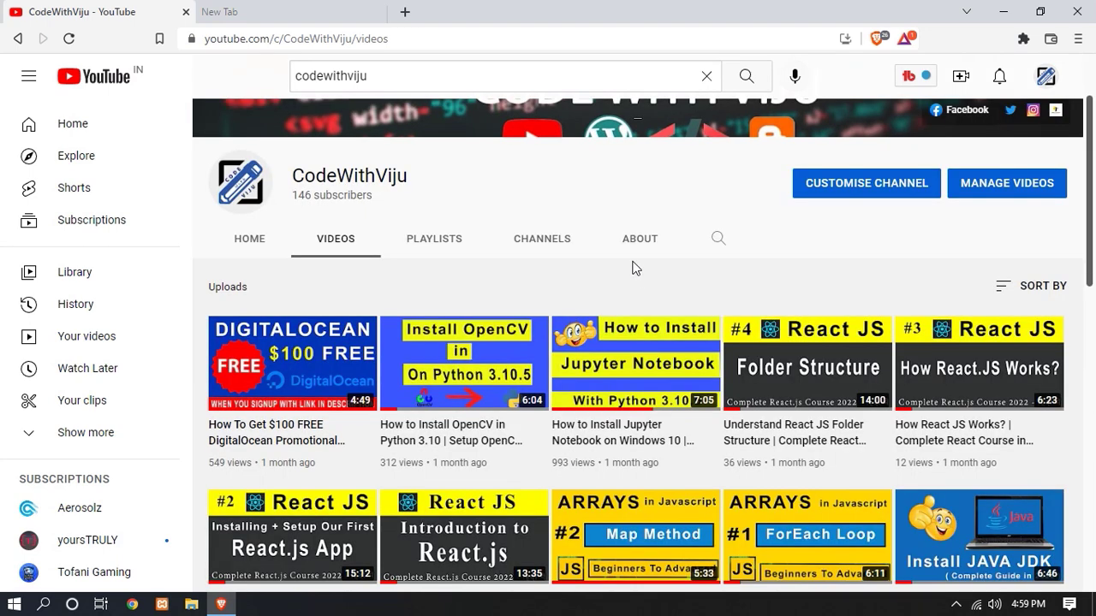
scroll(down, 3)
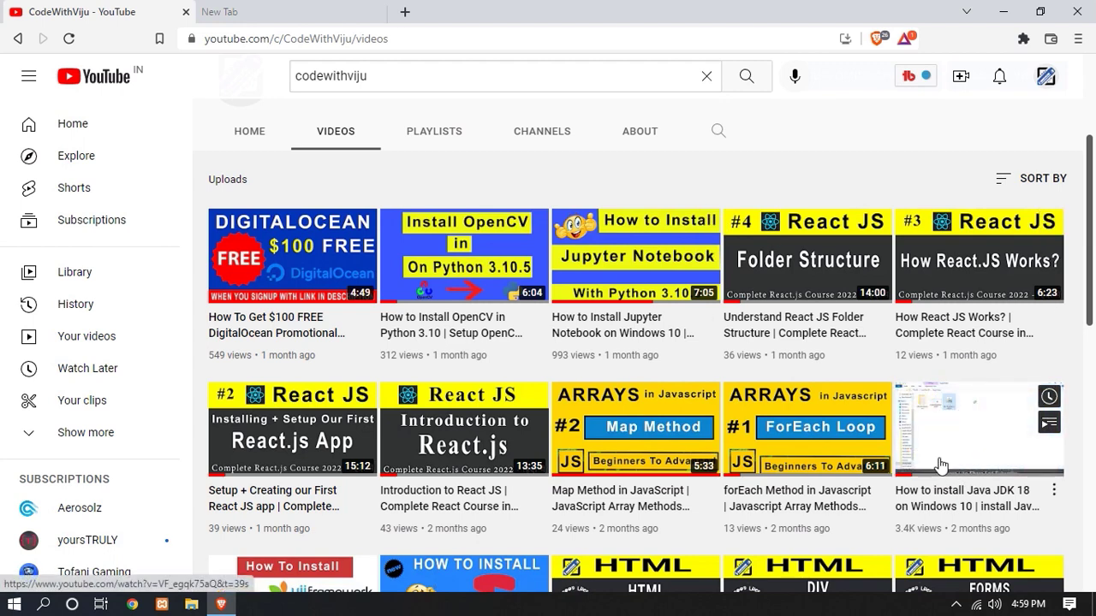
mouse_move(980, 459)
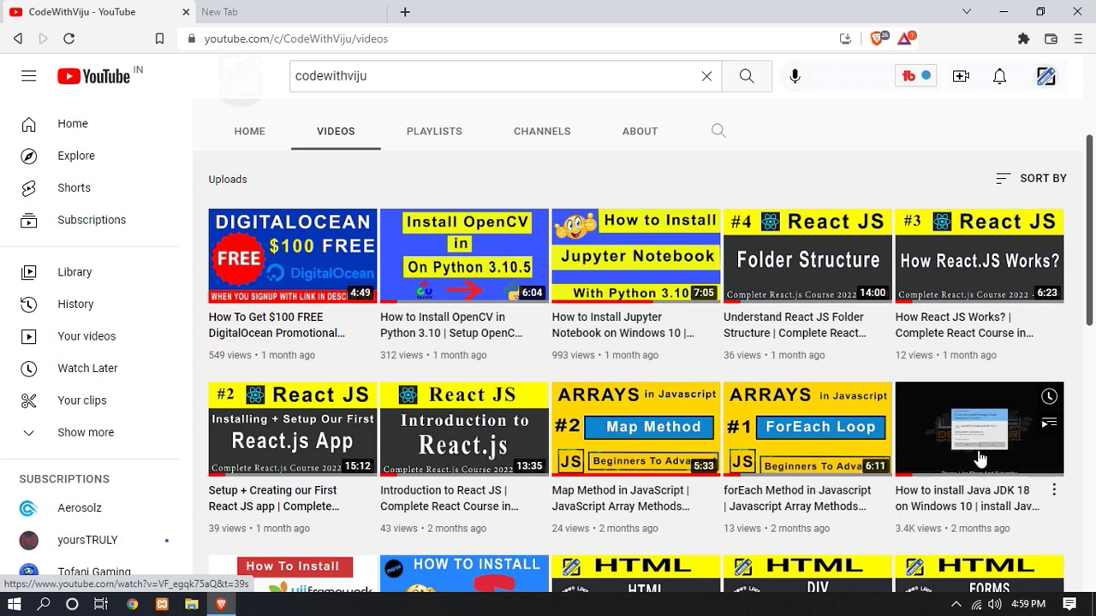
mouse_move(959, 510)
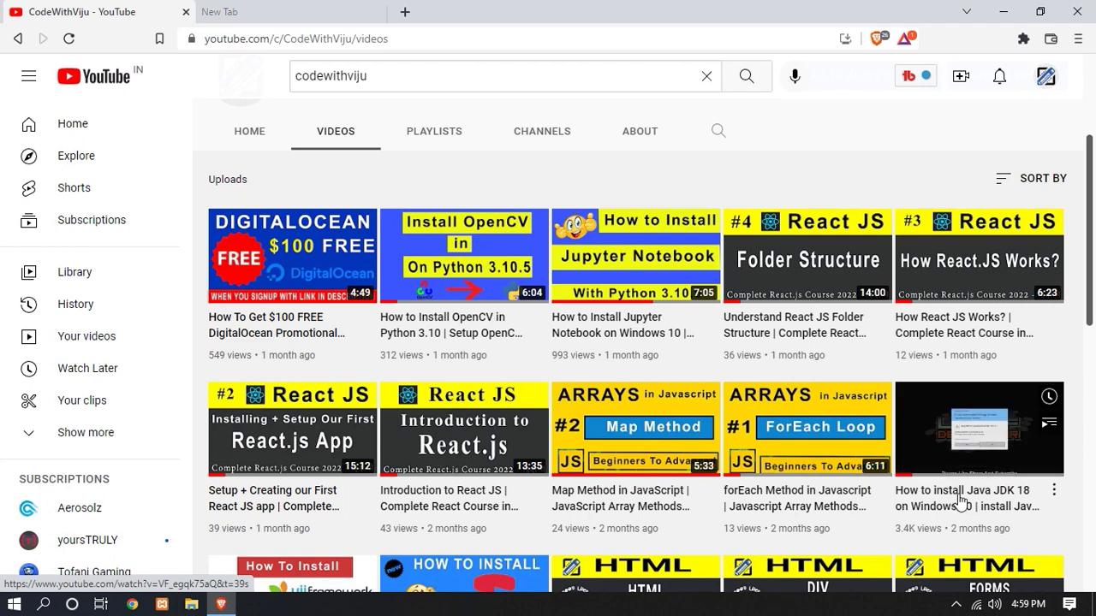
mouse_move(959, 497)
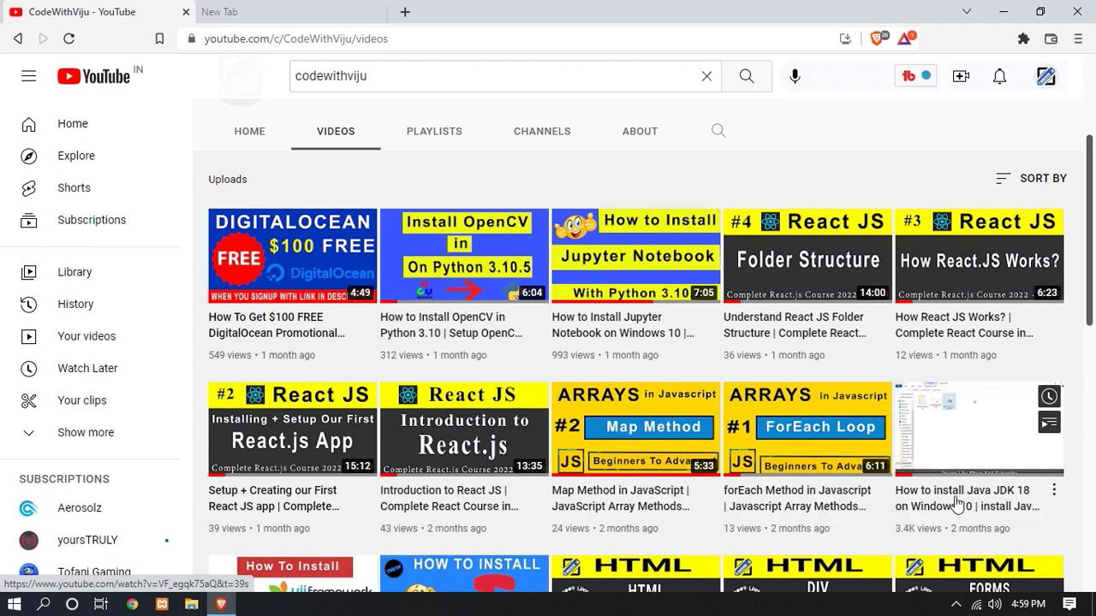
mouse_move(945, 504)
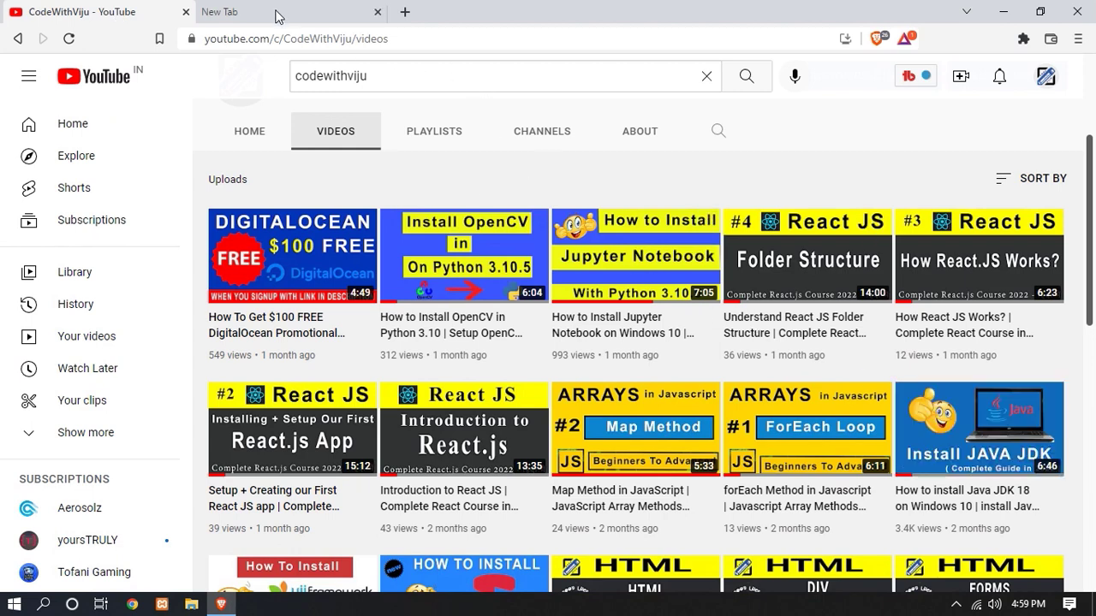
Step: Search 'java jdk' in the new tab and open Oracle's Java downloads result to the JDK 18 listings
click(291, 11)
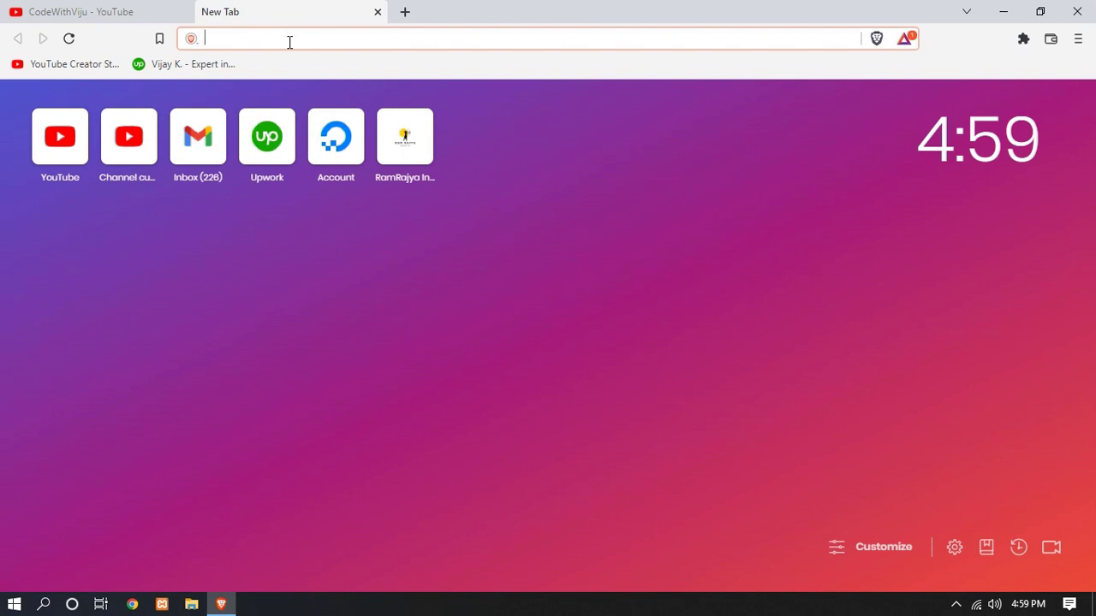
text(java kd)
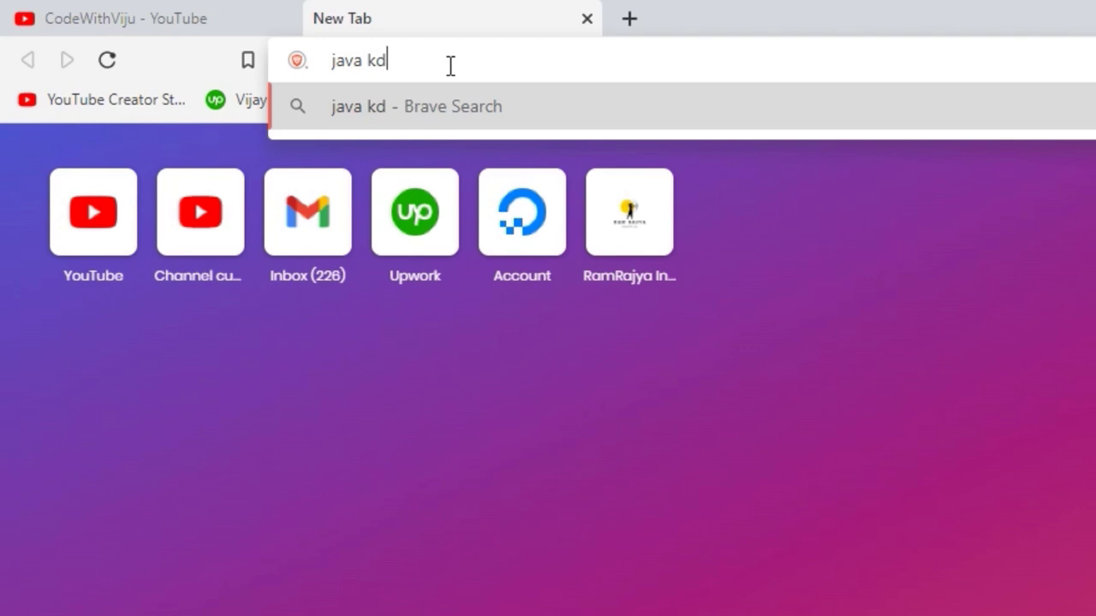
key(backspace)
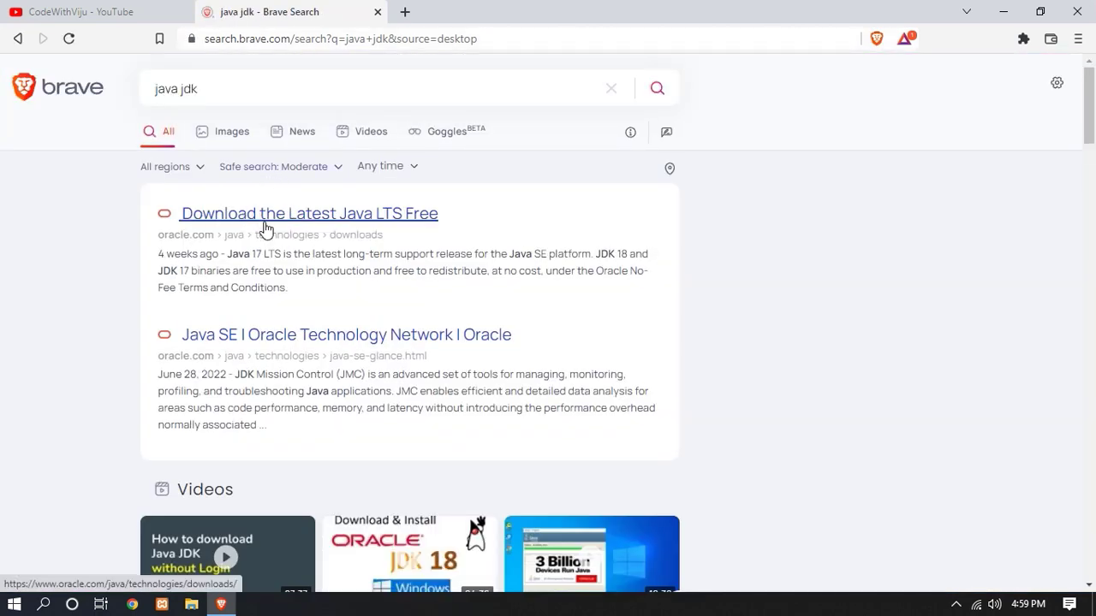
click(308, 212)
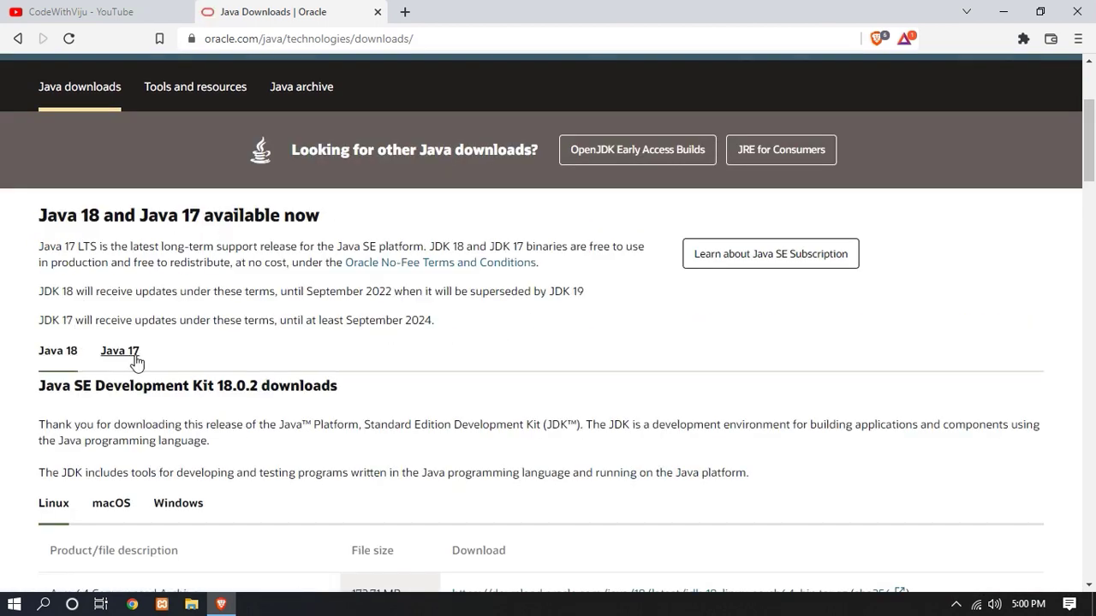
scroll(down, 3)
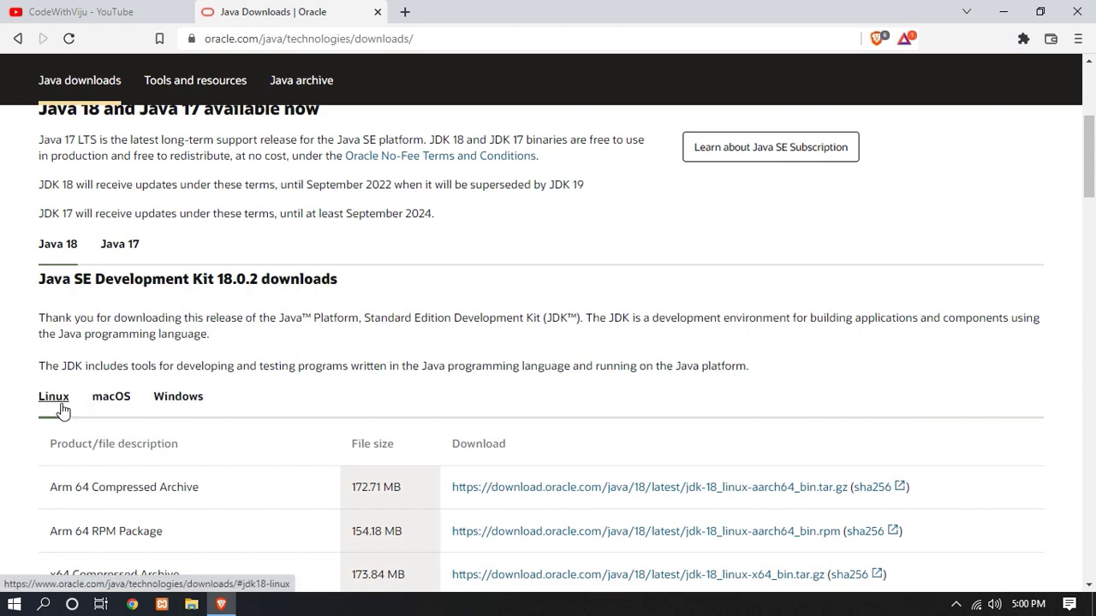
mouse_move(178, 396)
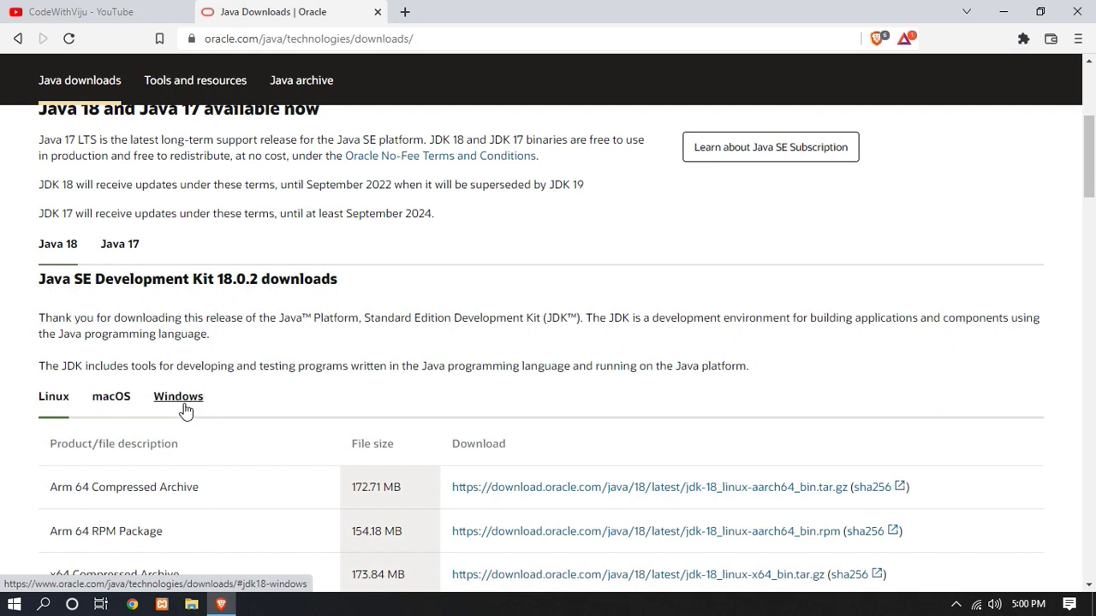
Step: Choose the Windows JDK 18 x64 installer and save it to Downloads
click(178, 397)
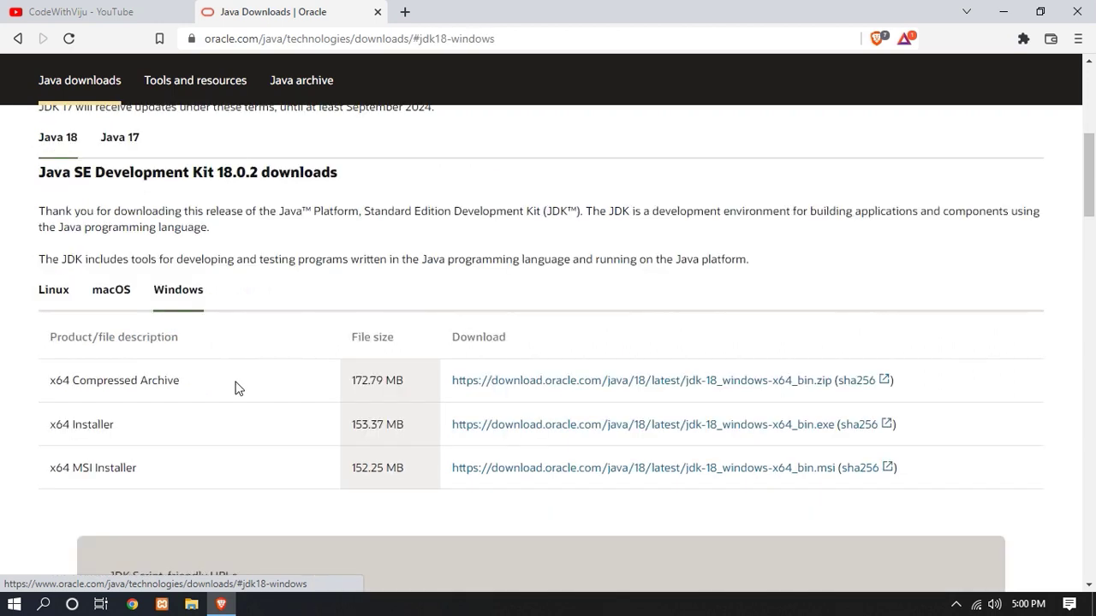
mouse_move(58, 432)
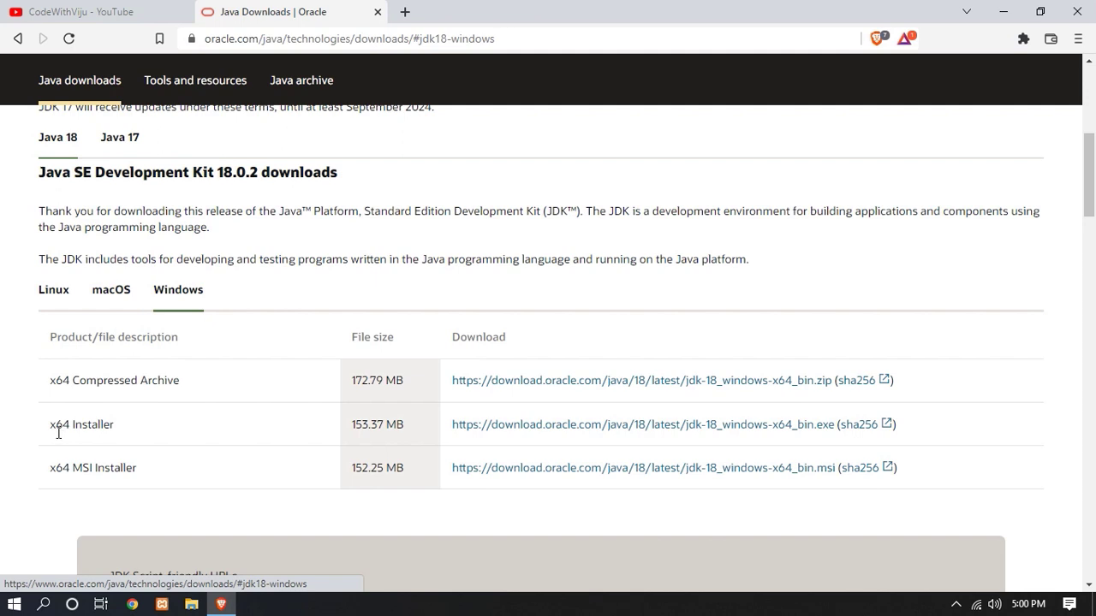
mouse_move(540, 425)
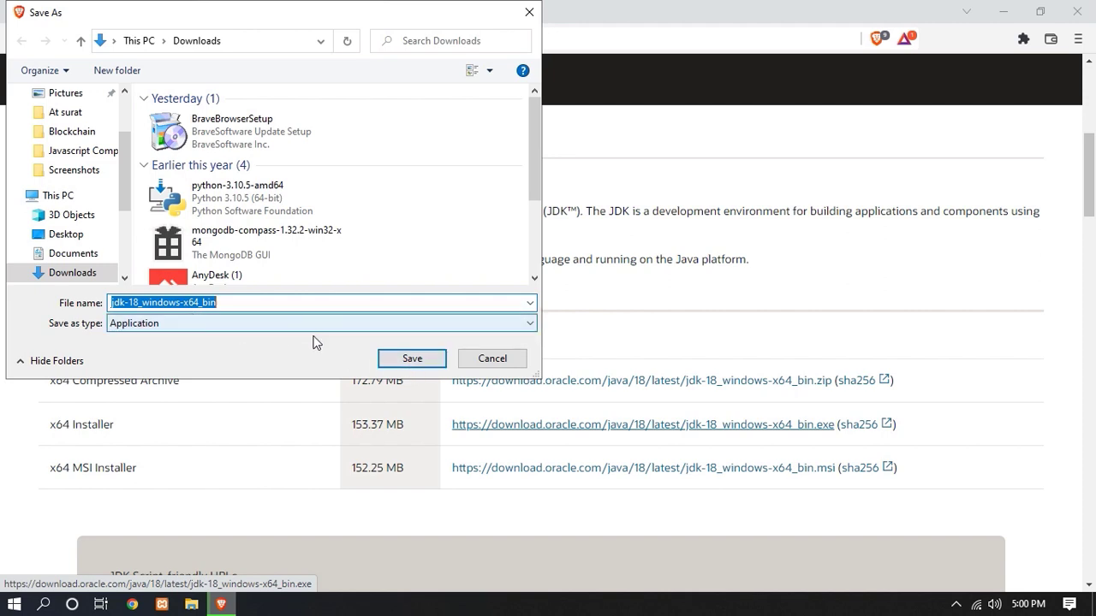
click(411, 358)
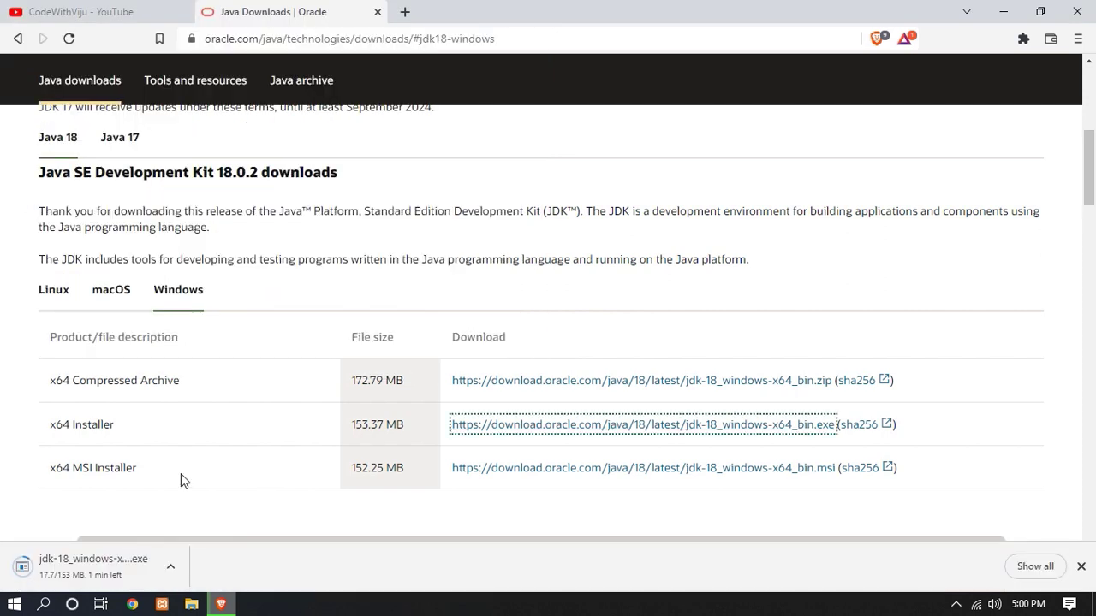
mouse_move(133, 486)
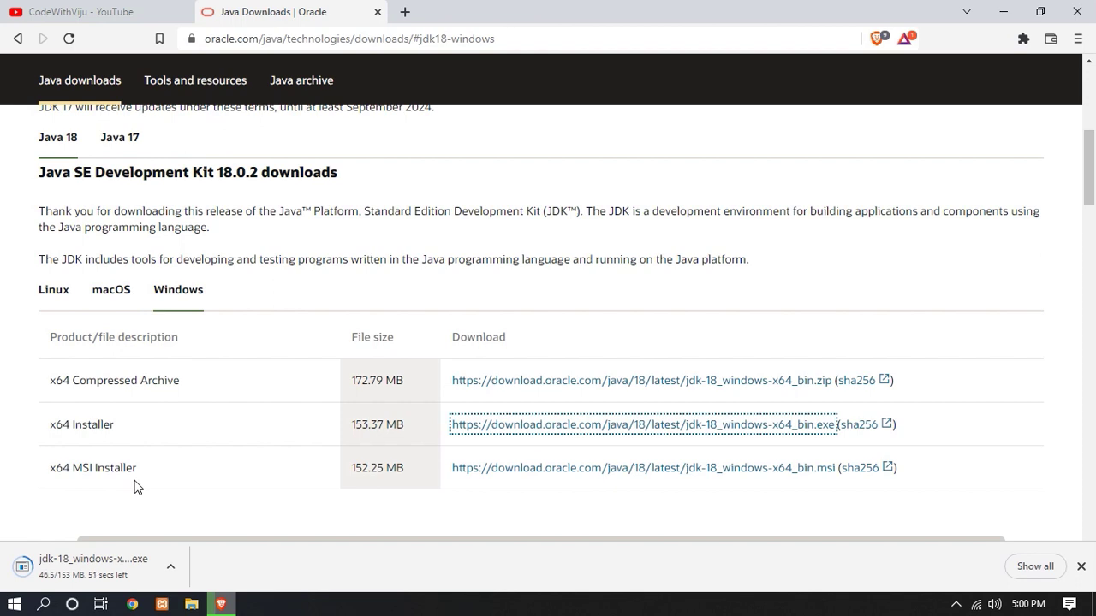
mouse_move(171, 396)
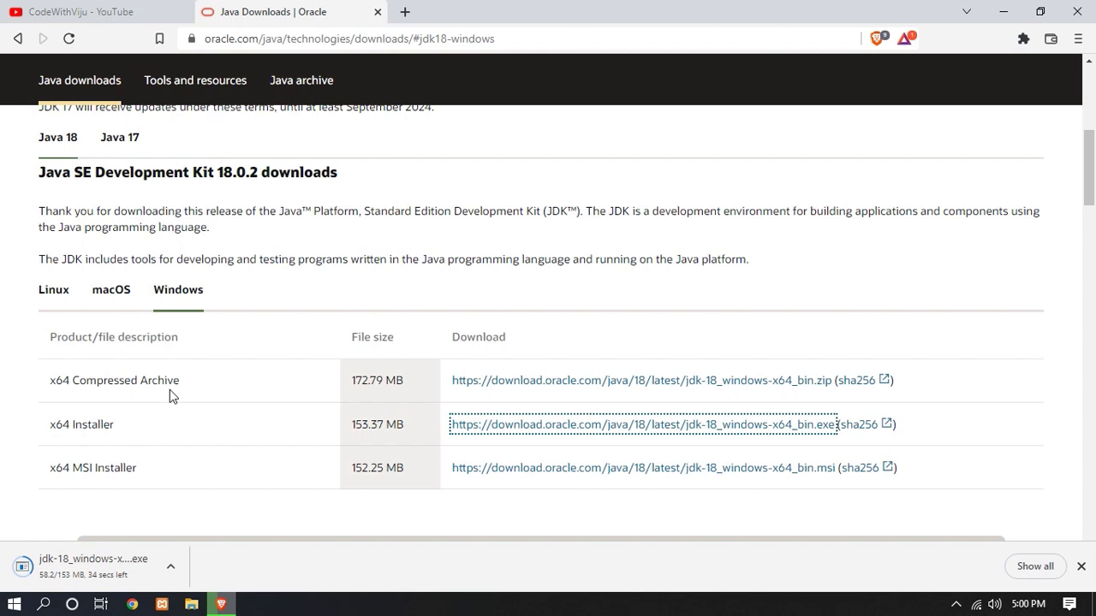
mouse_move(335, 116)
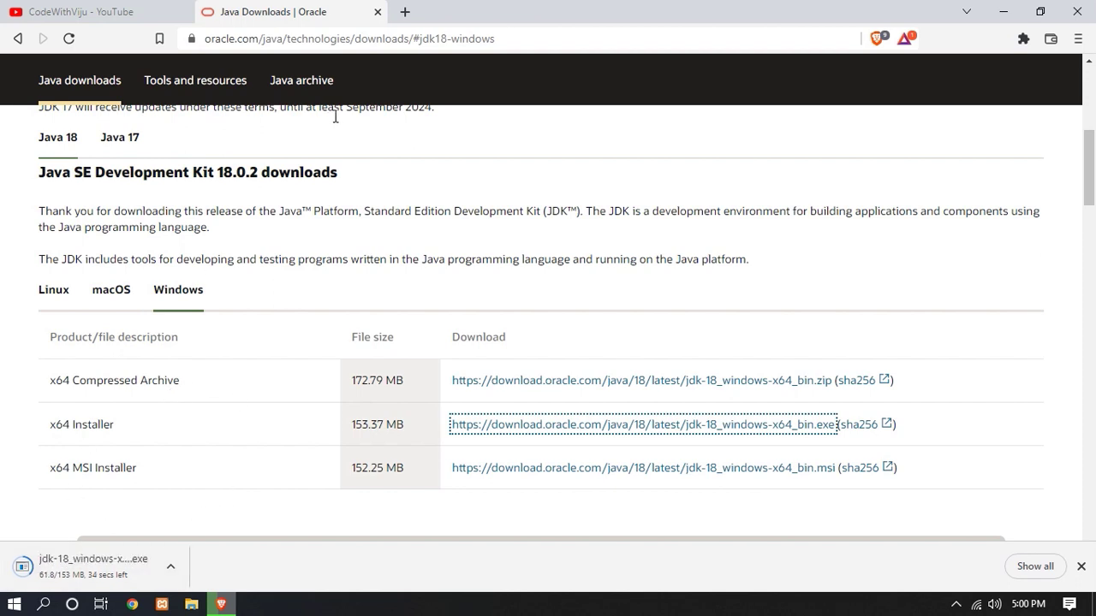
mouse_move(404, 12)
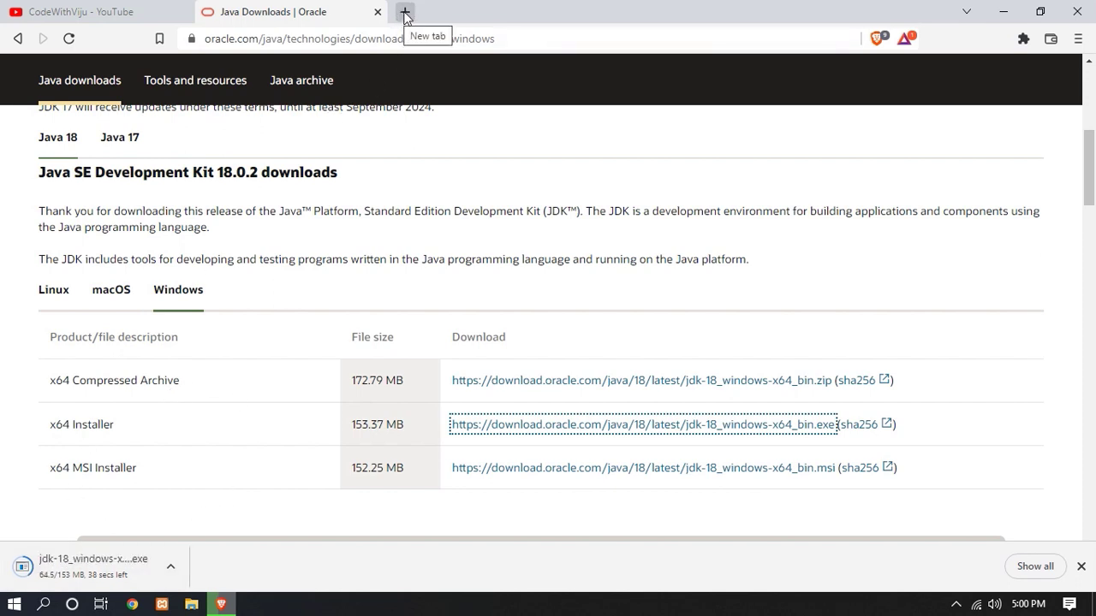
Step: Search 'eclipse' in a new tab and start the Eclipse IDE 2022-06 installer download
click(404, 12)
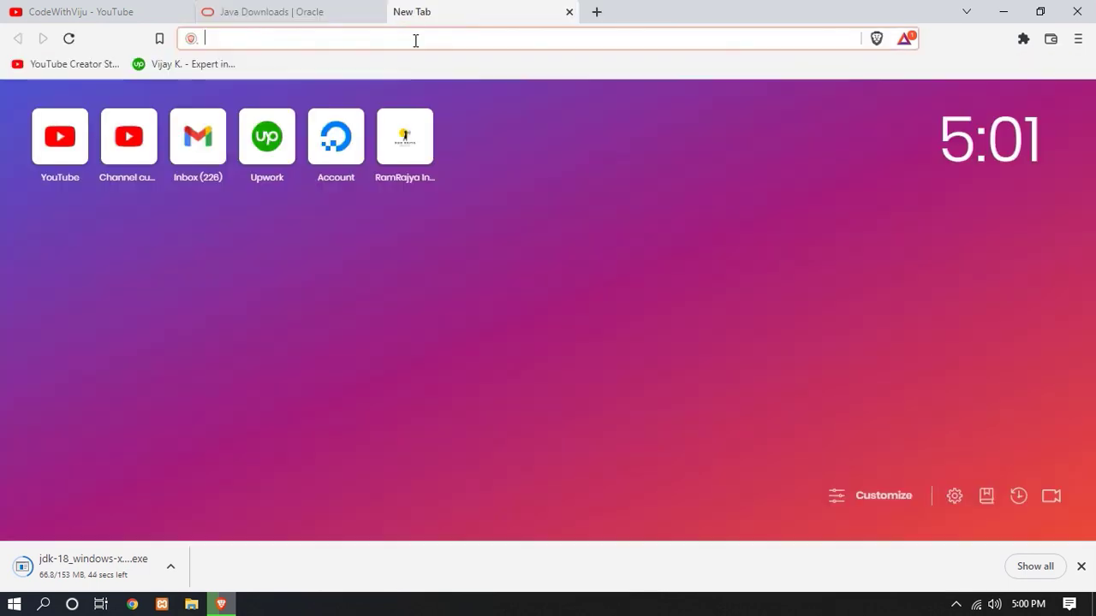
text(eclipse.org/downloads/)
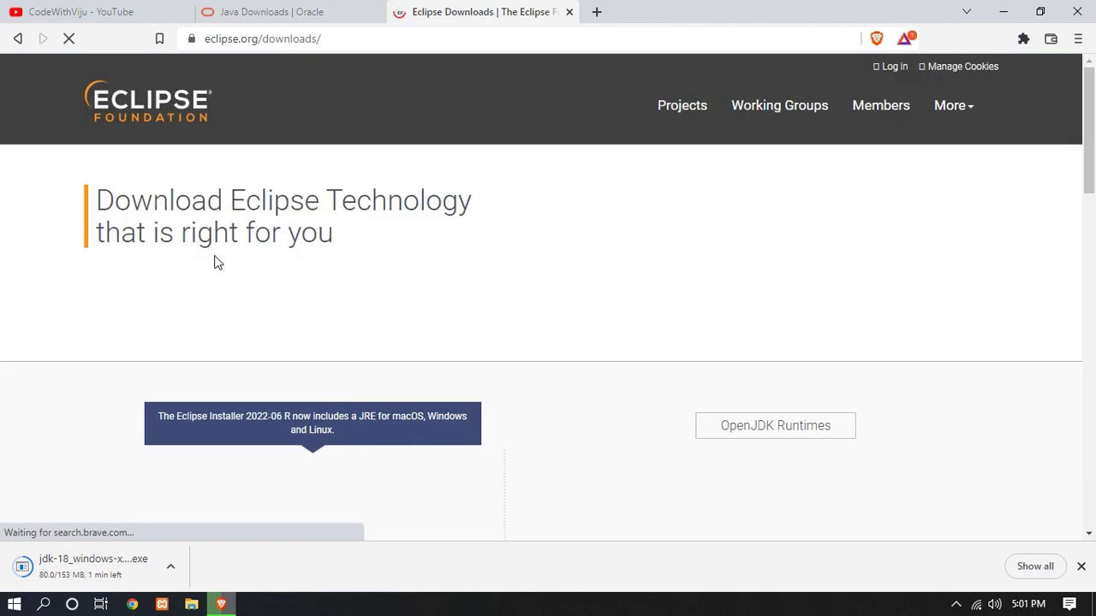
scroll(down, 3)
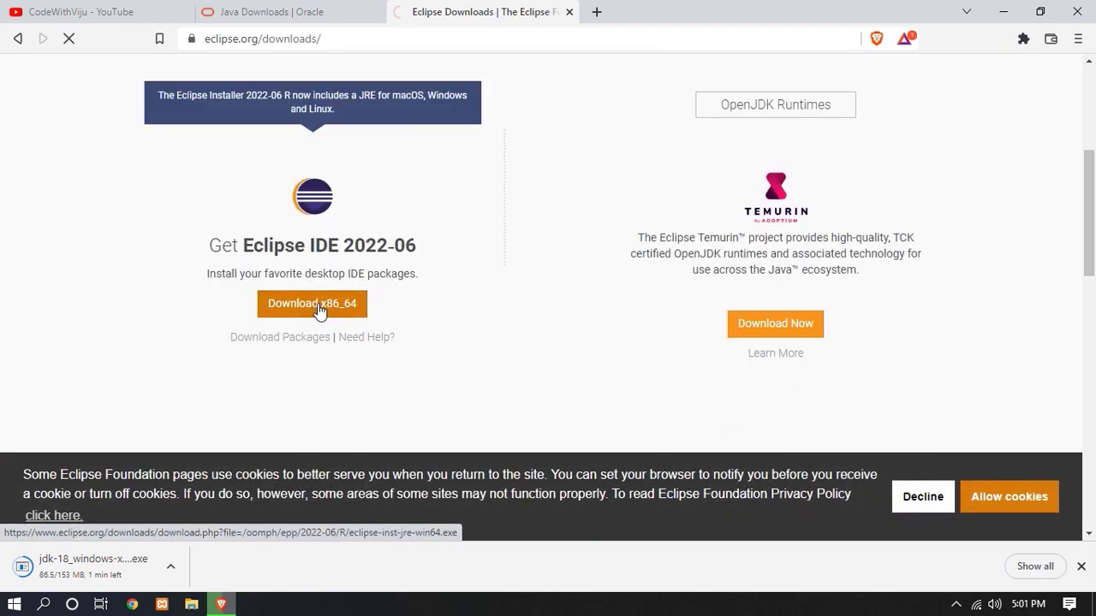
click(312, 303)
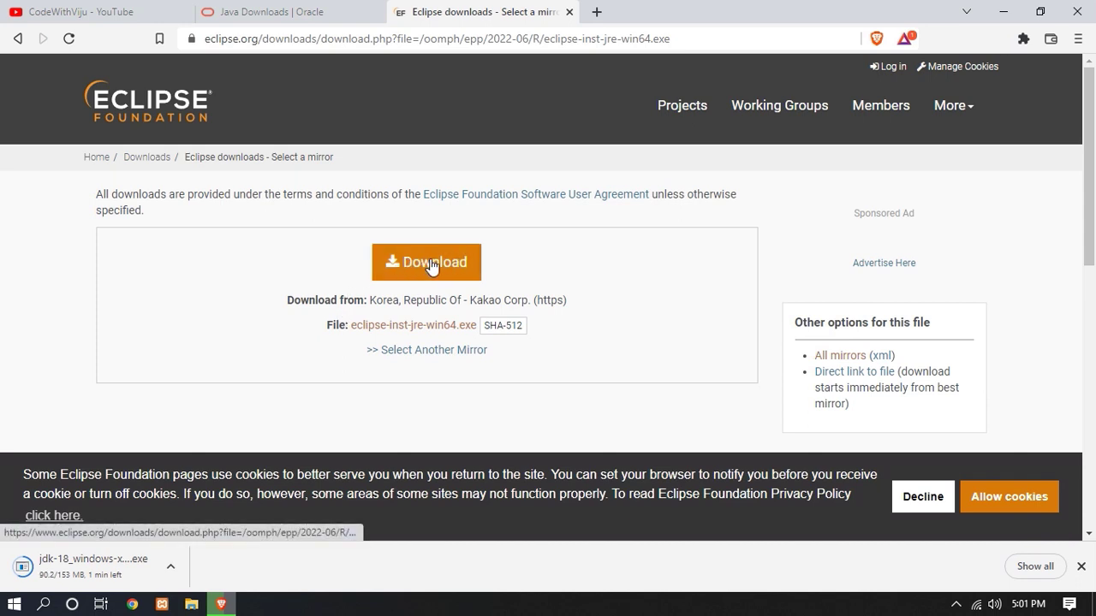
Step: Download eclipse-inst-jre-win64.exe from the mirror and save it to Downloads
click(426, 262)
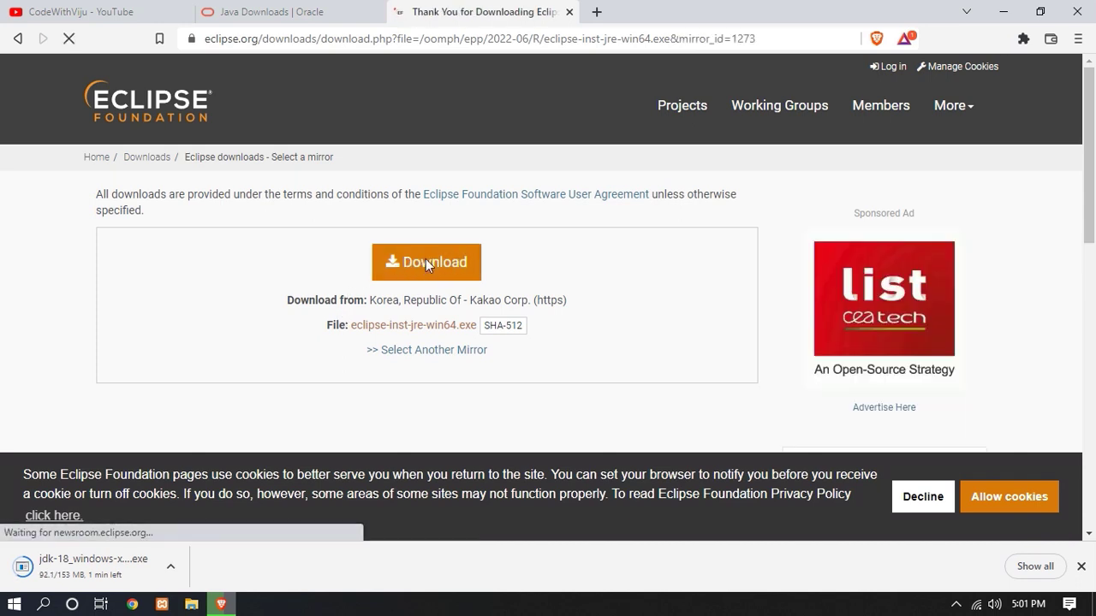
click(426, 262)
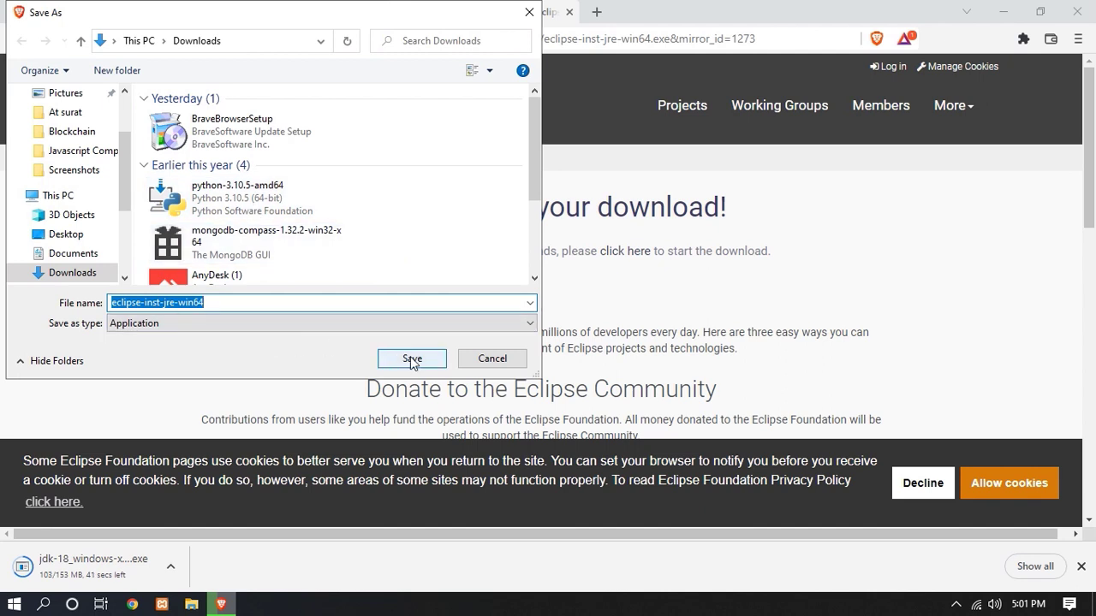
click(411, 358)
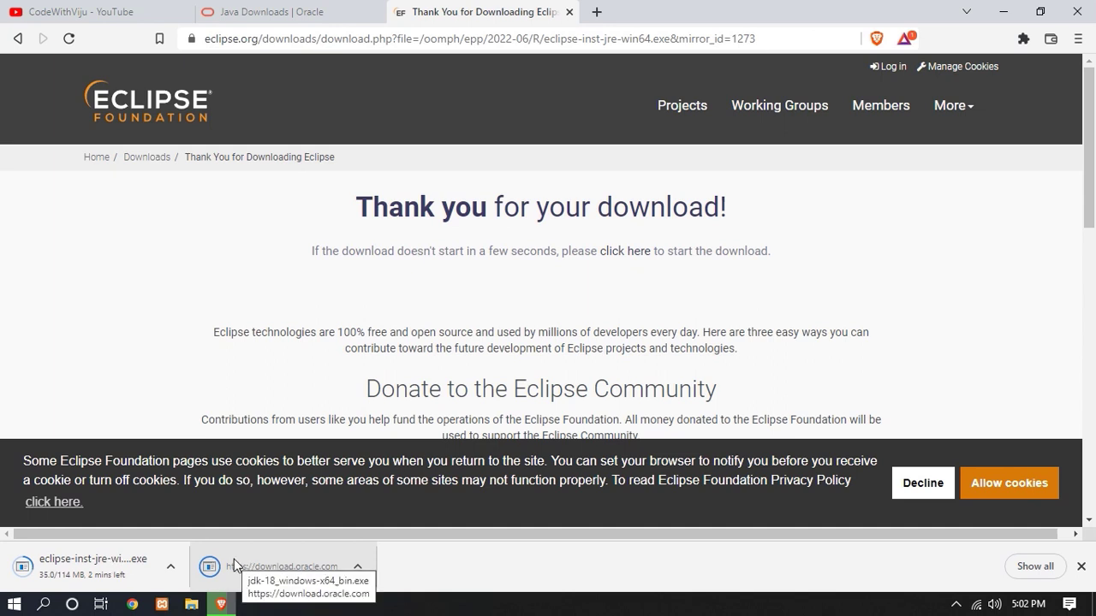
mouse_move(250, 574)
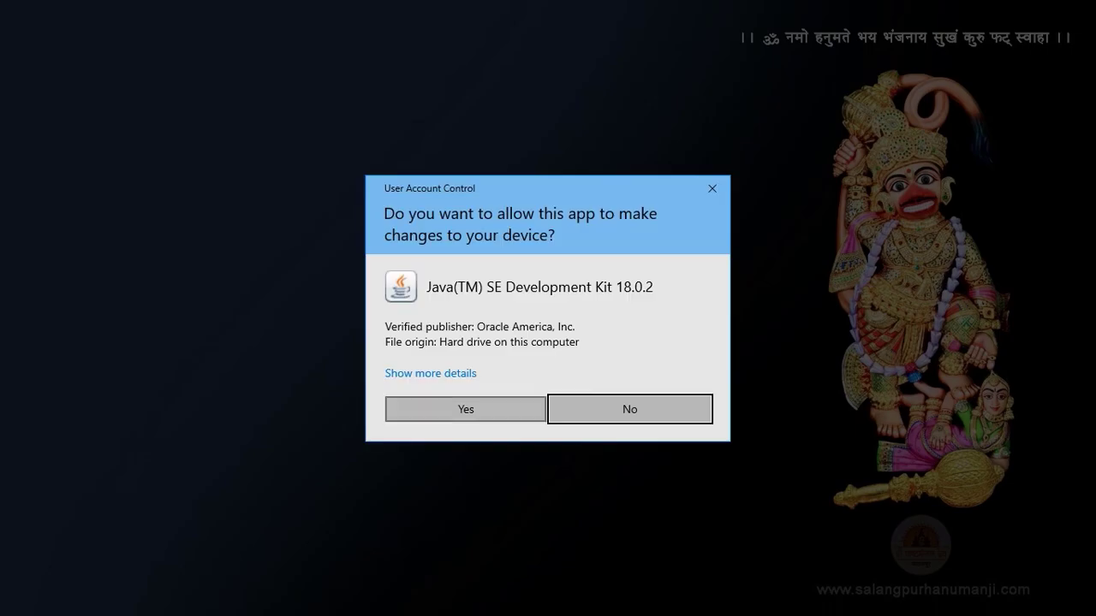
Step: Allow the JDK 18.0.2 installer, run it through to completion and close the wizard
click(465, 408)
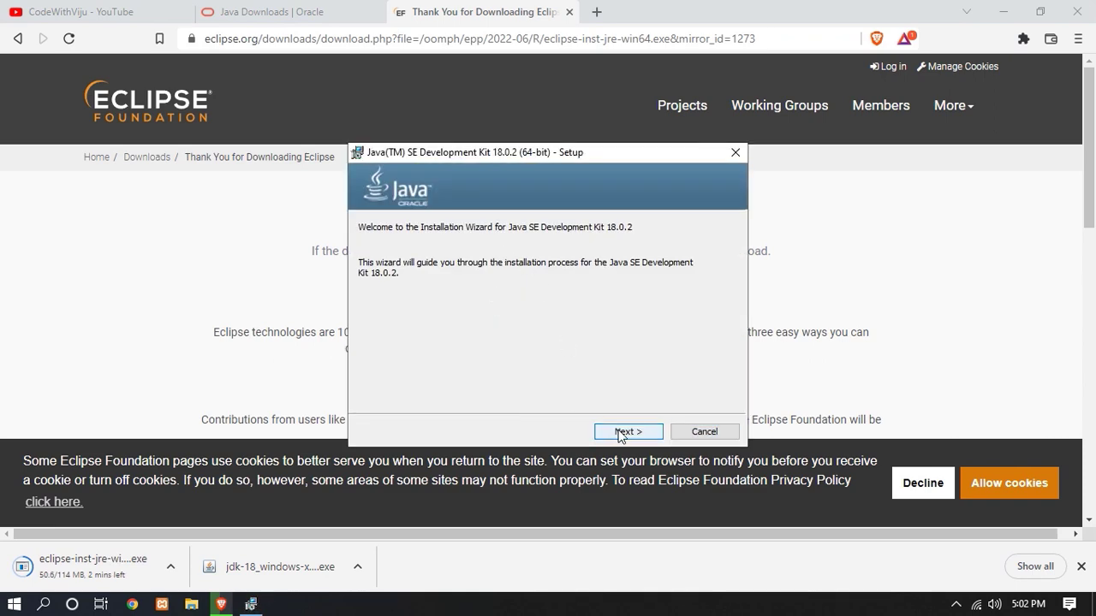
click(626, 431)
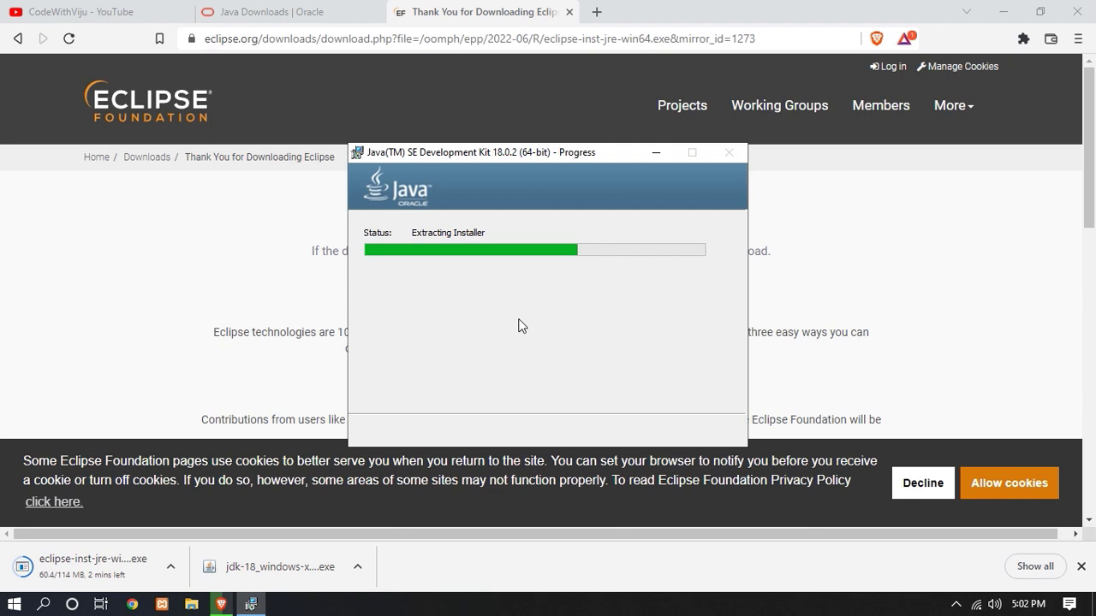
mouse_move(535, 156)
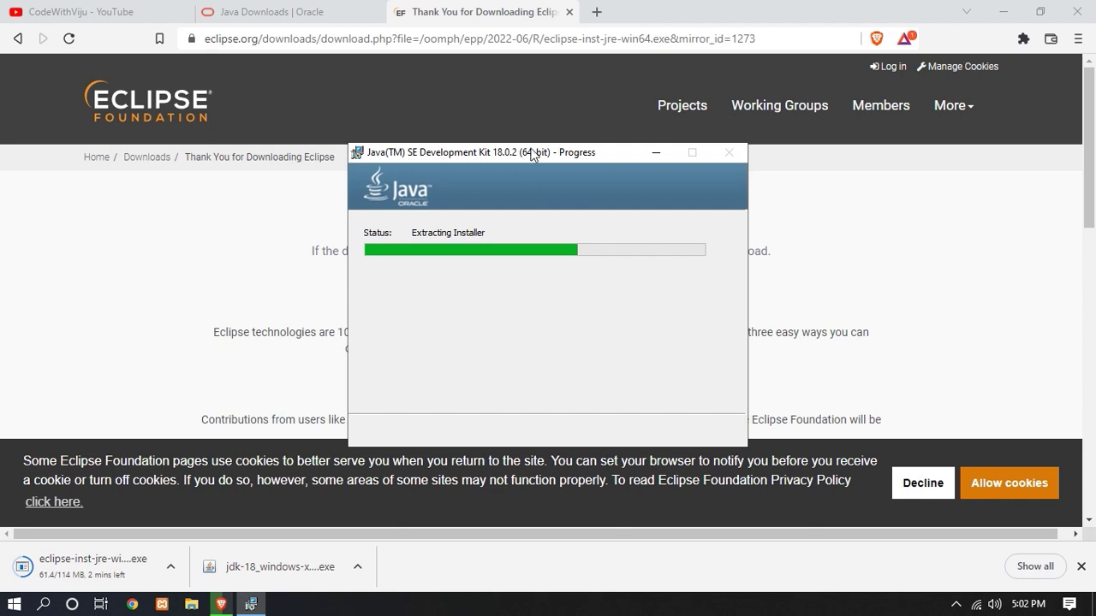
mouse_move(469, 154)
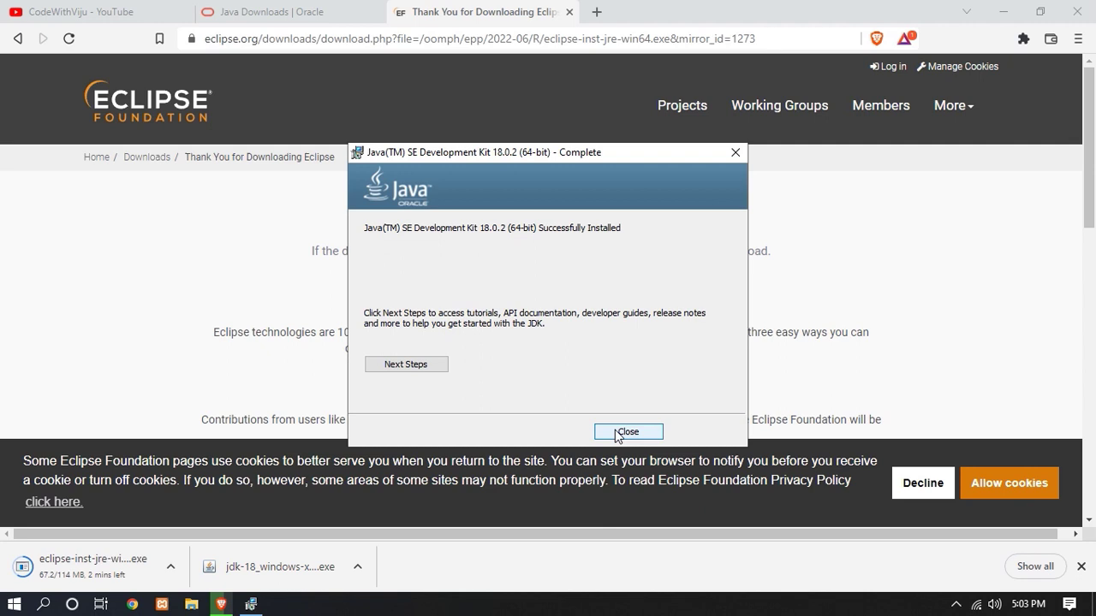
click(628, 432)
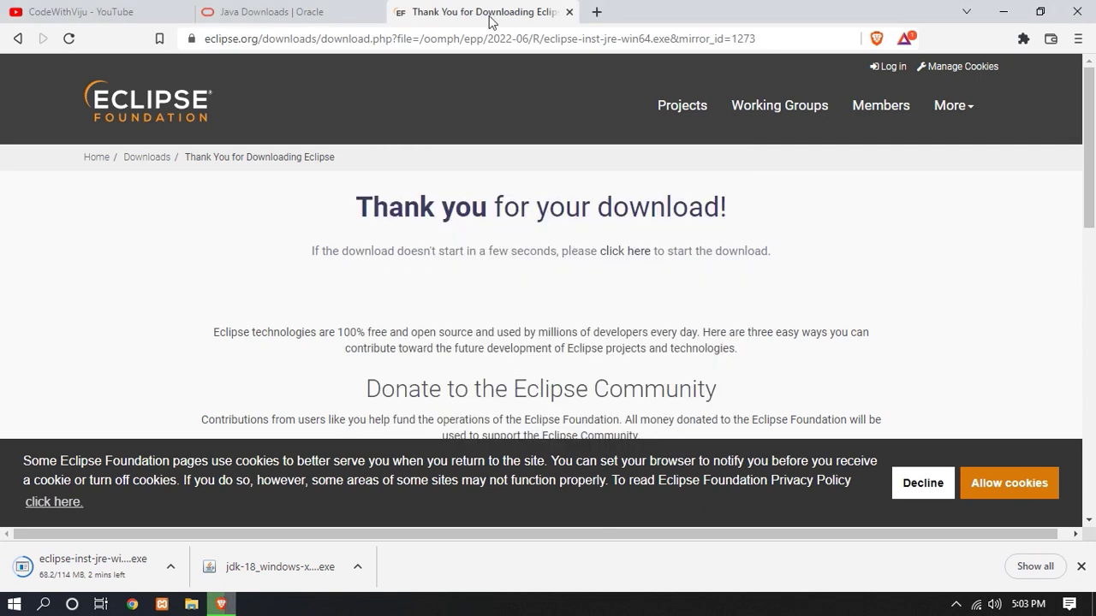
mouse_move(42, 603)
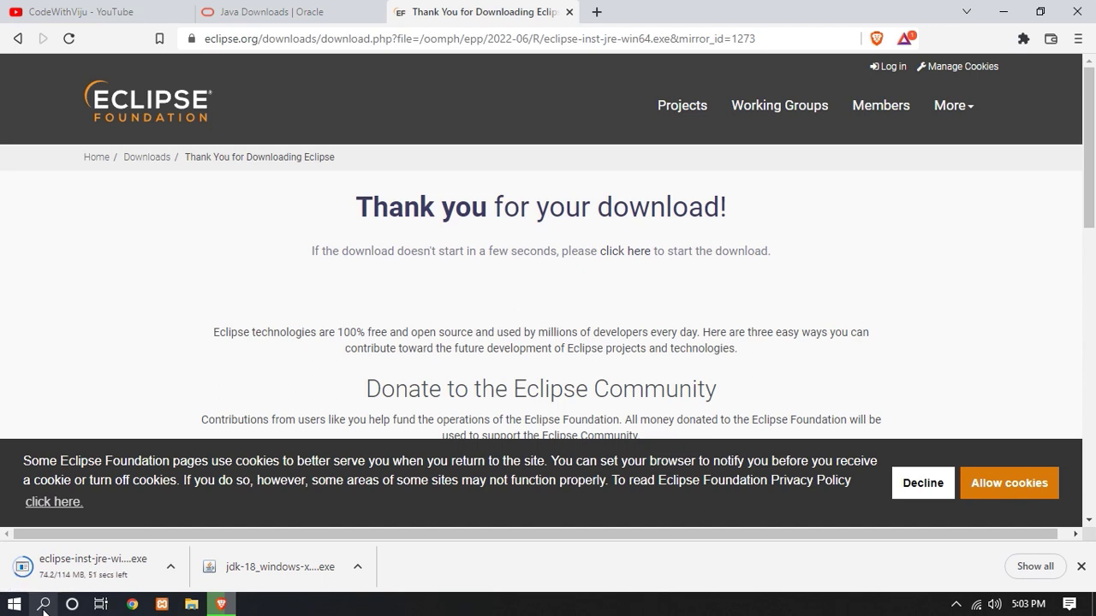
Step: Launch Command Prompt from Windows search and run java, then java --version to confirm 18.0.2
click(14, 602)
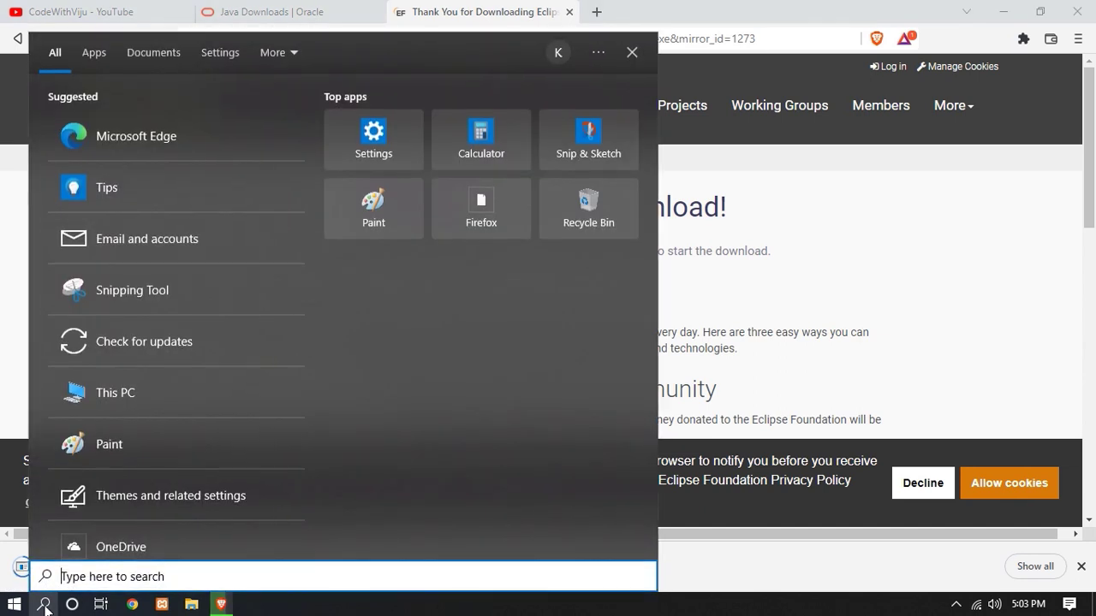
text(cmp)
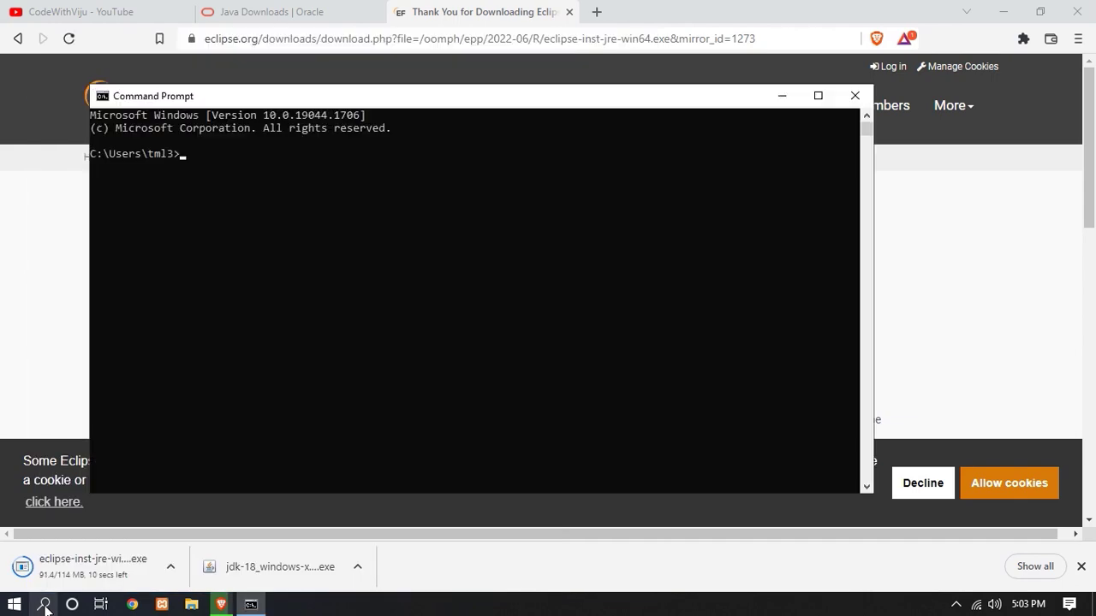
text(java)
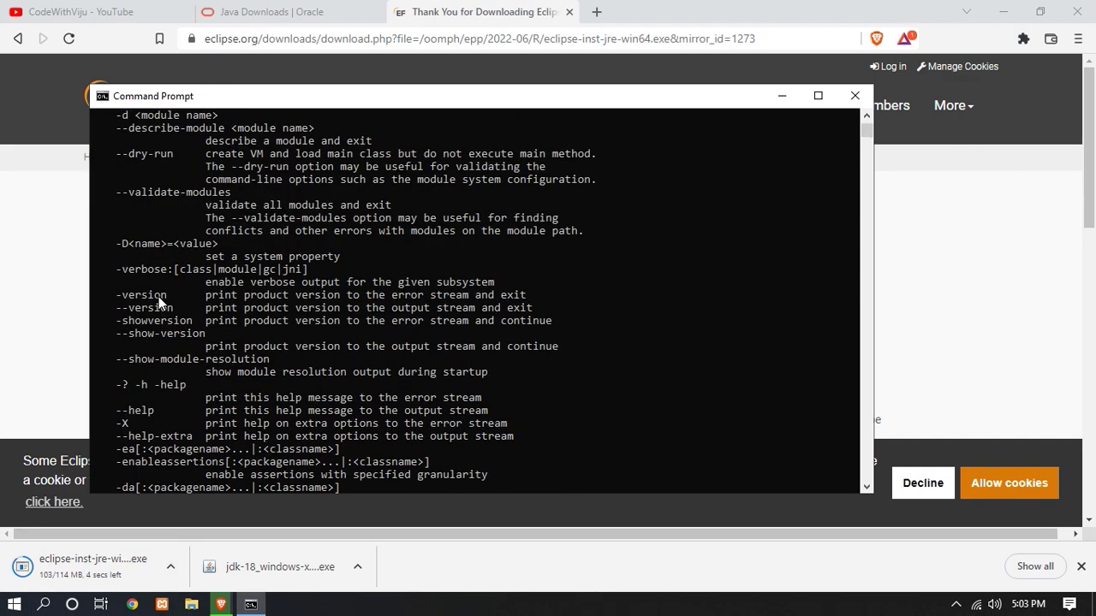
scroll(down, 3)
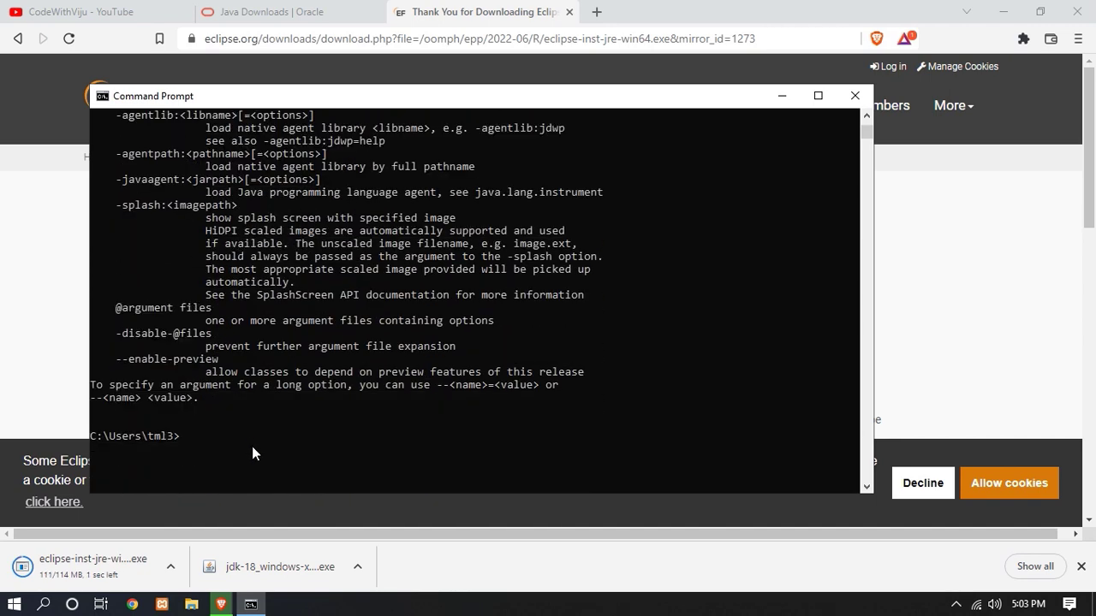
text(java)
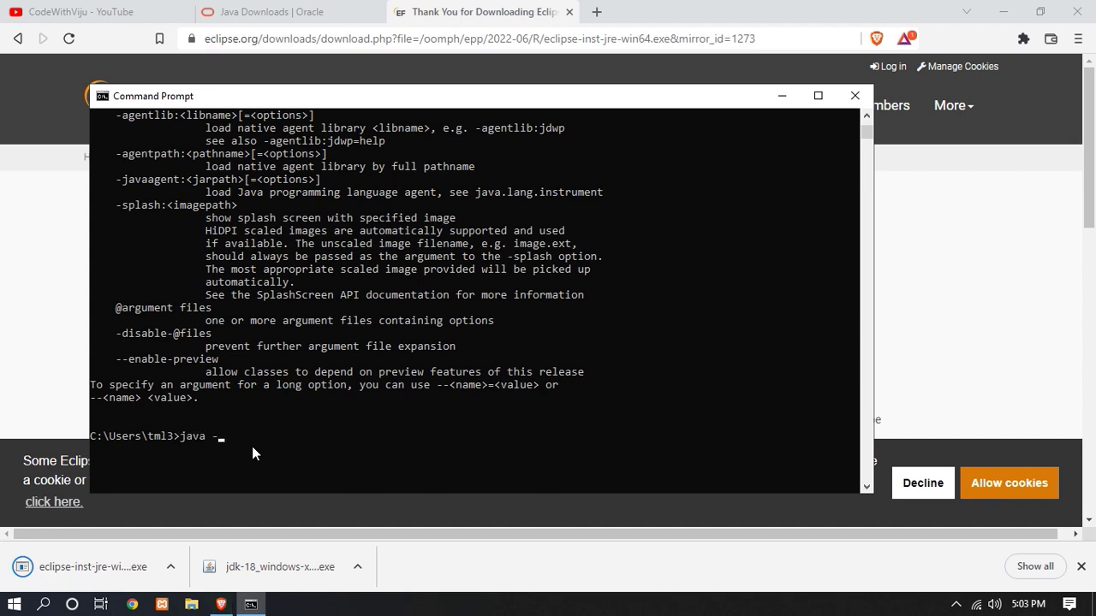
text(-version)
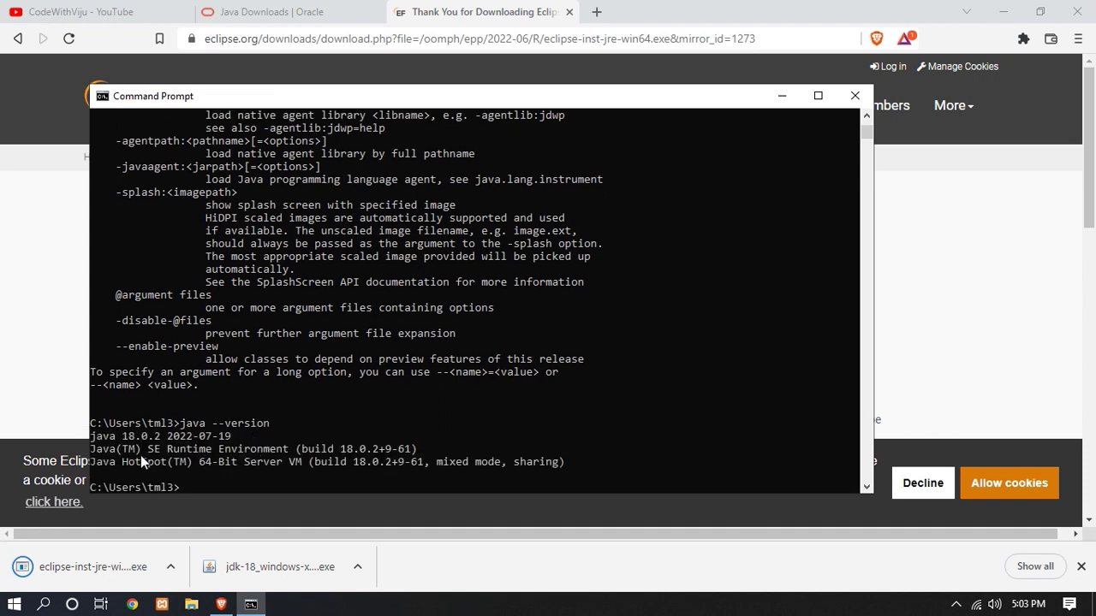
mouse_move(146, 448)
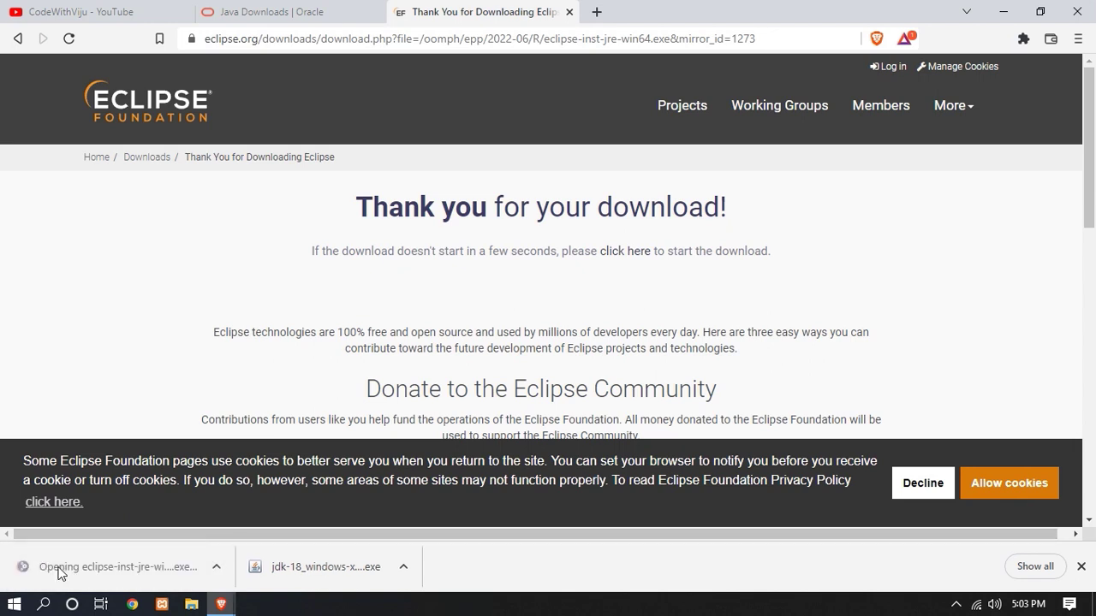
mouse_move(96, 572)
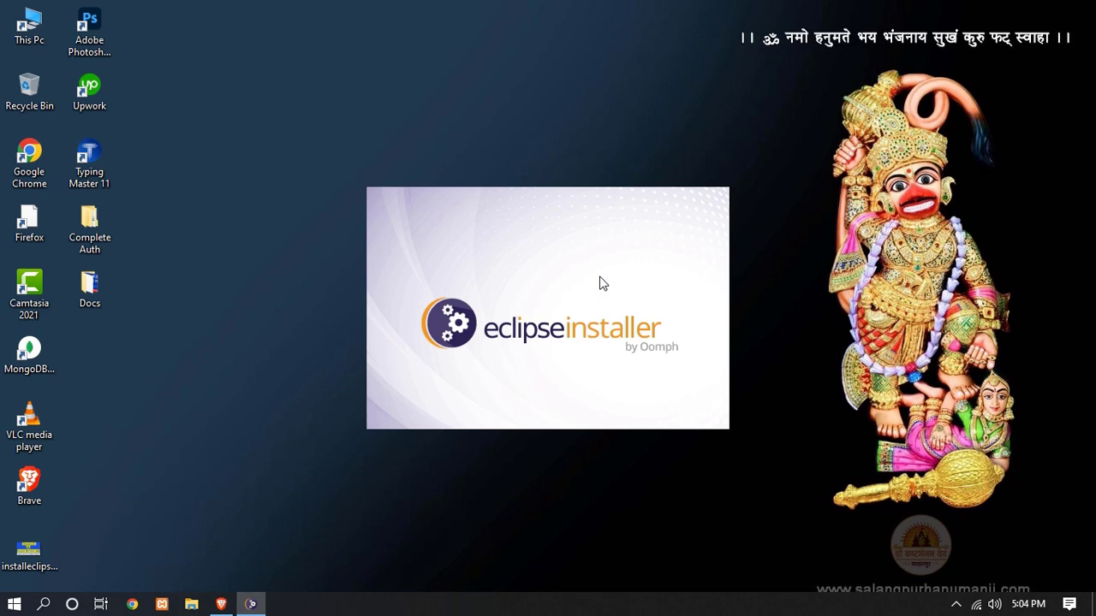
mouse_move(576, 277)
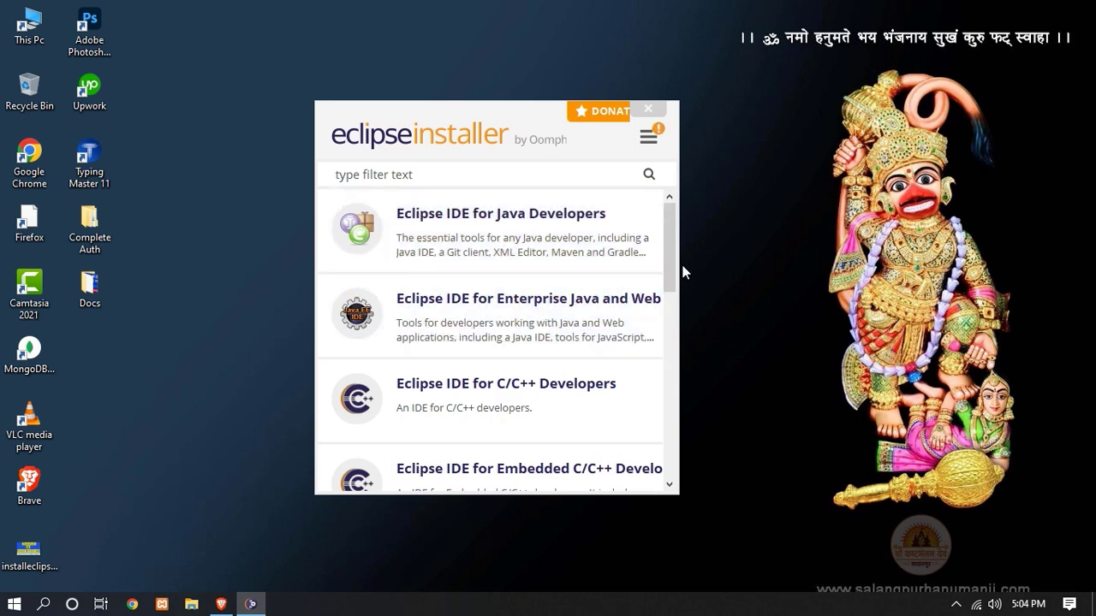
Step: Select Eclipse IDE for Java Developers with the JDK 18.0.2 VM and default folder, and start the install
scroll(down, 3)
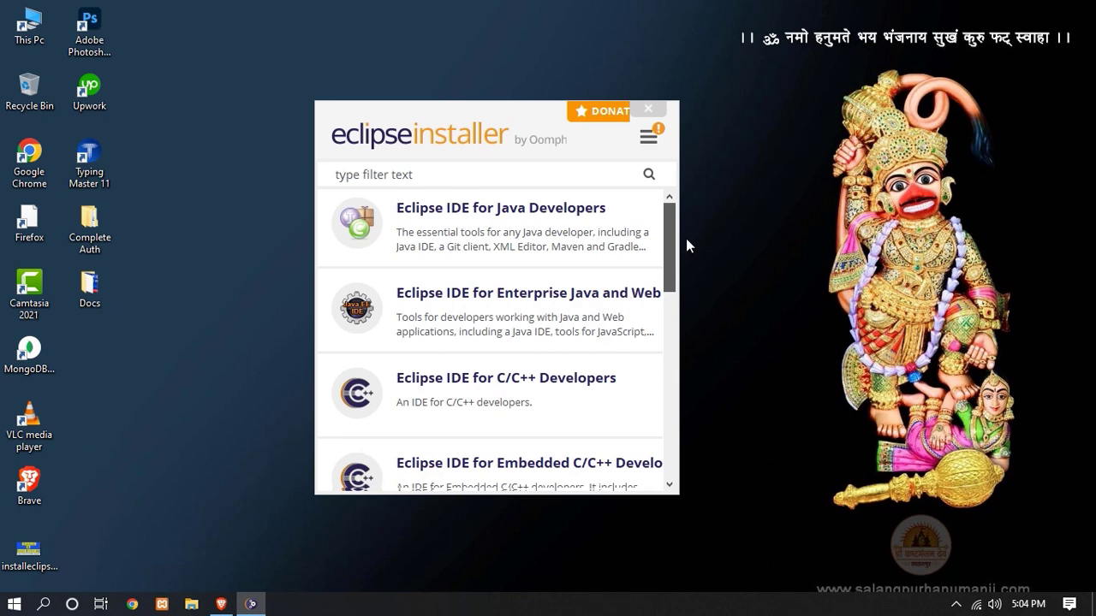
scroll(down, 3)
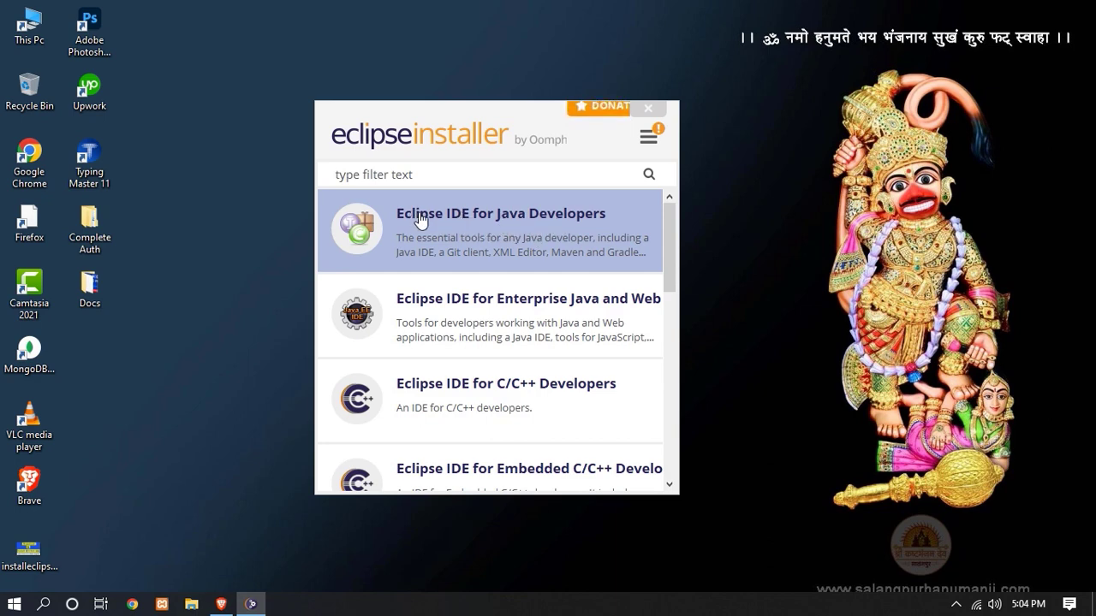
click(500, 232)
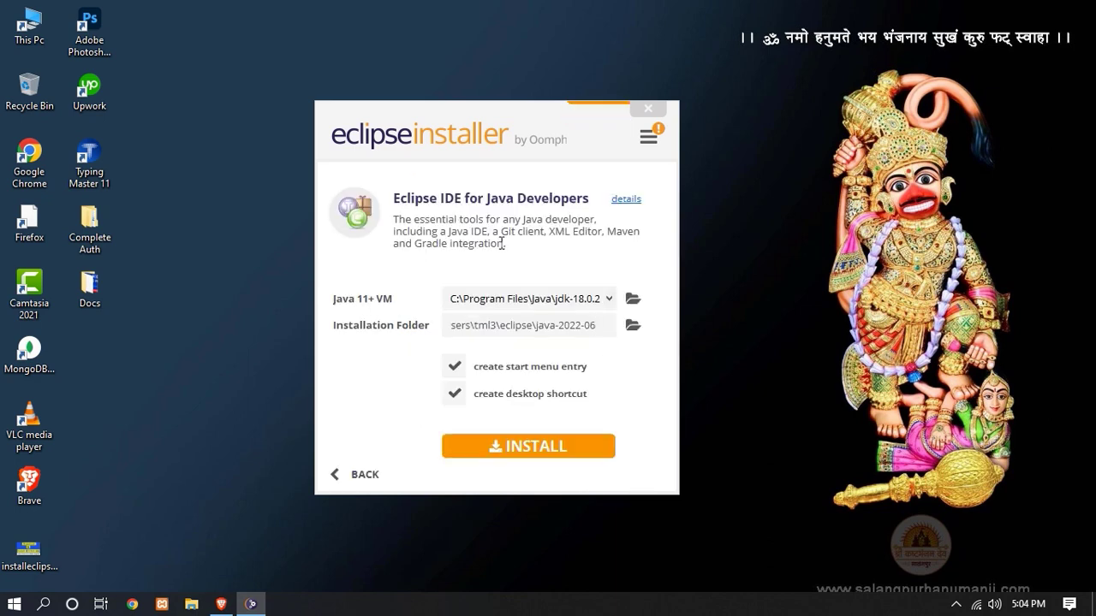
mouse_move(366, 301)
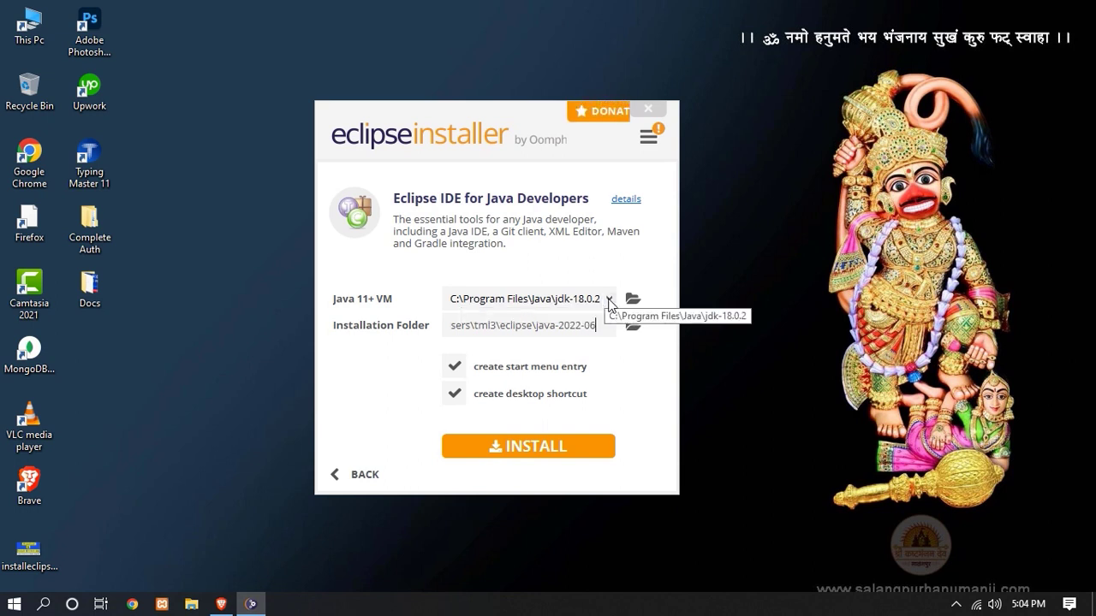
click(609, 298)
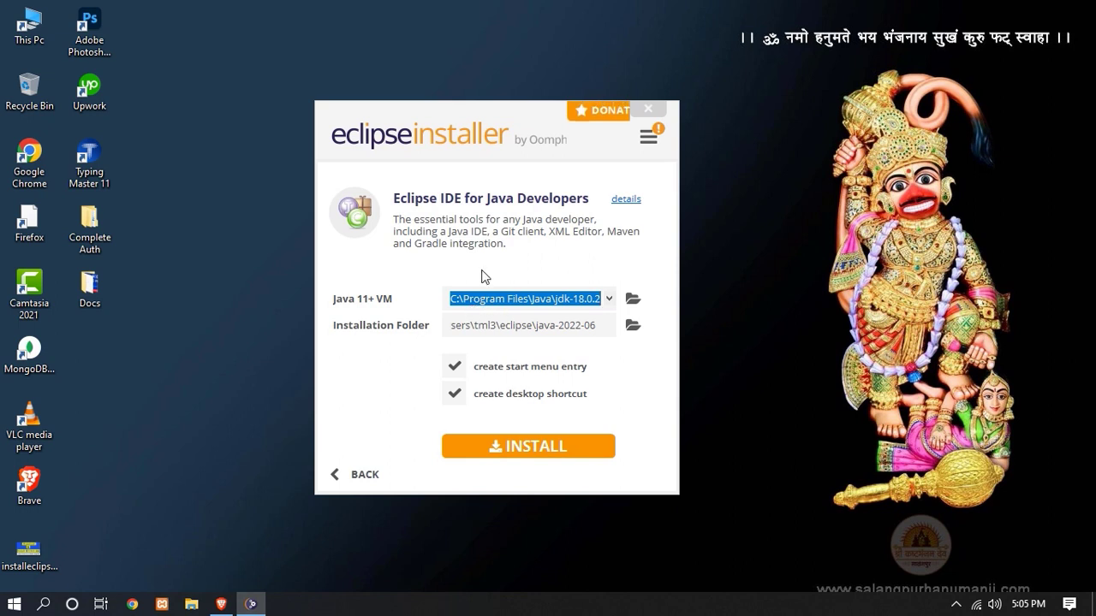
mouse_move(497, 332)
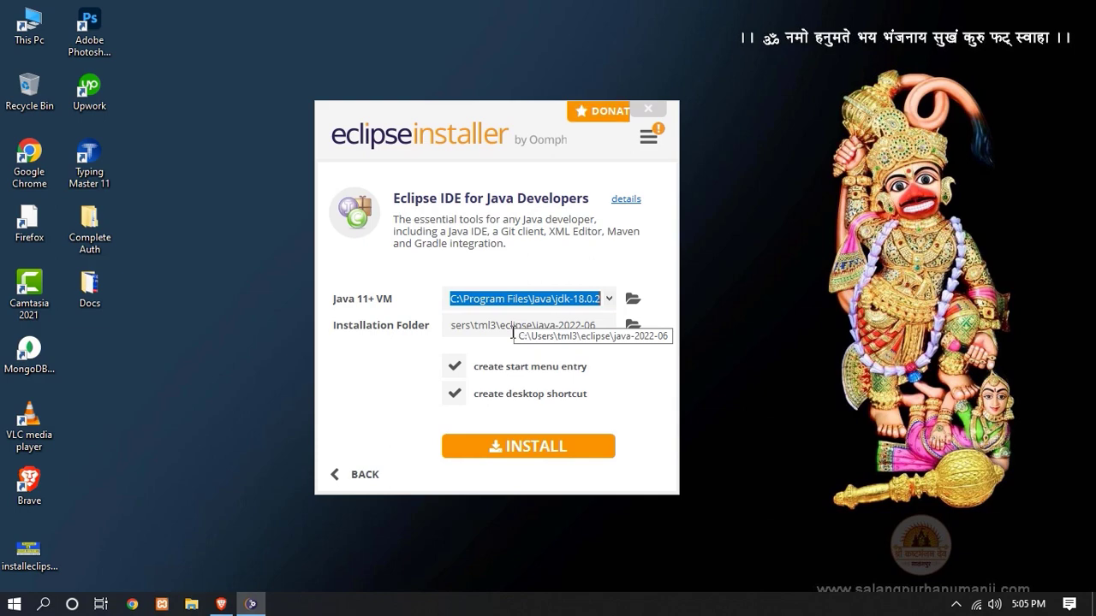
click(528, 445)
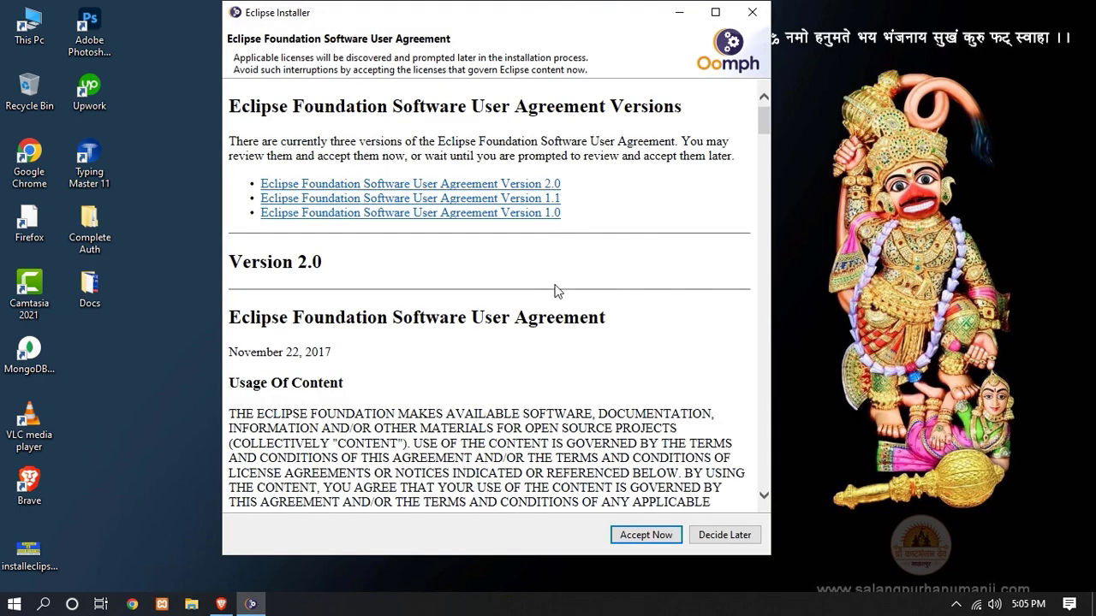
Step: Accept the Eclipse software user agreement so installation proceeds
click(644, 534)
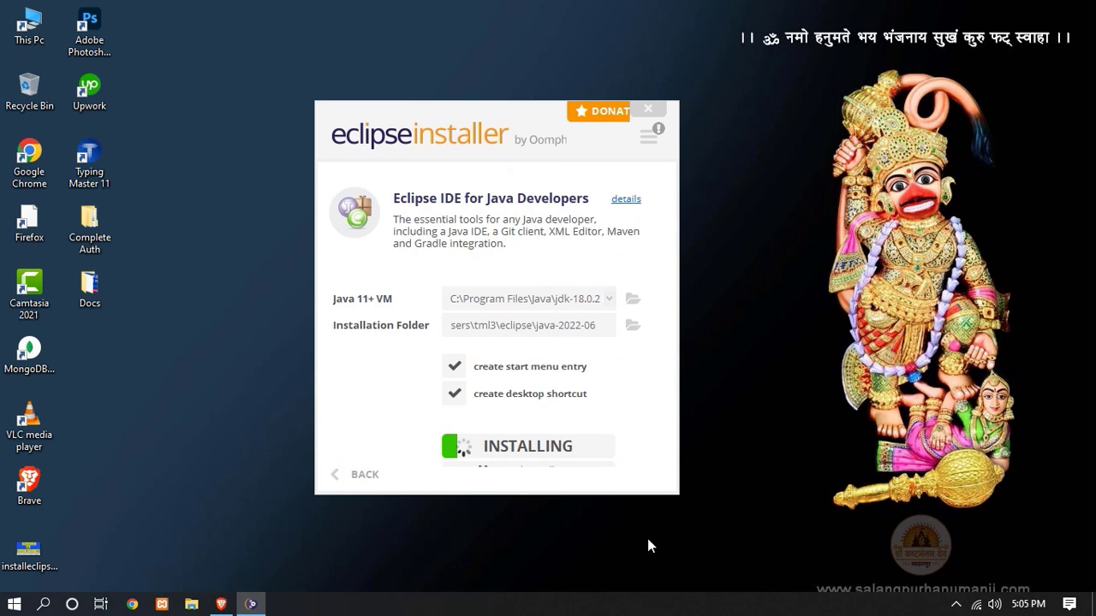
mouse_move(564, 428)
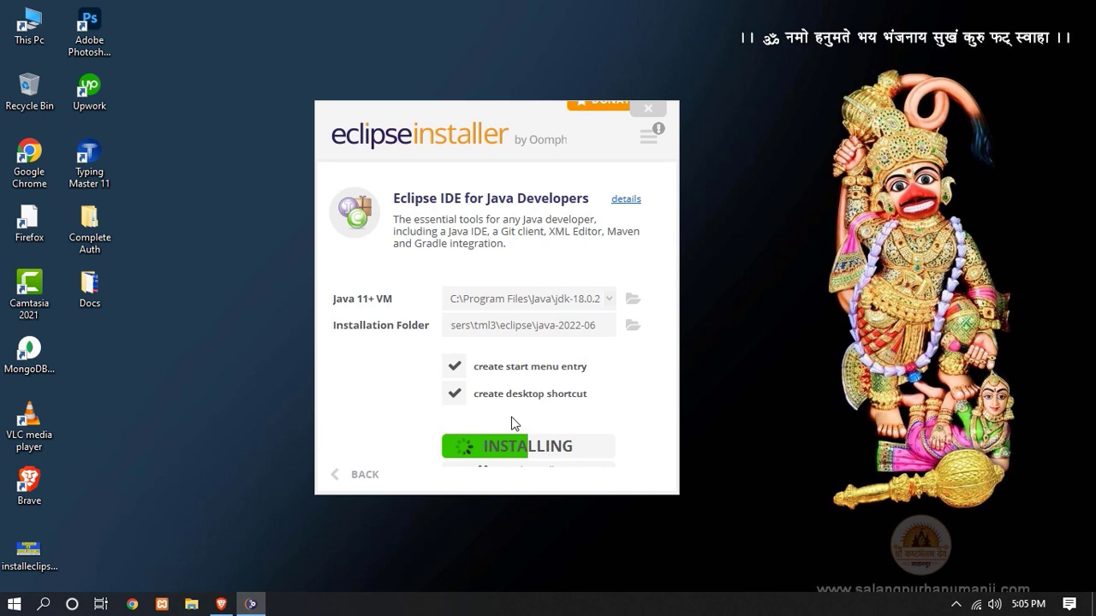
mouse_move(397, 418)
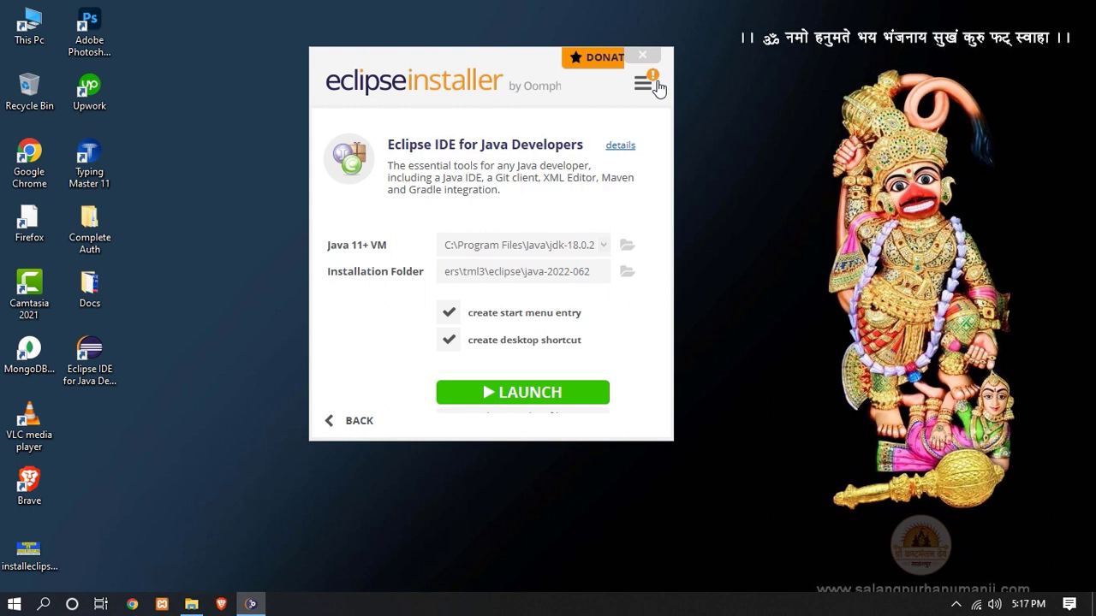
mouse_move(706, 192)
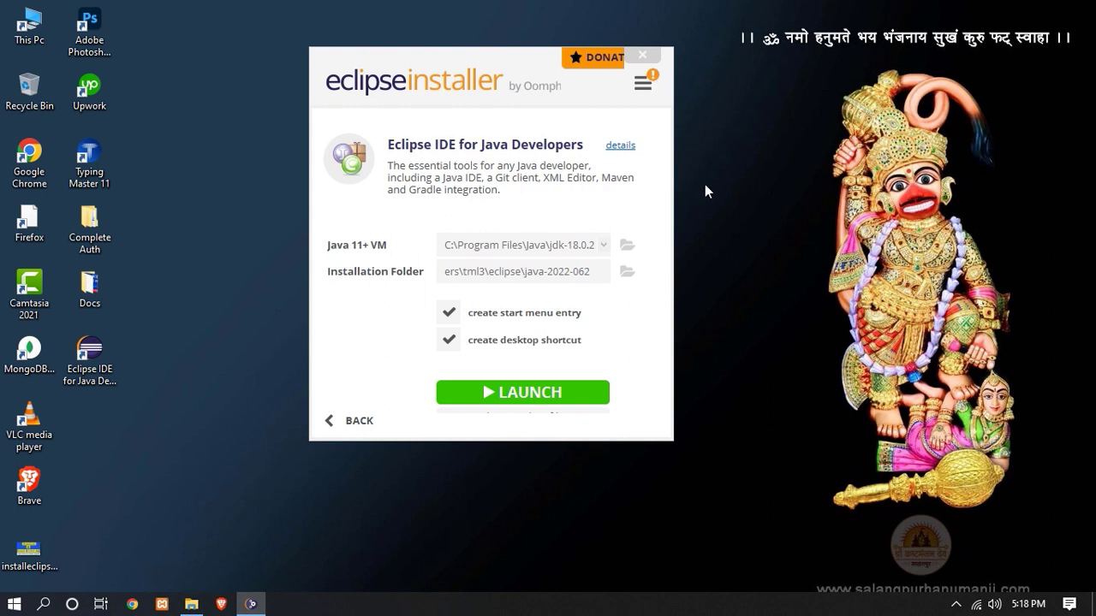
mouse_move(625, 363)
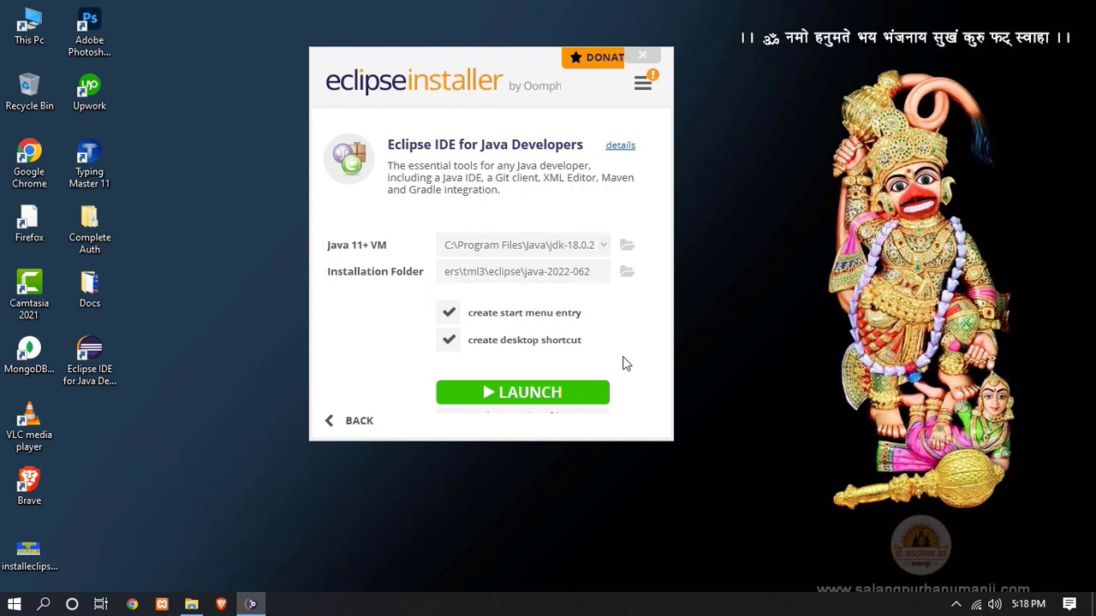
mouse_move(558, 344)
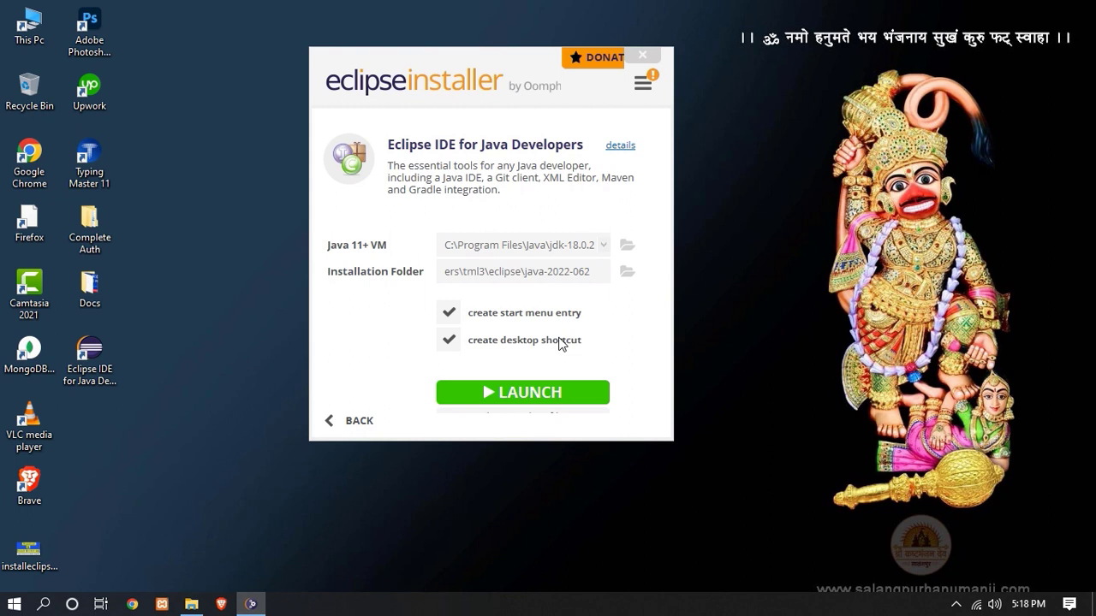
mouse_move(539, 329)
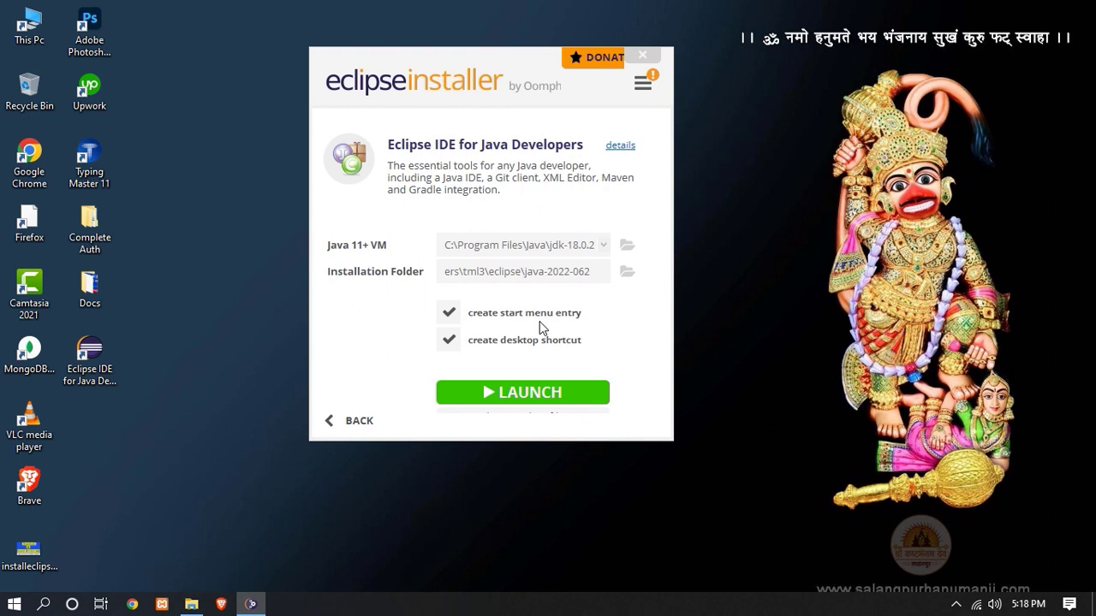
mouse_move(438, 59)
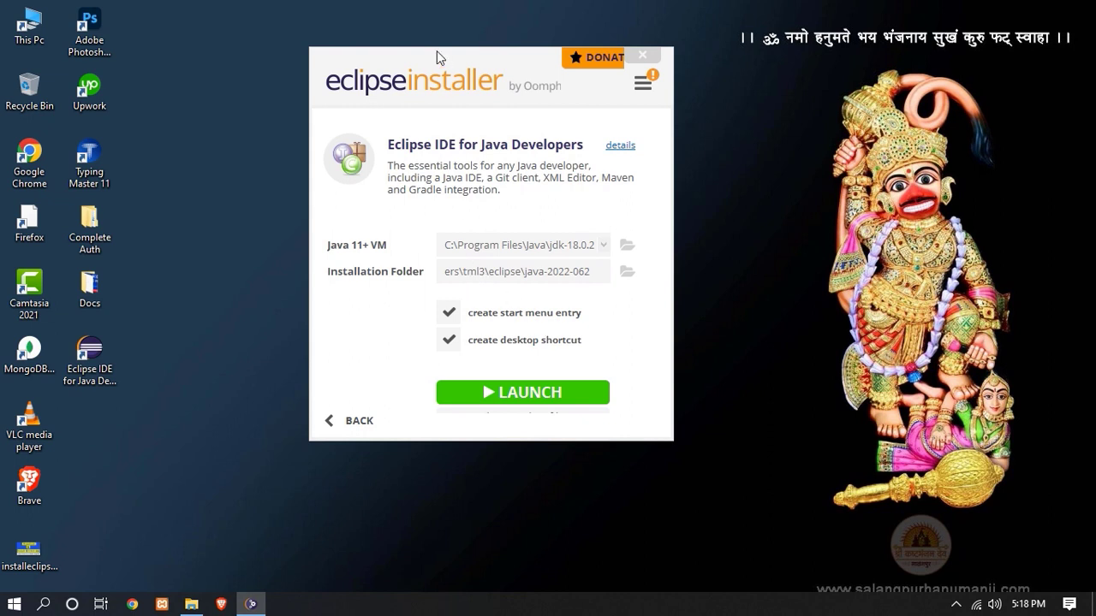
Step: Launch the newly installed Eclipse IDE from the installer's green LAUNCH button
drag(438, 58, 500, 58)
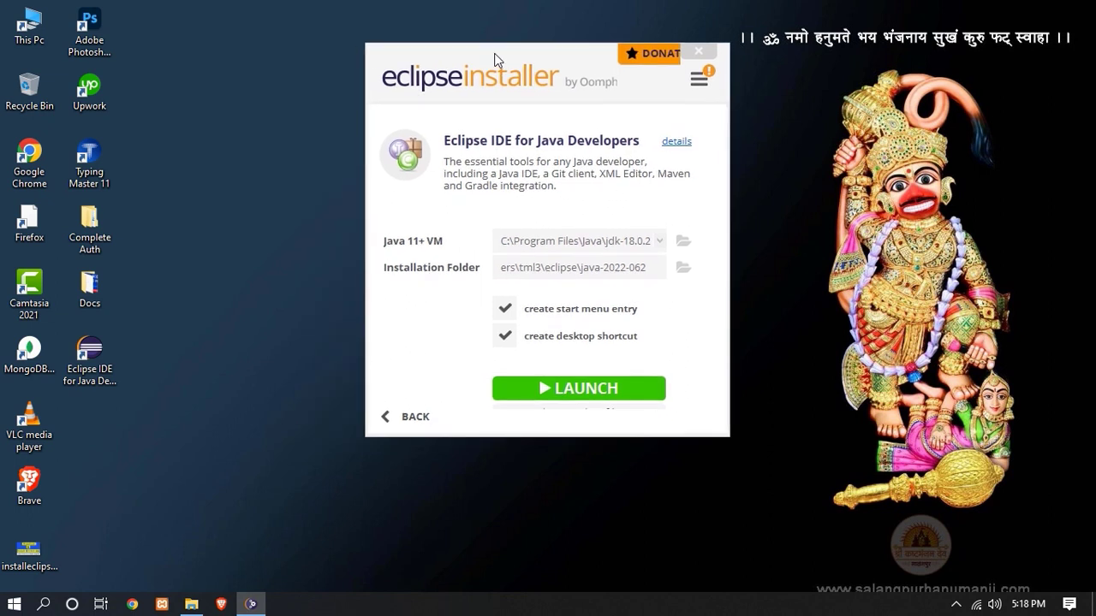
mouse_move(574, 139)
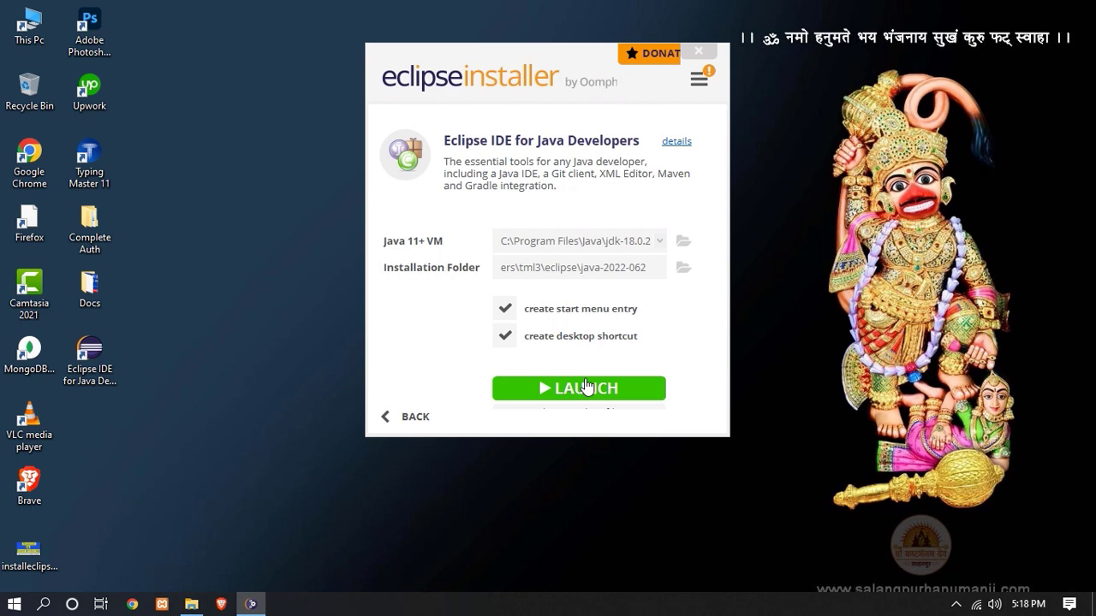
click(578, 387)
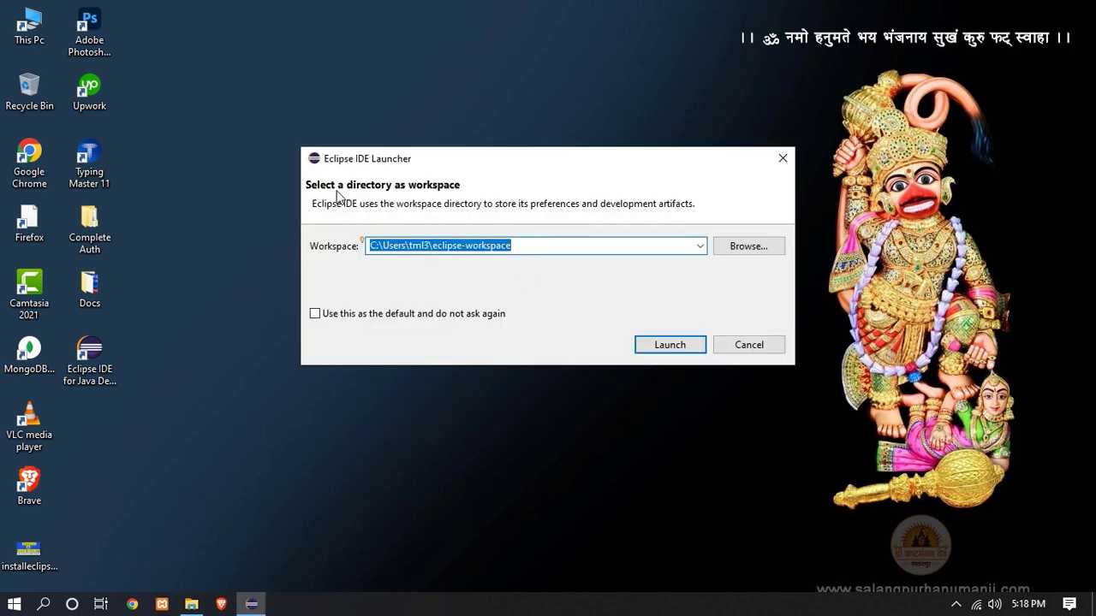
mouse_move(414, 197)
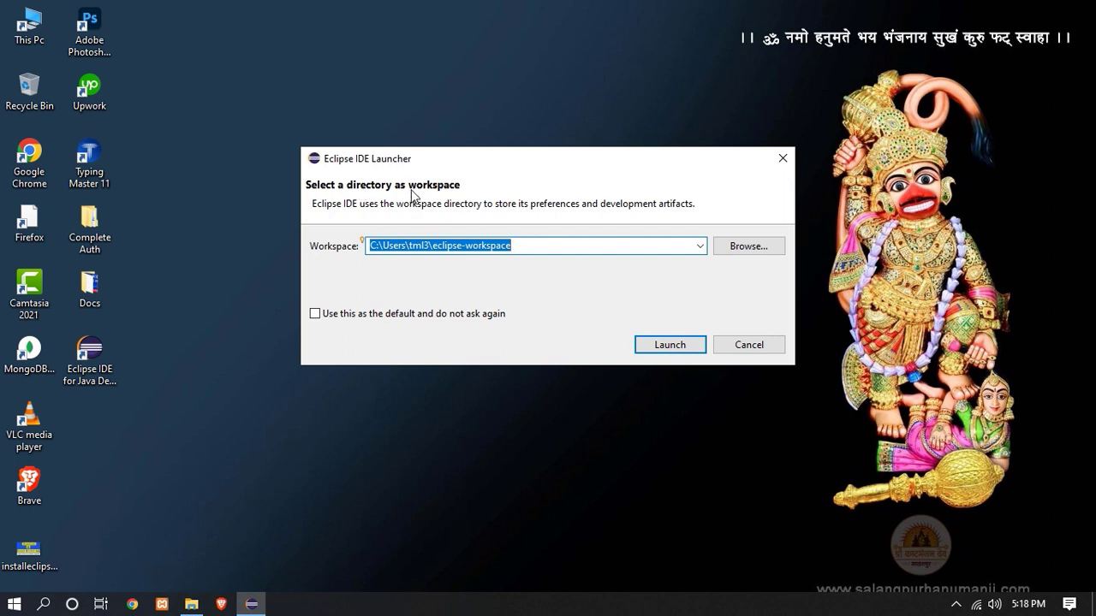
mouse_move(635, 312)
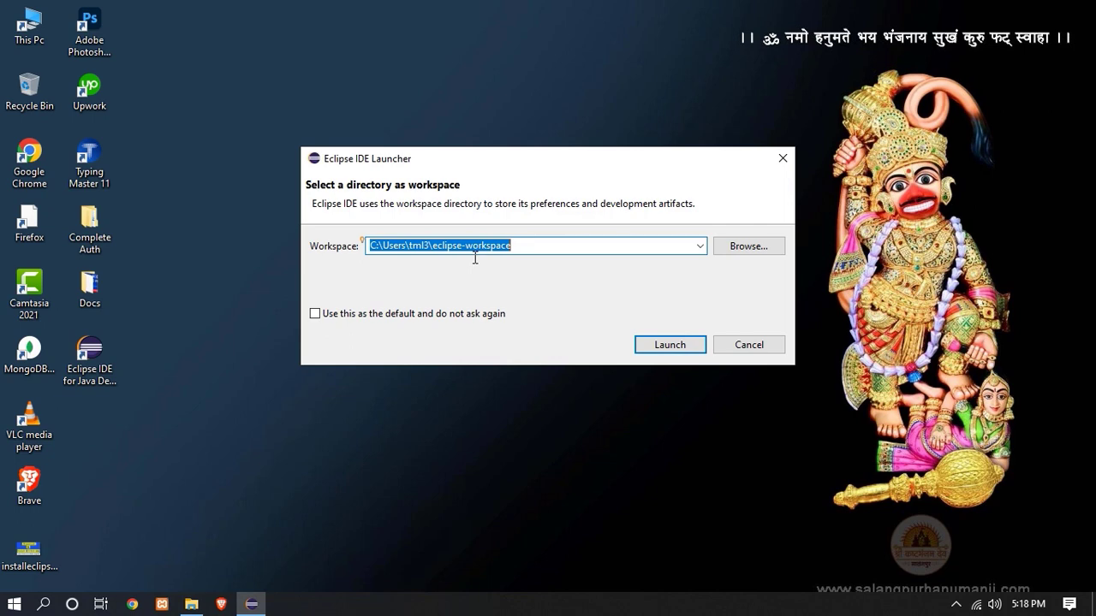
mouse_move(670, 344)
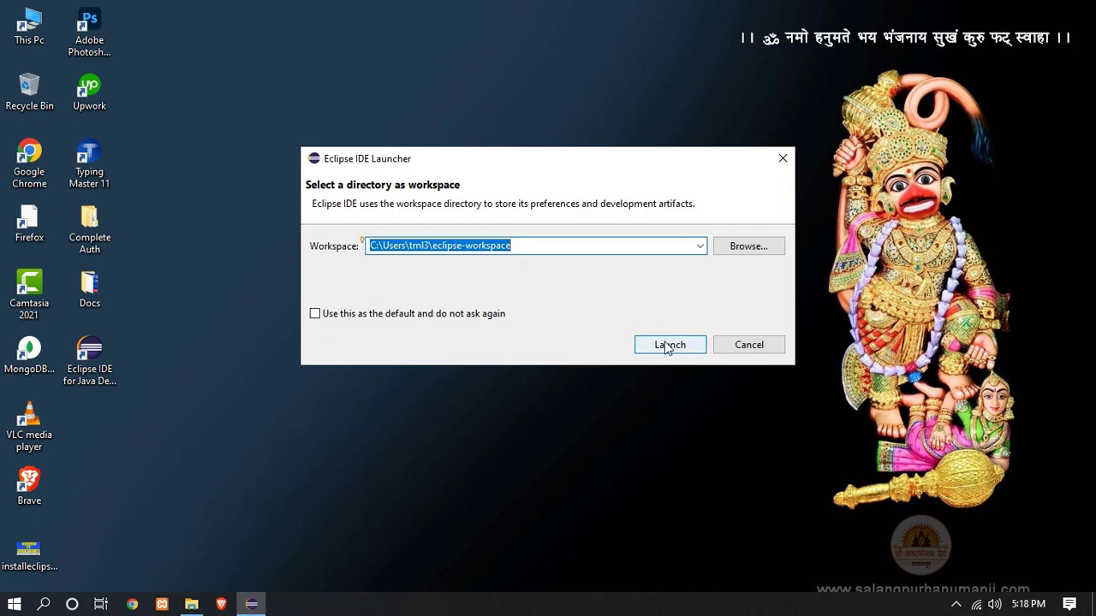
Step: Keep the default eclipse-workspace directory and launch Eclipse IDE 2022-06
click(668, 344)
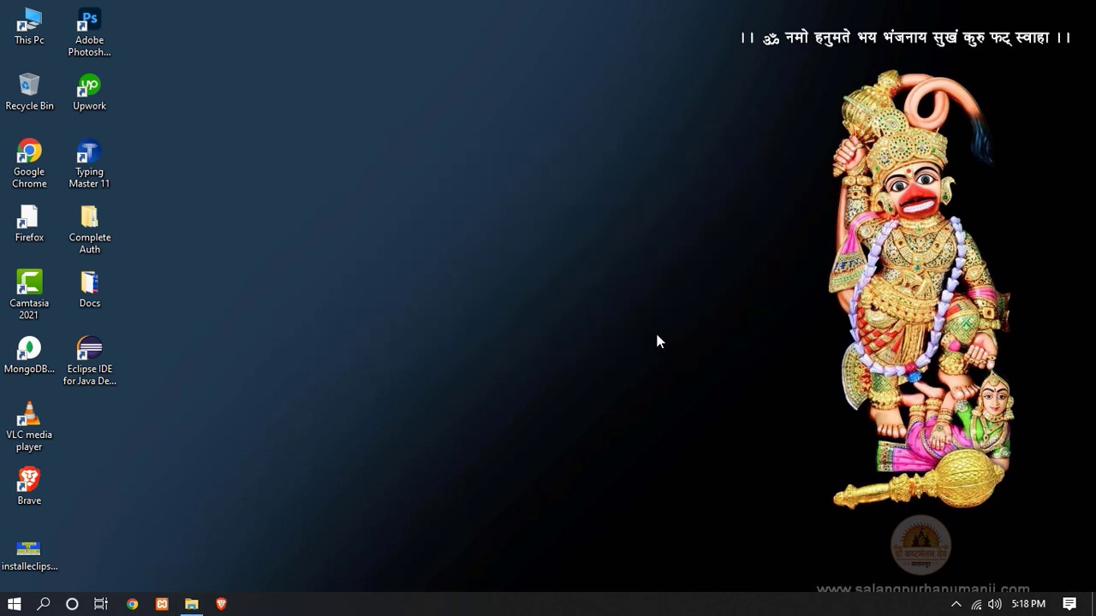
double_click(89, 350)
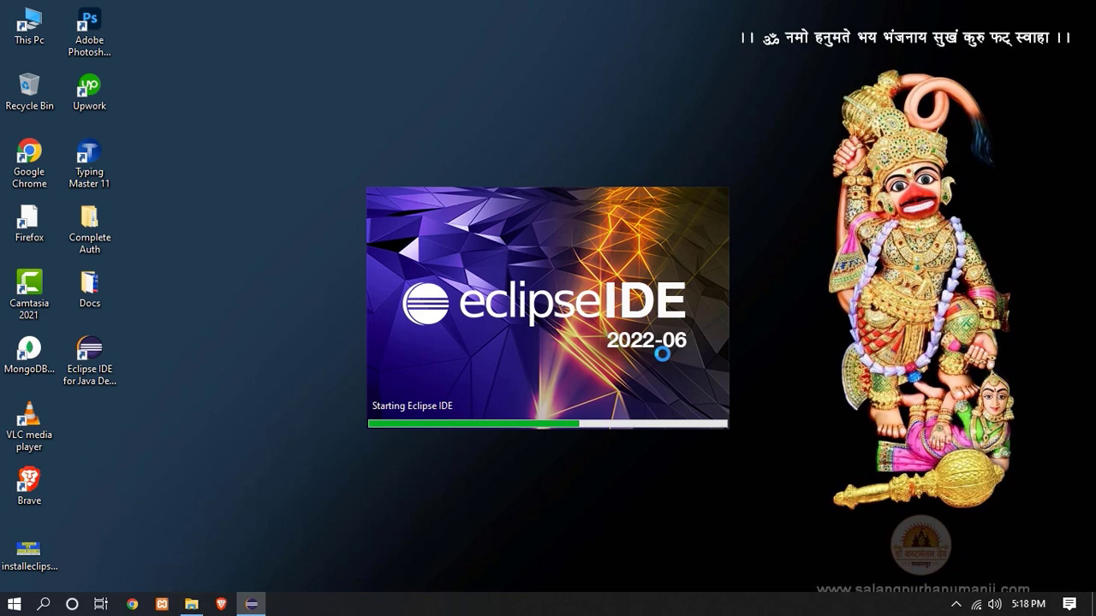
mouse_move(650, 349)
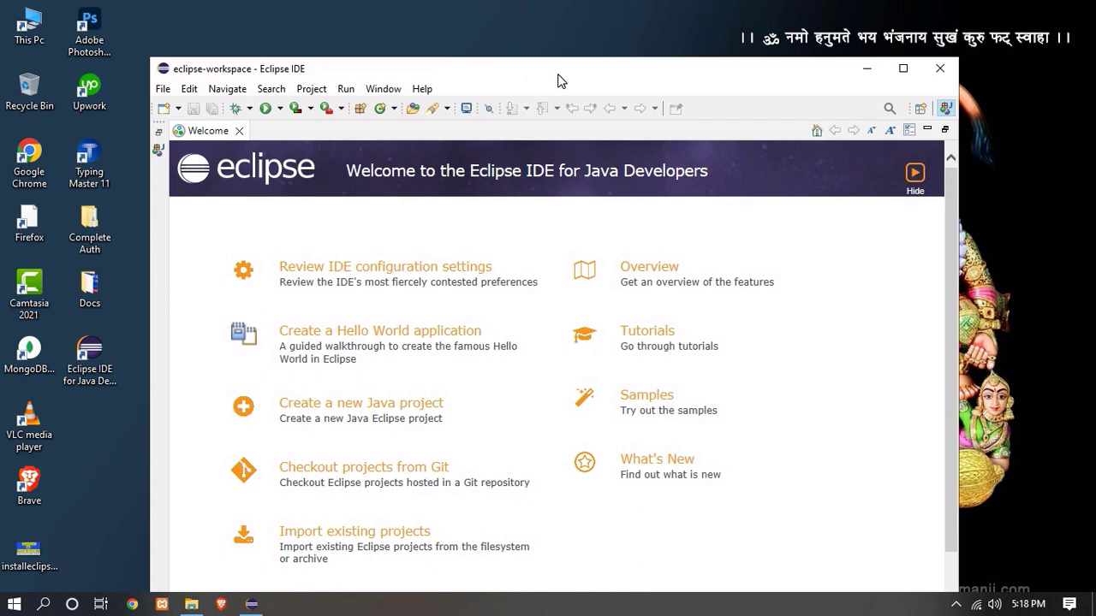
Step: Close the Welcome page and begin a new Java project from the File menu
click(914, 176)
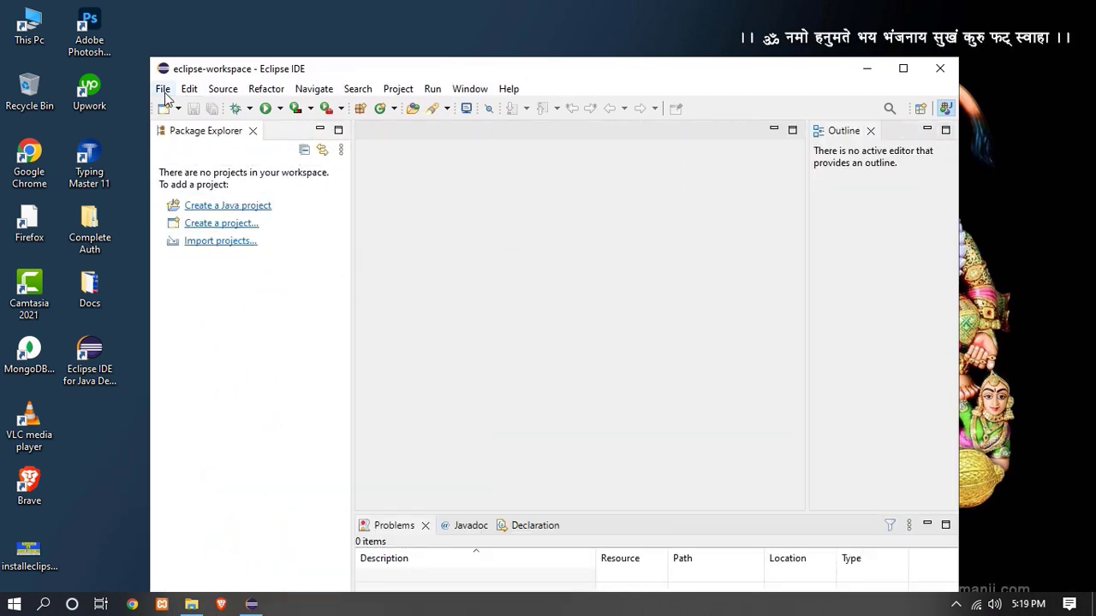
click(163, 89)
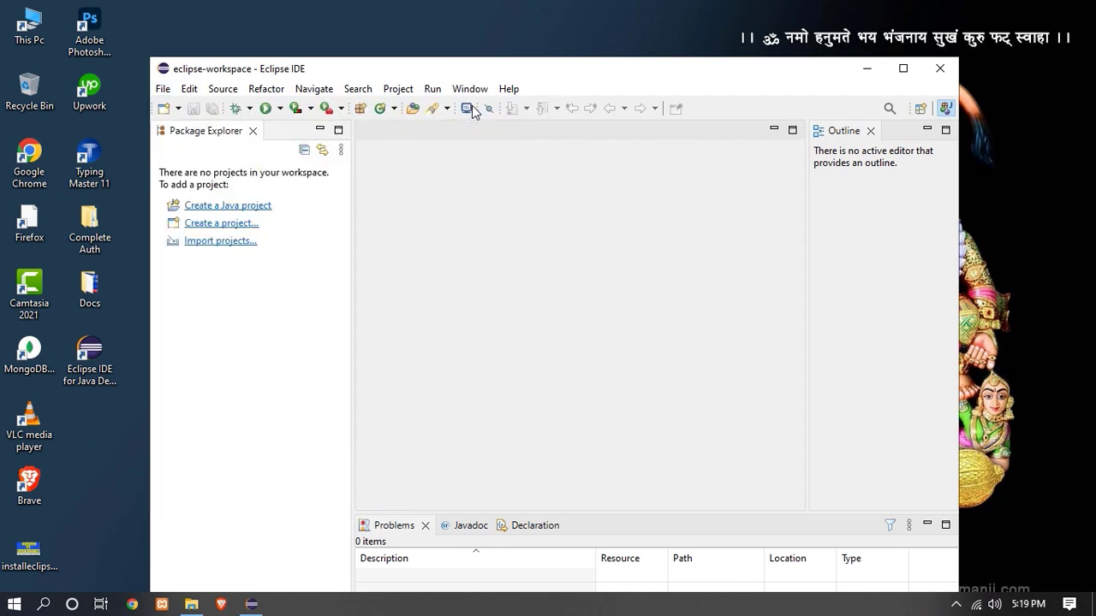
click(228, 206)
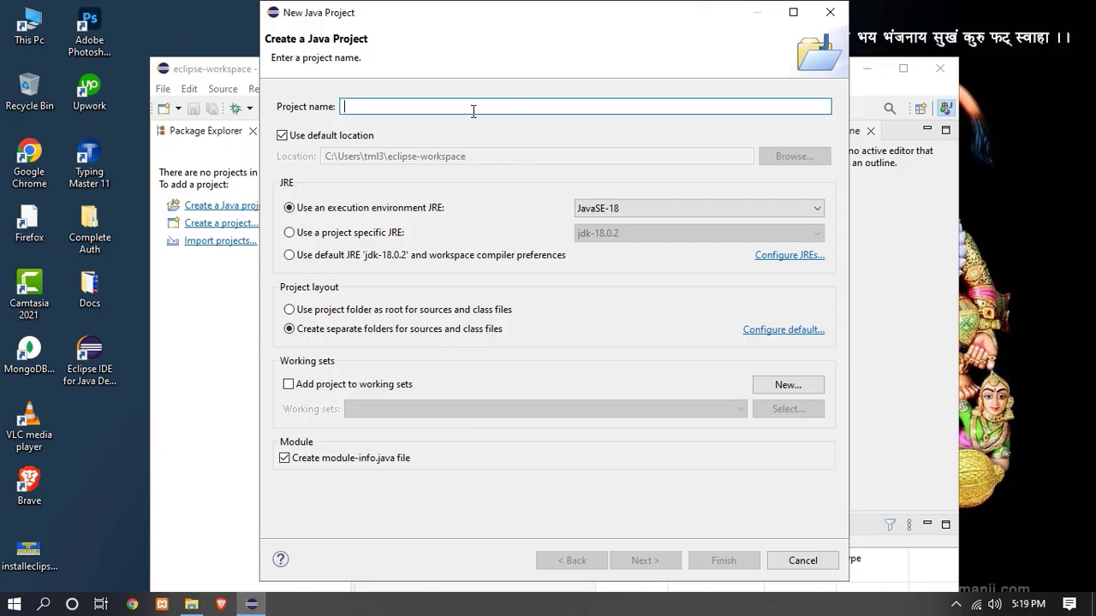
Step: Name the project demoApplication, choose the project-specific jdk-18.0.2 JRE, and finish creating it
text(demoApplica)
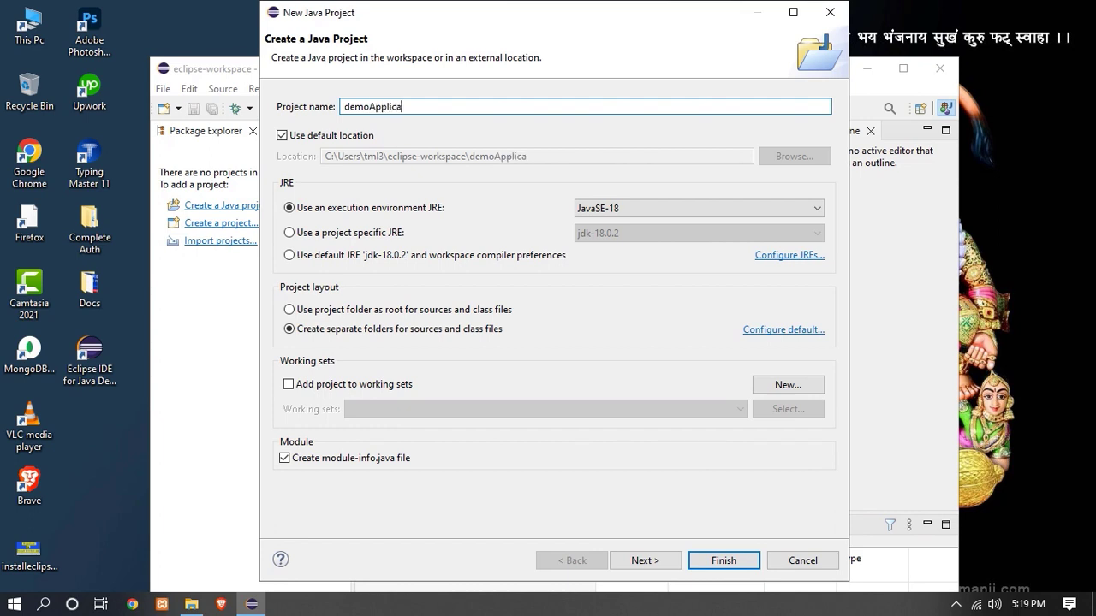
text(tion)
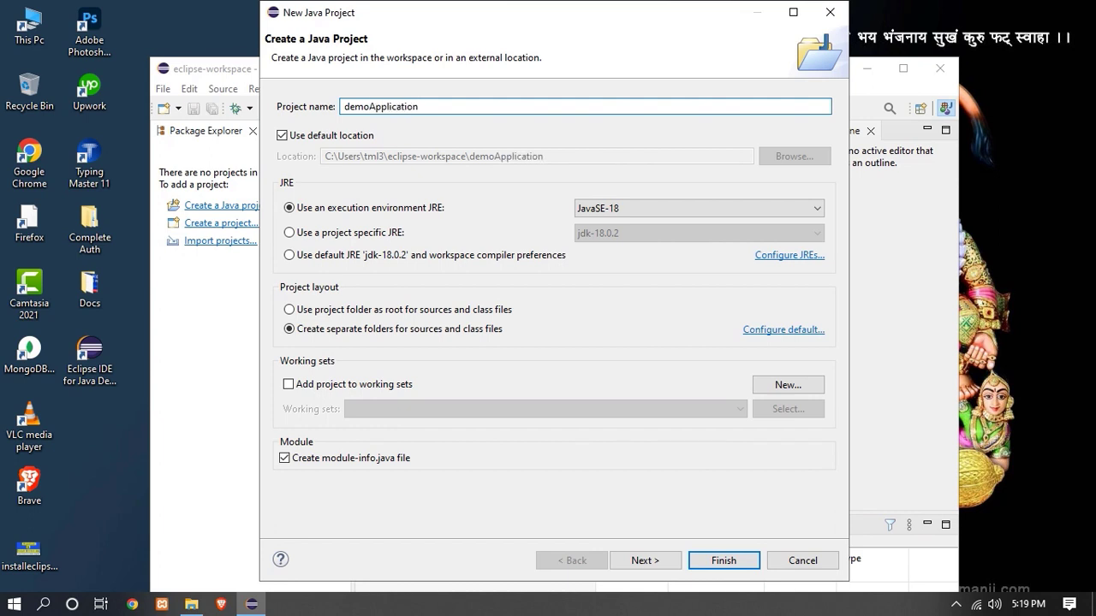
click(699, 209)
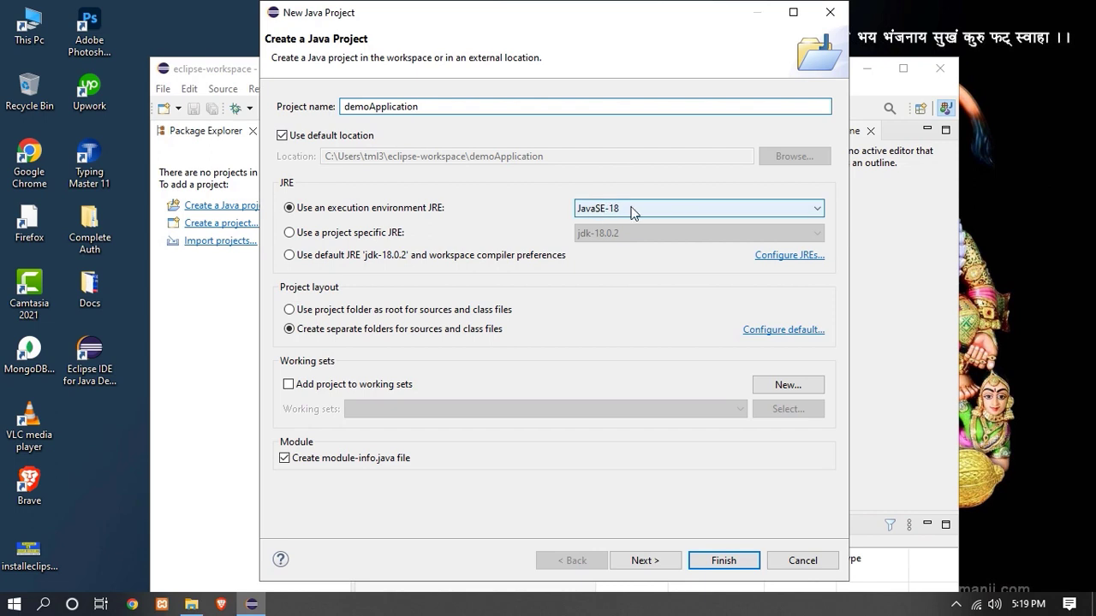
click(289, 208)
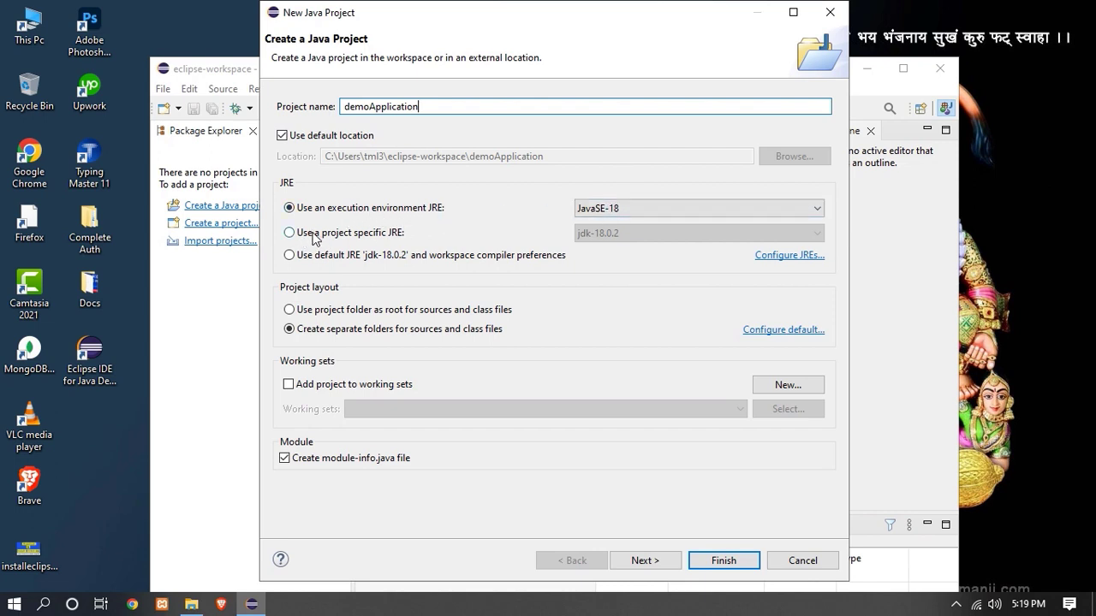
click(289, 233)
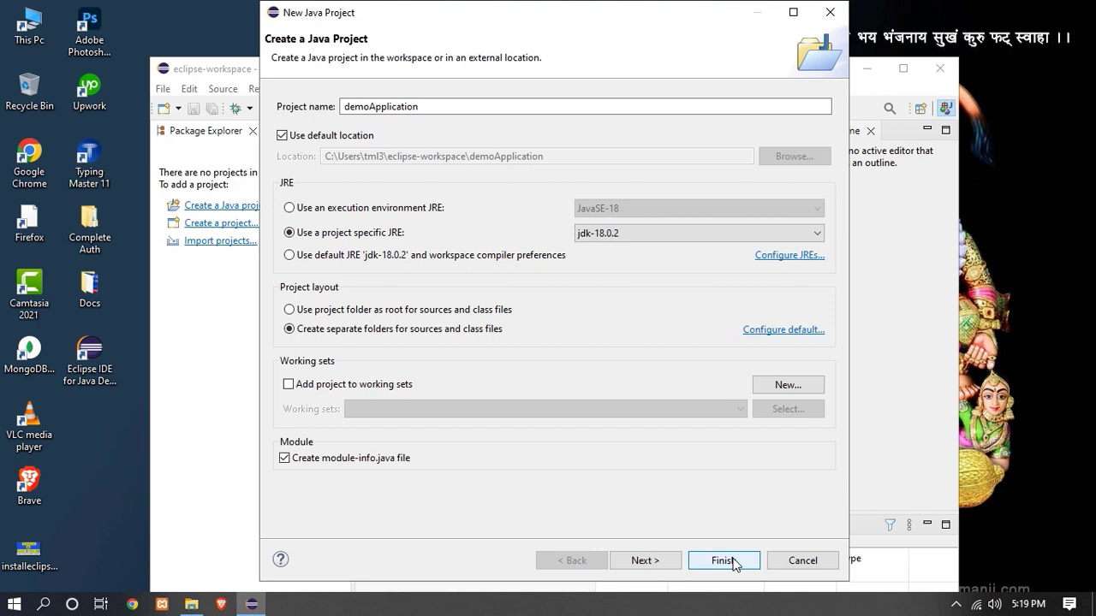
click(723, 560)
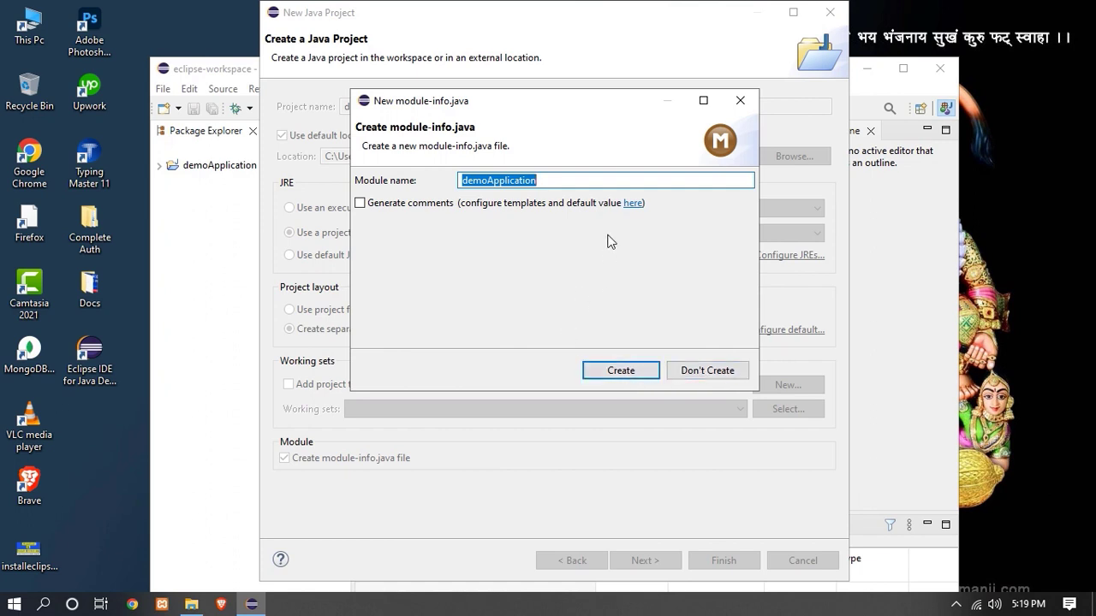
Step: Create module-info.java declaring module demoApplication and view the project in the workspace
click(620, 370)
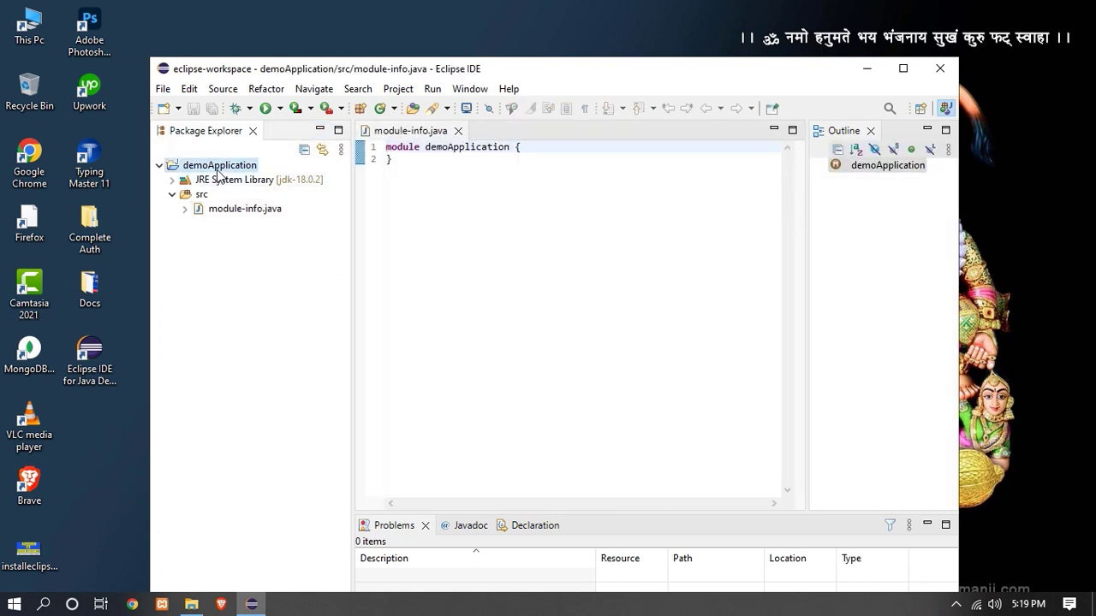
click(171, 195)
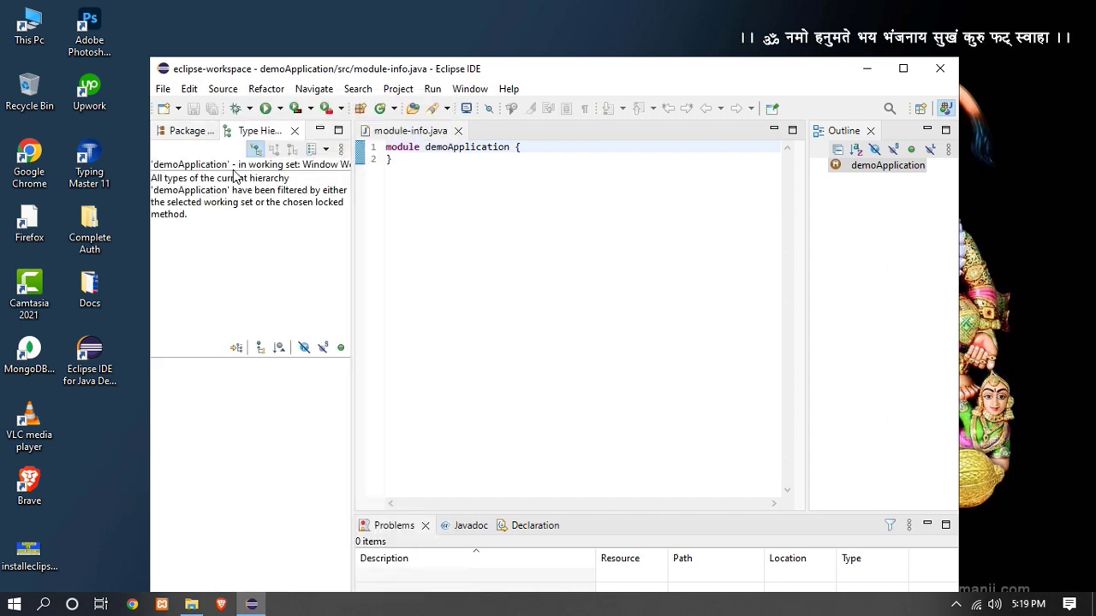
Step: Create a new Java class named Demo in demoApplication and place the cursor in its body
right_click(191, 164)
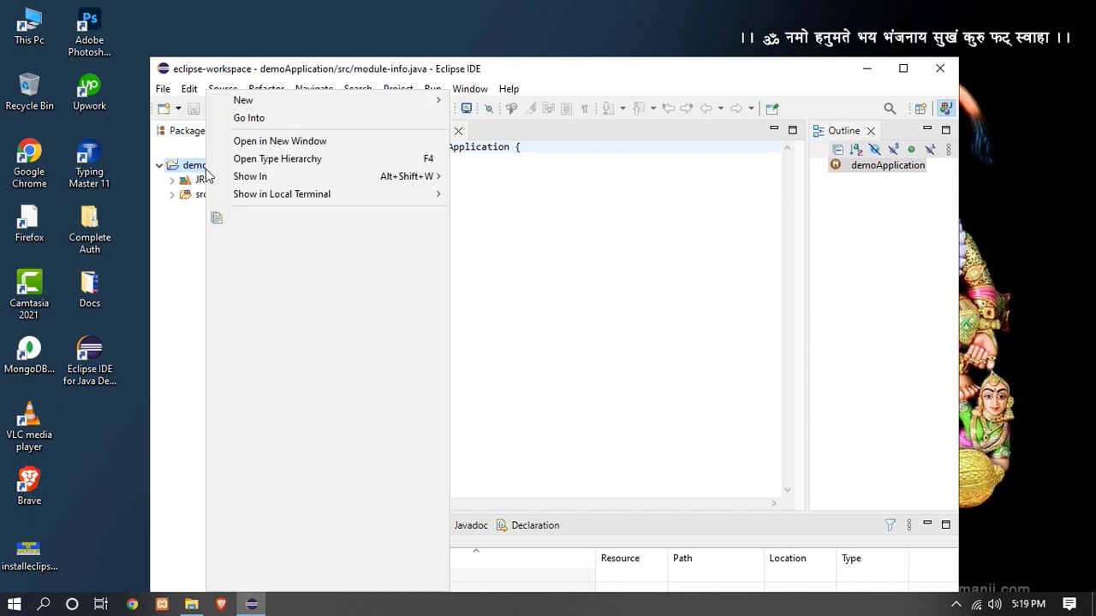
mouse_move(243, 100)
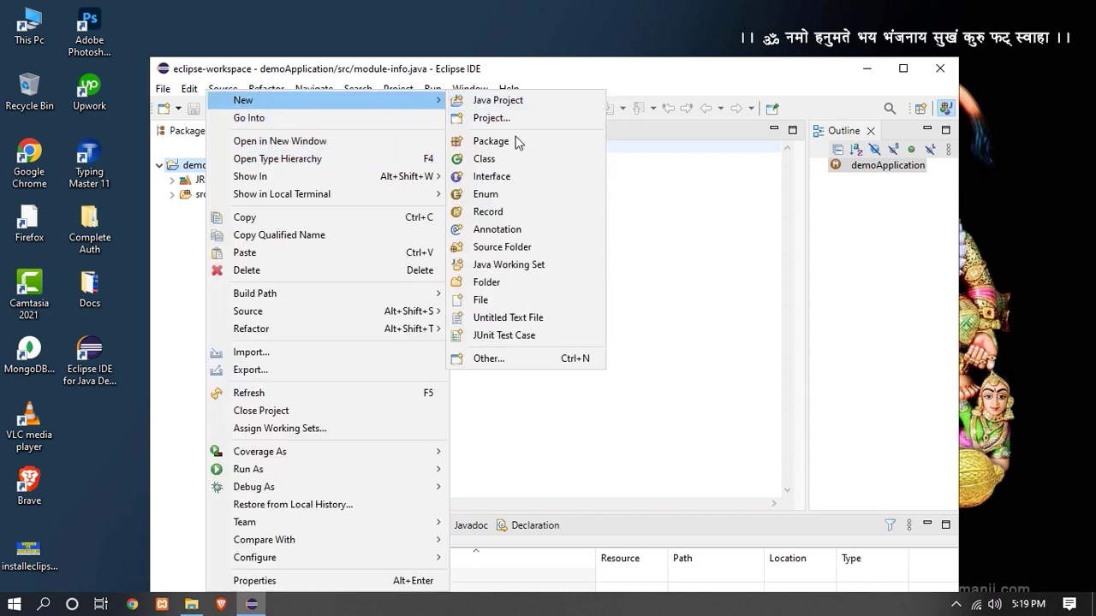
click(483, 157)
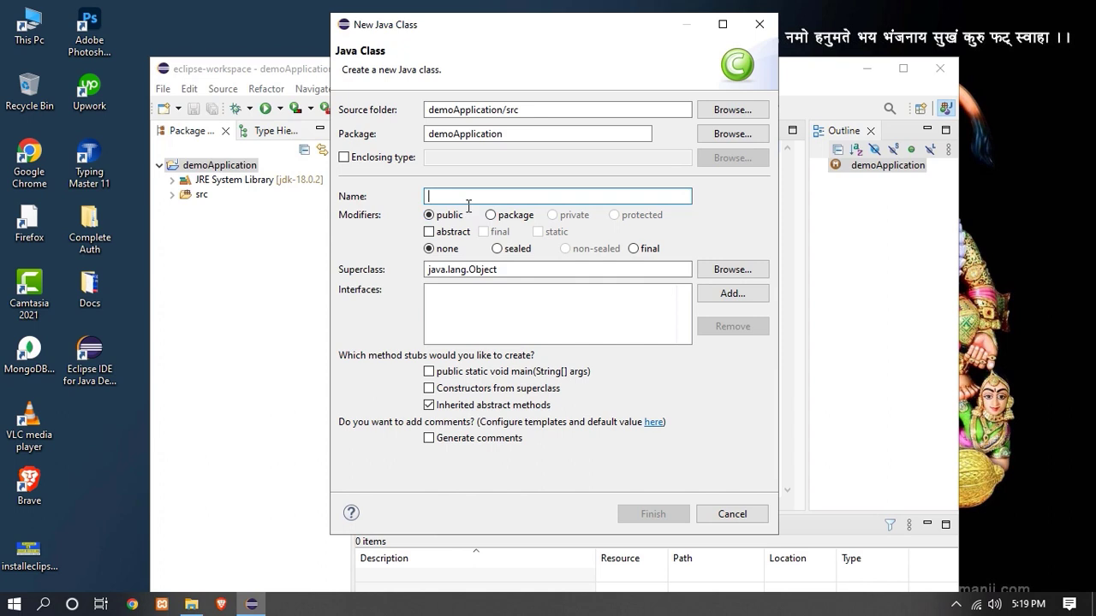
text(d)
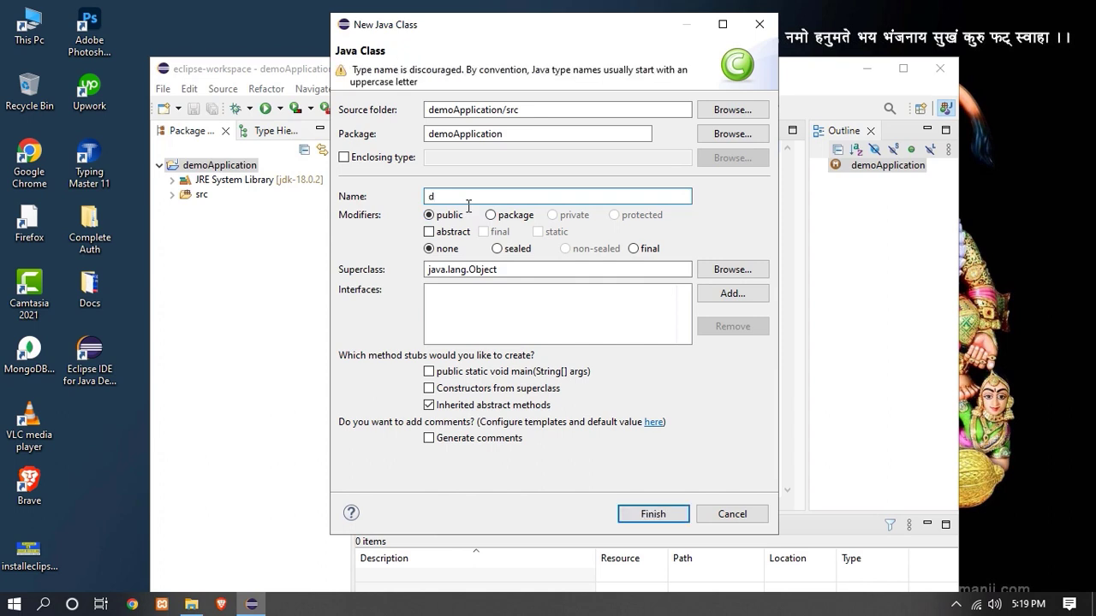
text(Demo)
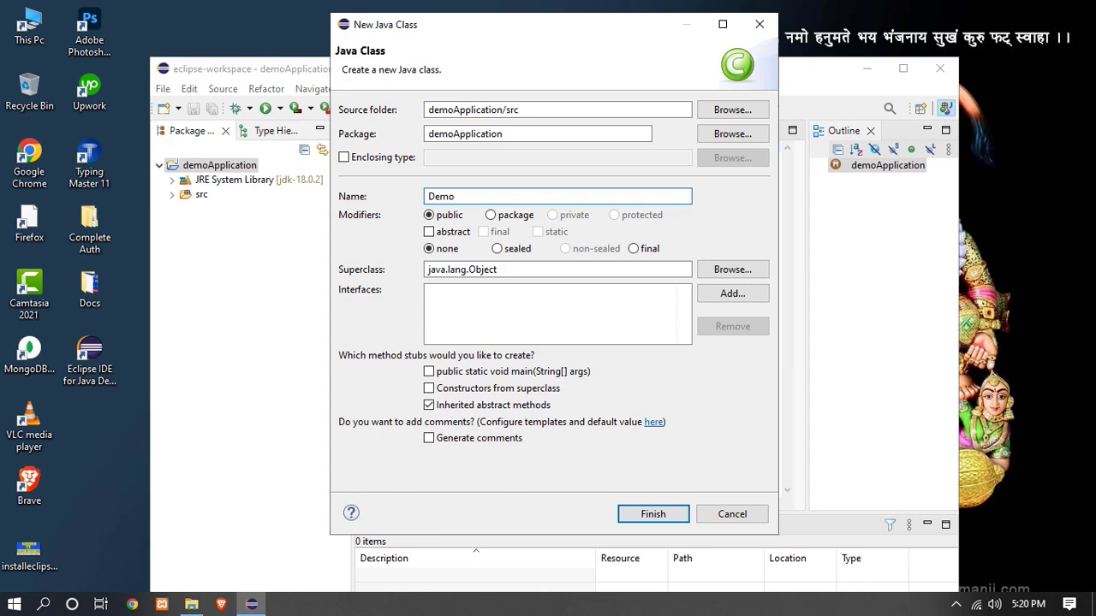
click(652, 513)
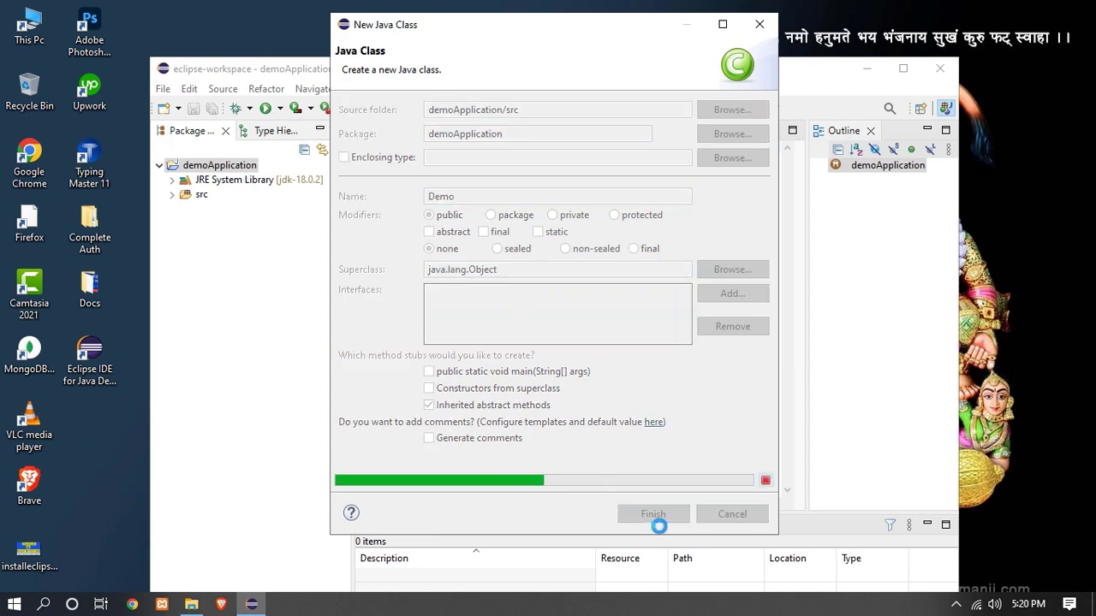
click(652, 513)
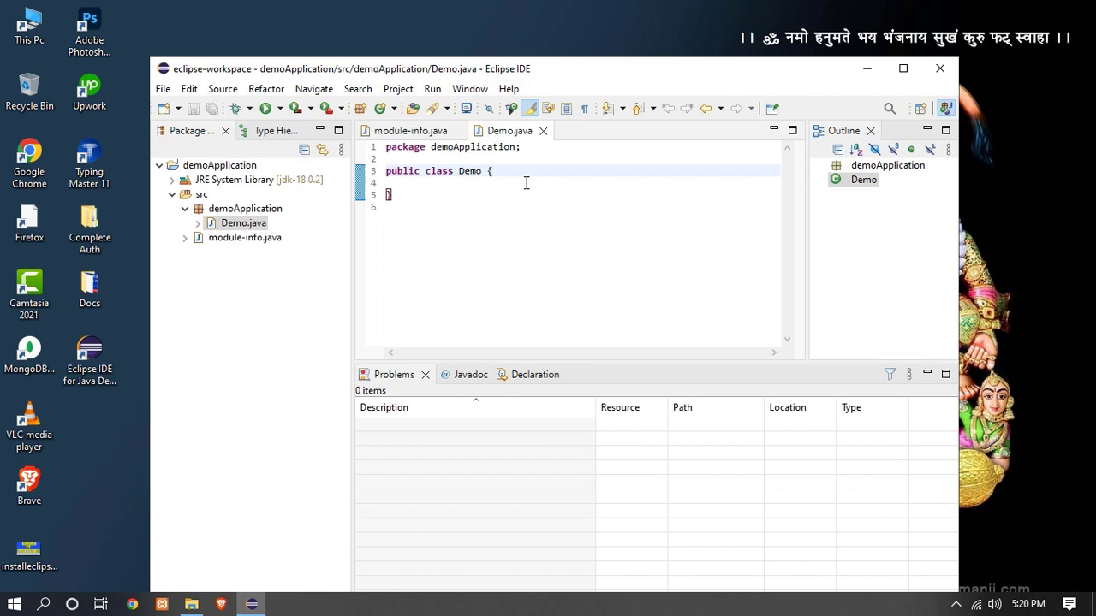
Step: Write the public static void main(String[] args) method signature inside Demo
key(enter)
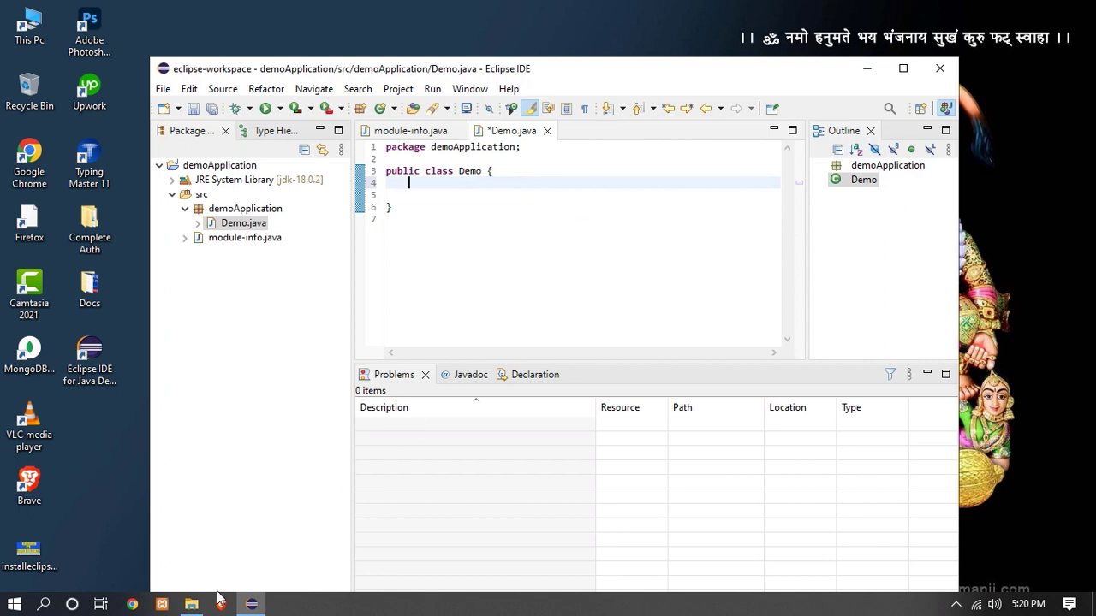
mouse_move(221, 603)
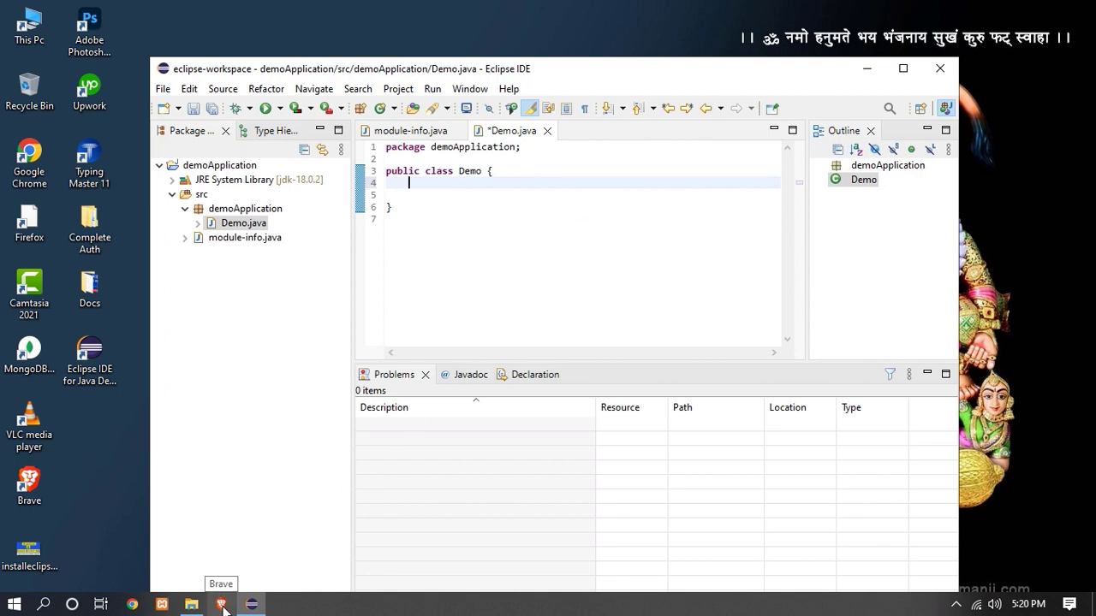
text(pub)
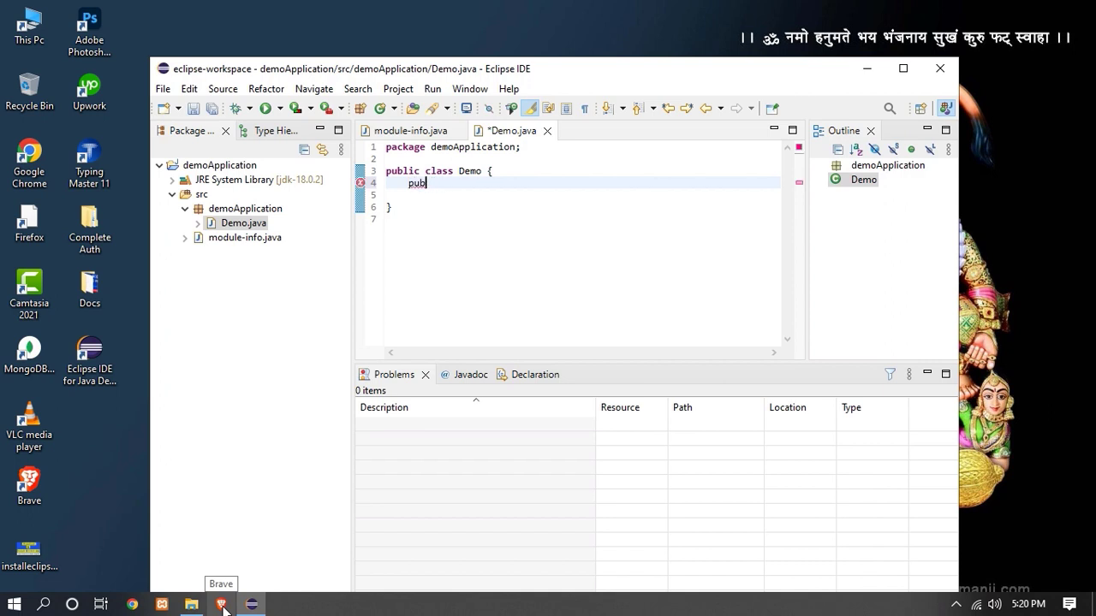
text(lic st)
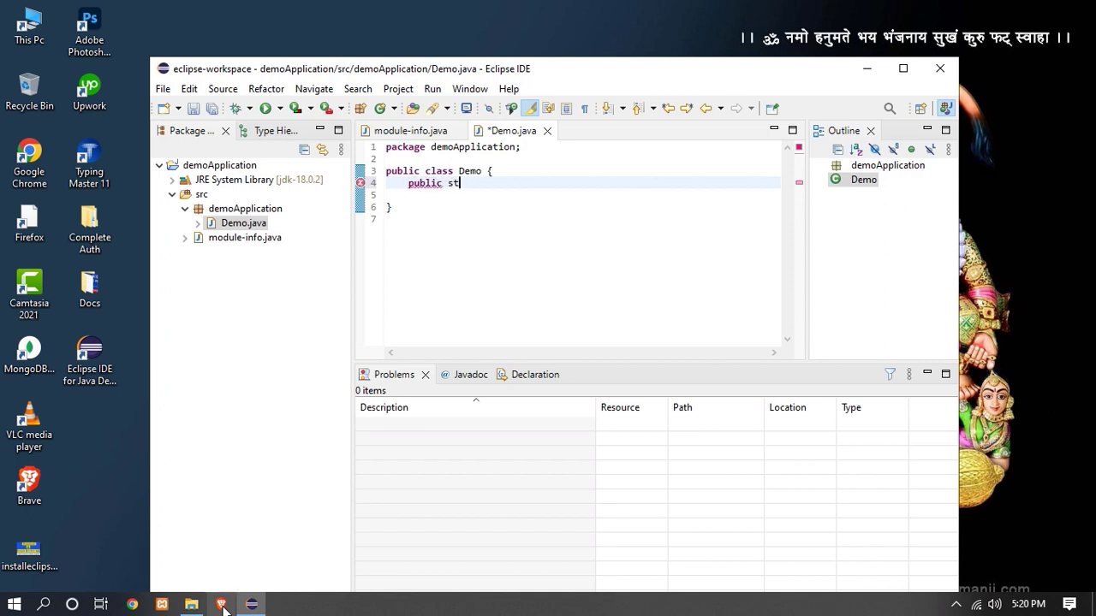
text(atic)
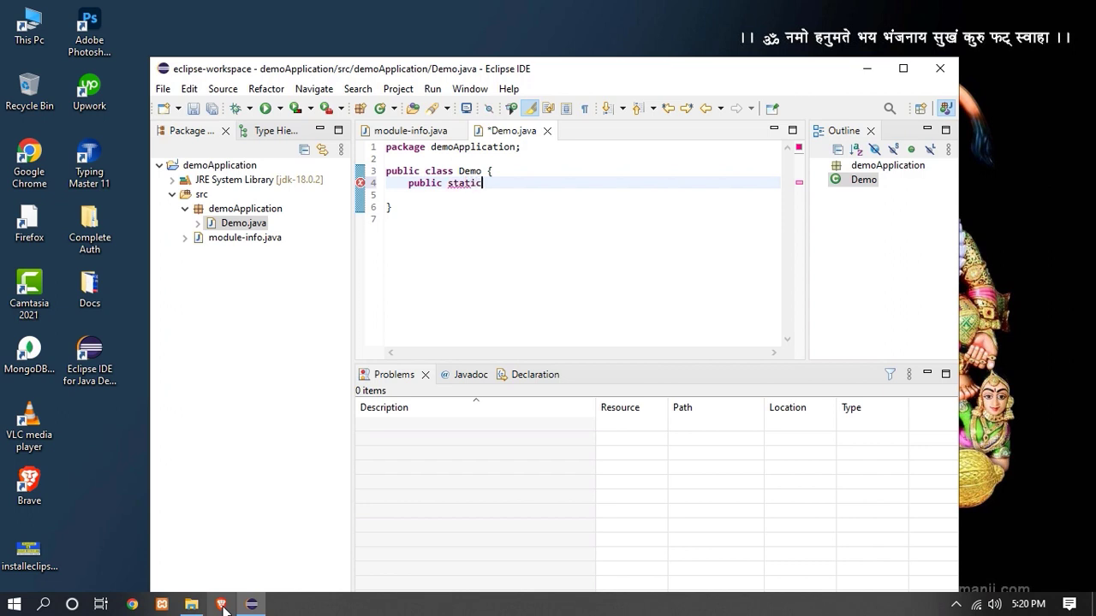
text(void m)
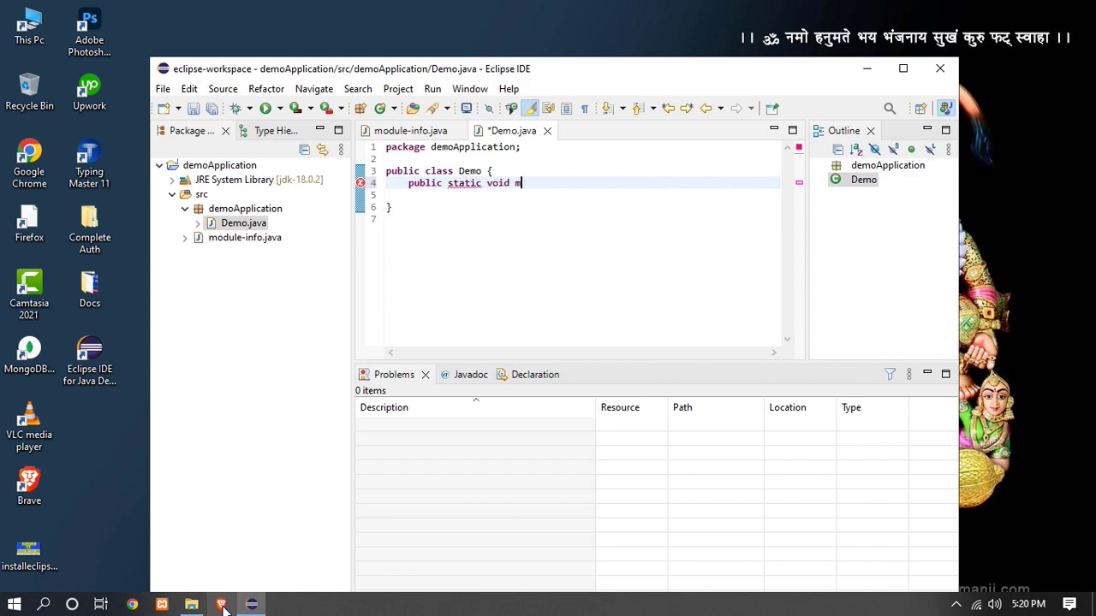
text(ain(String[)
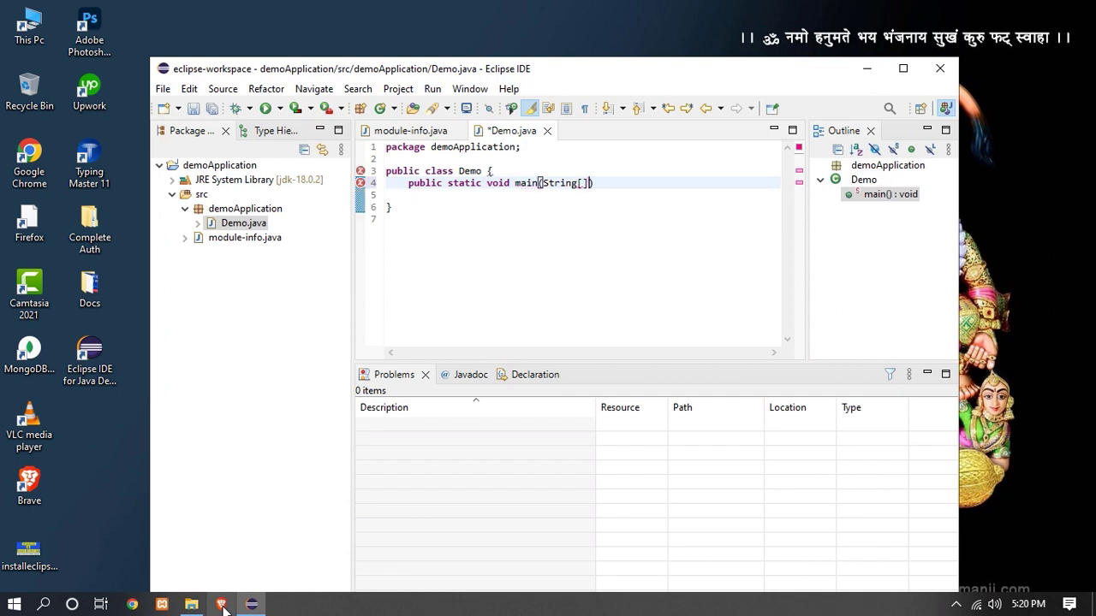
text(args)
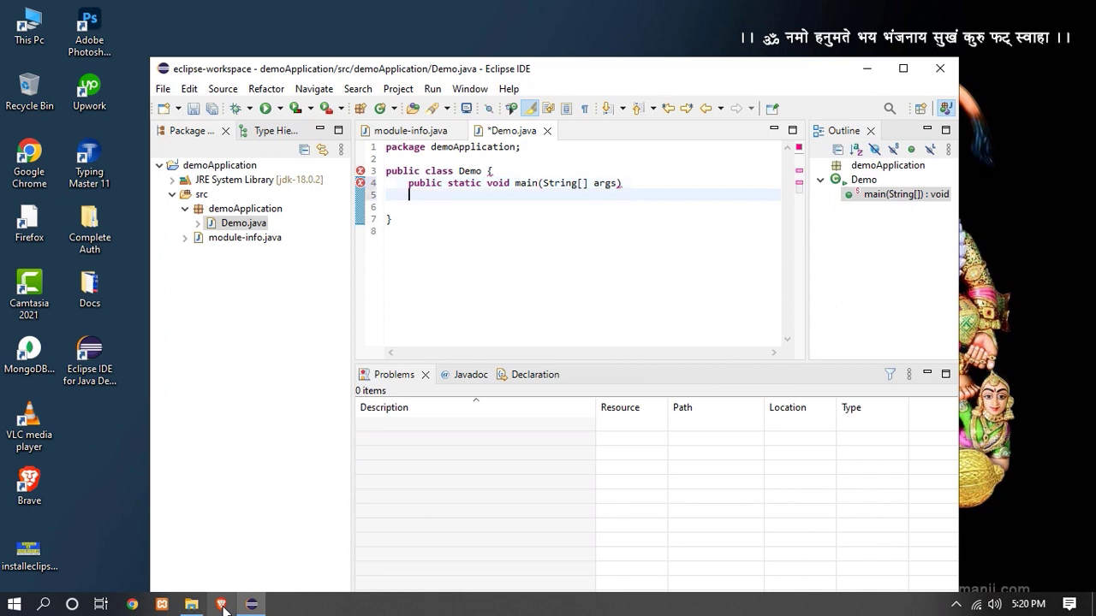
text({)
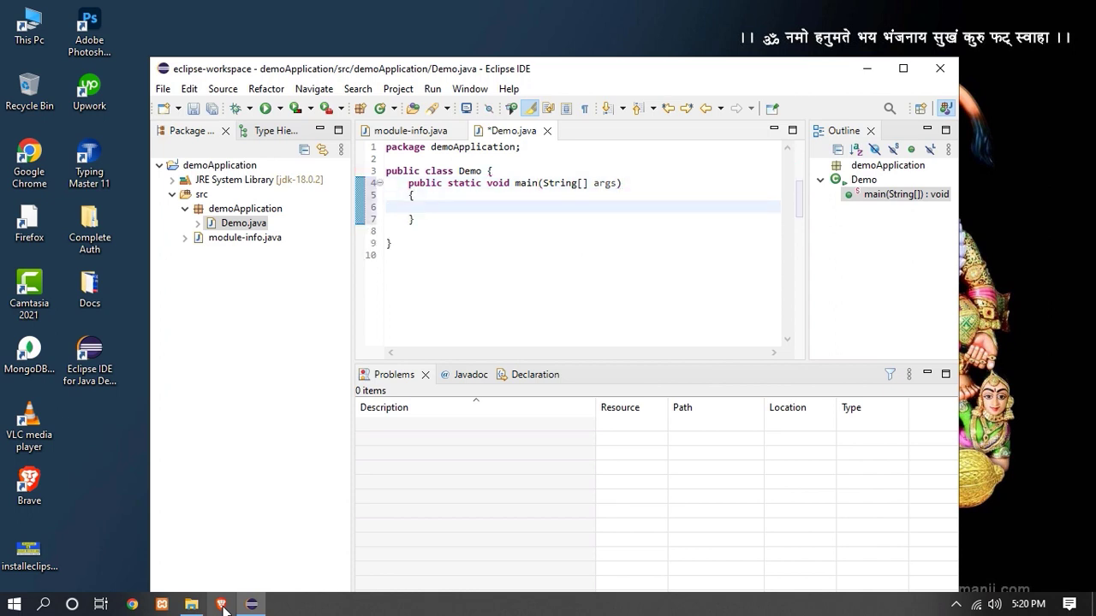
Step: Add a System.out.println call printing "Hello World" in the main method
text(s)
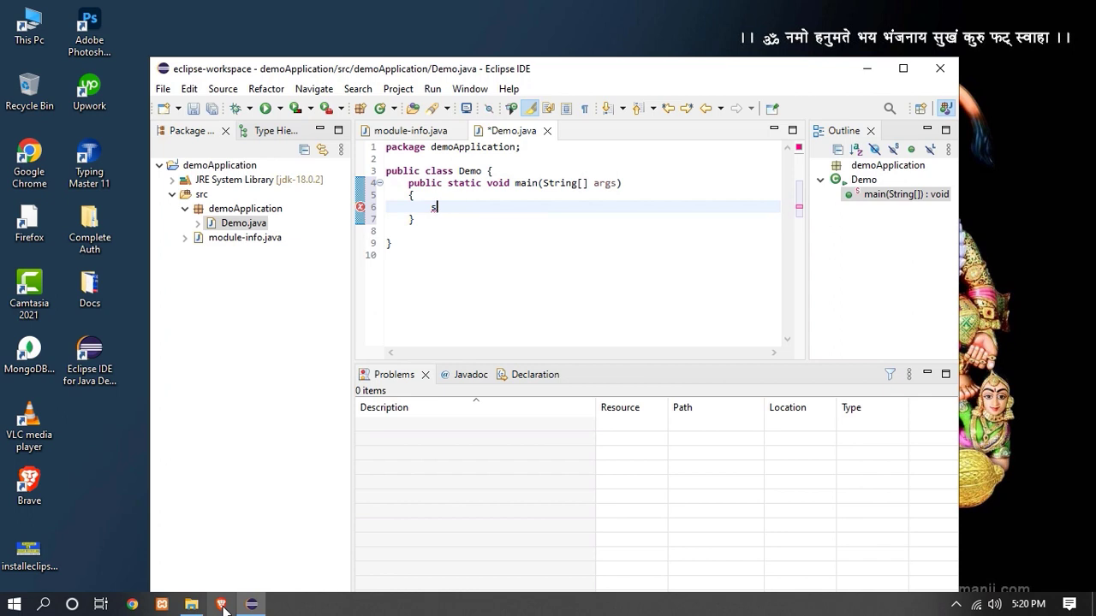
text(ystem.out.)
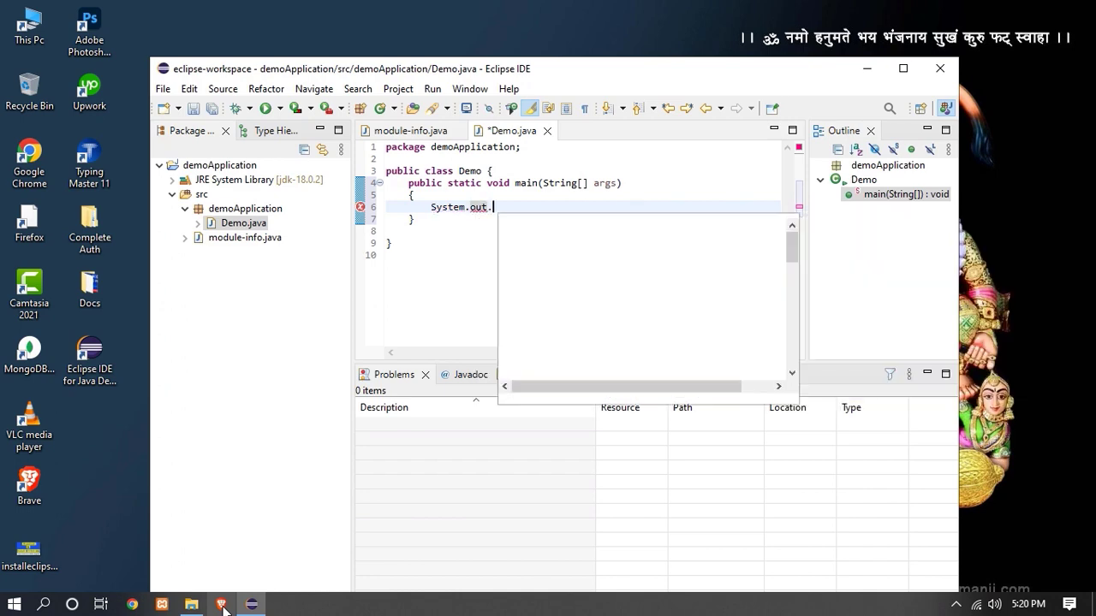
text(println();)
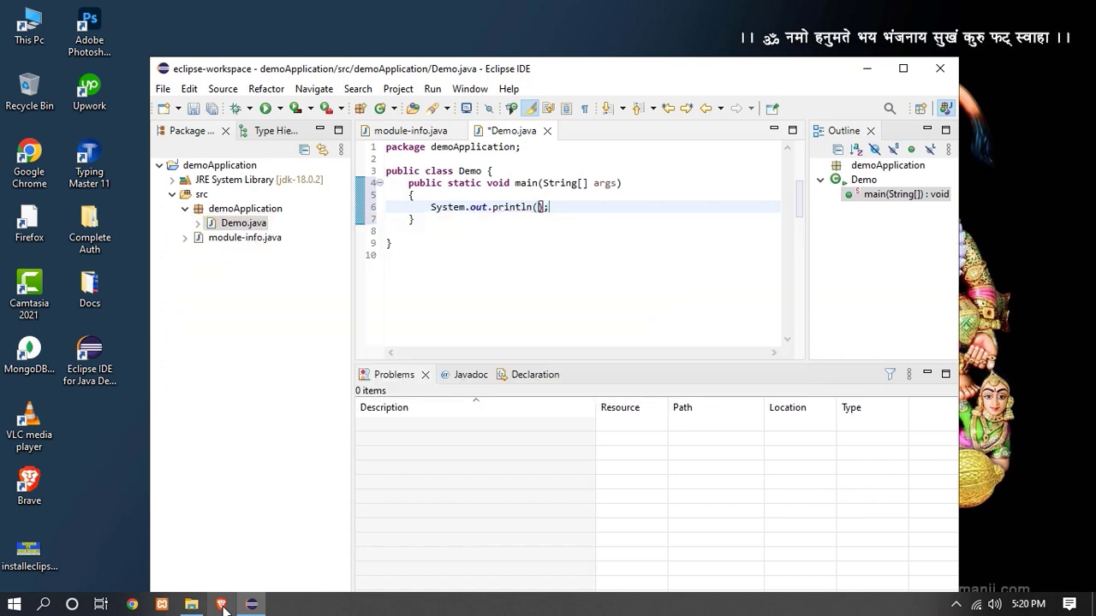
text("Hello ")
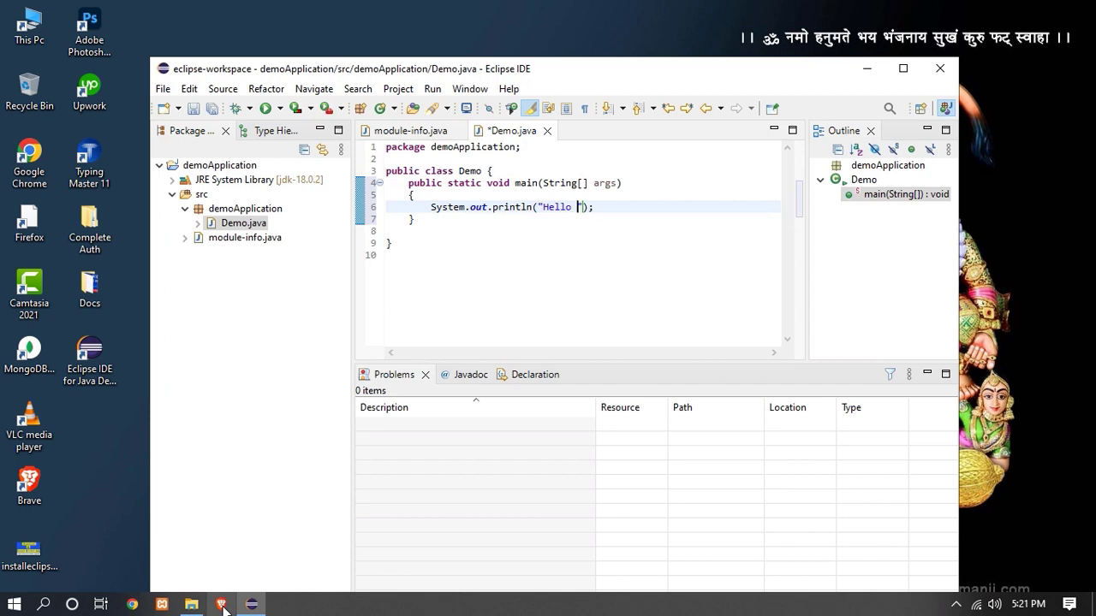
text(World)
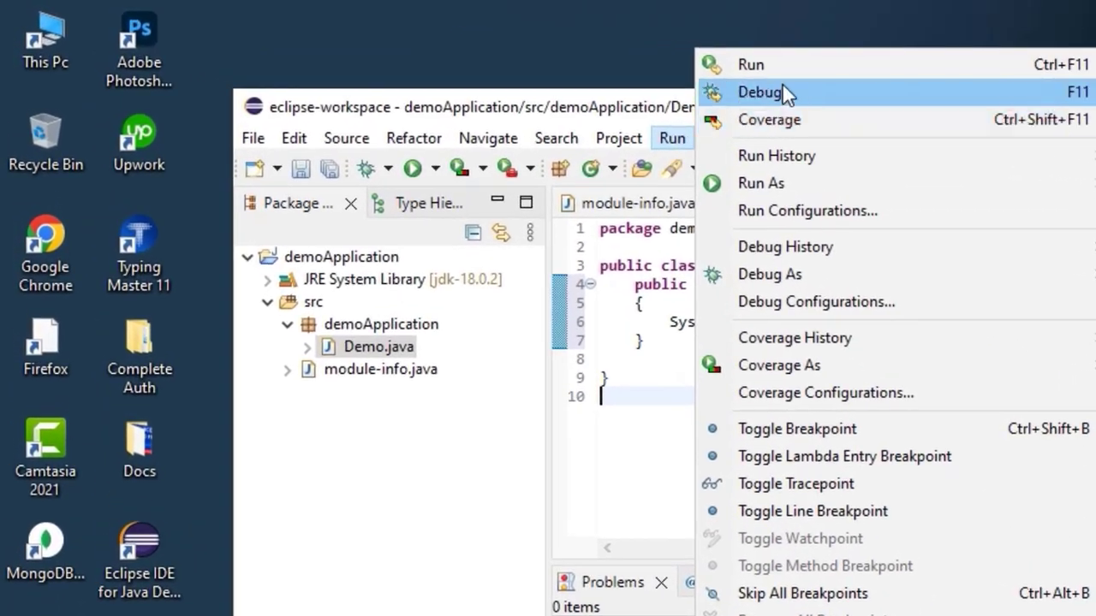
Step: Run Demo, saving it when prompted, so the Console shows Hello World
click(760, 93)
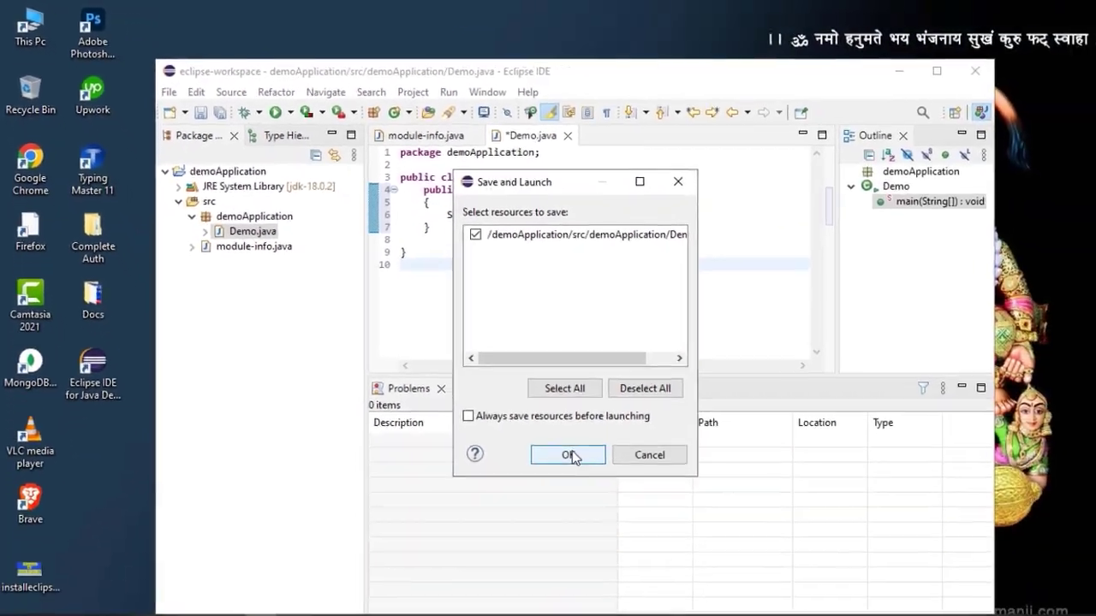
click(567, 455)
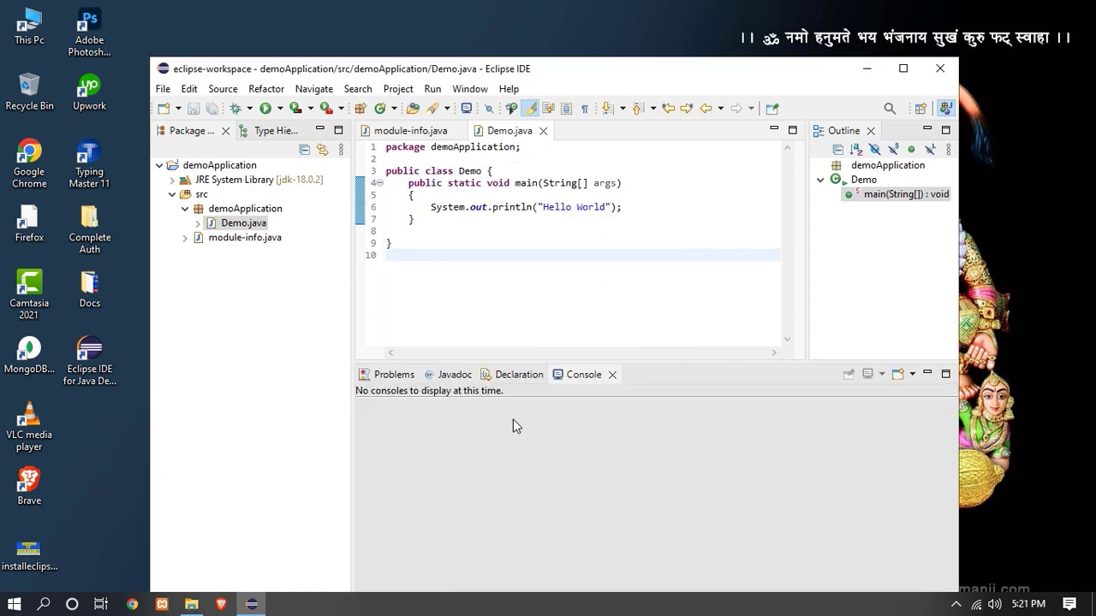
click(265, 108)
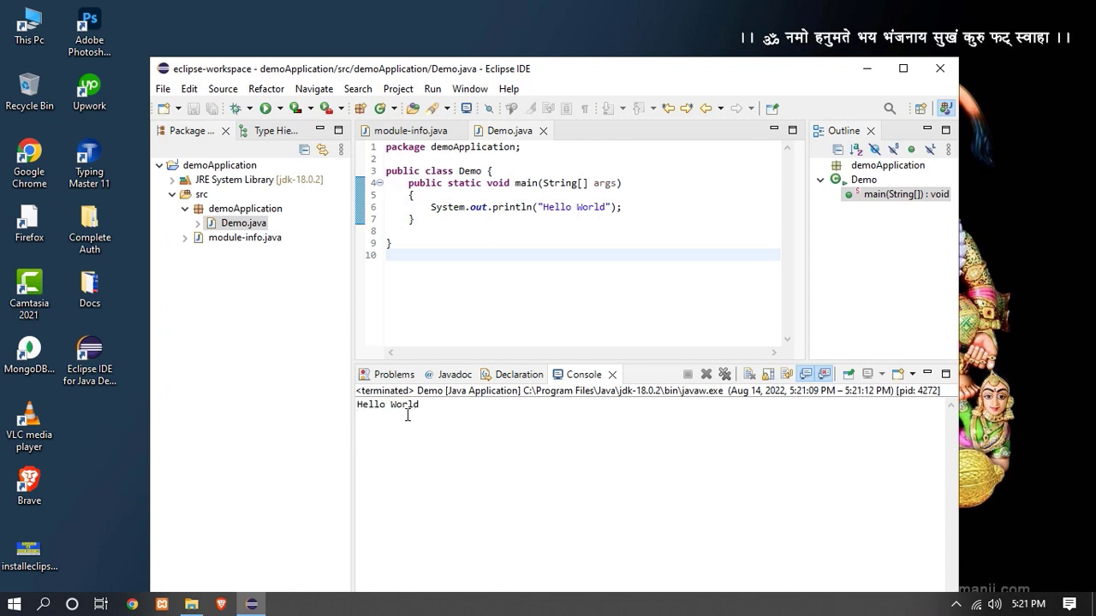
mouse_move(198, 72)
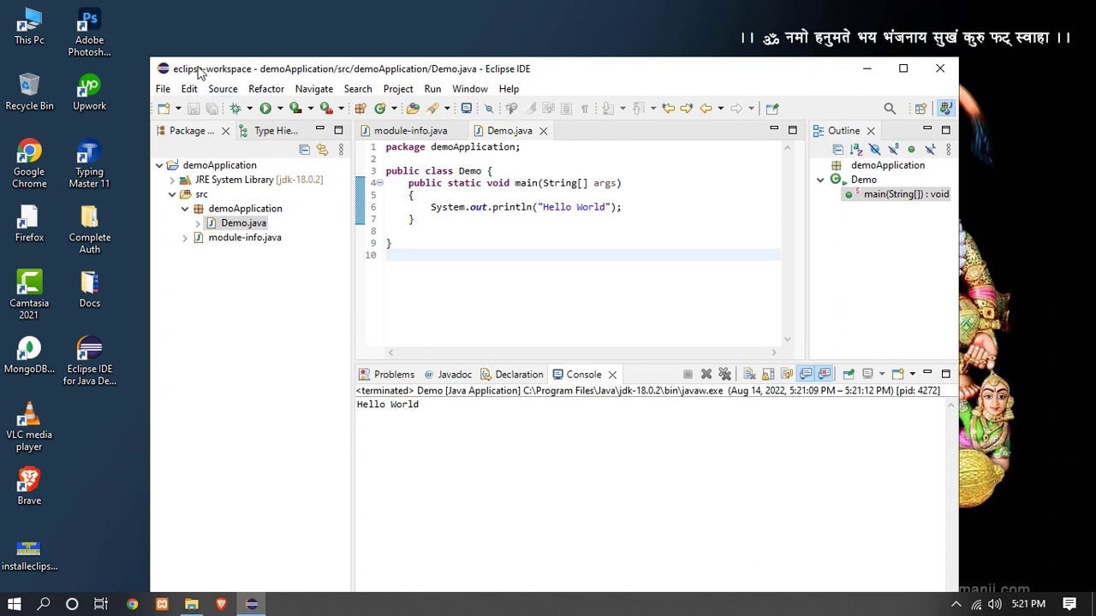
mouse_move(358, 89)
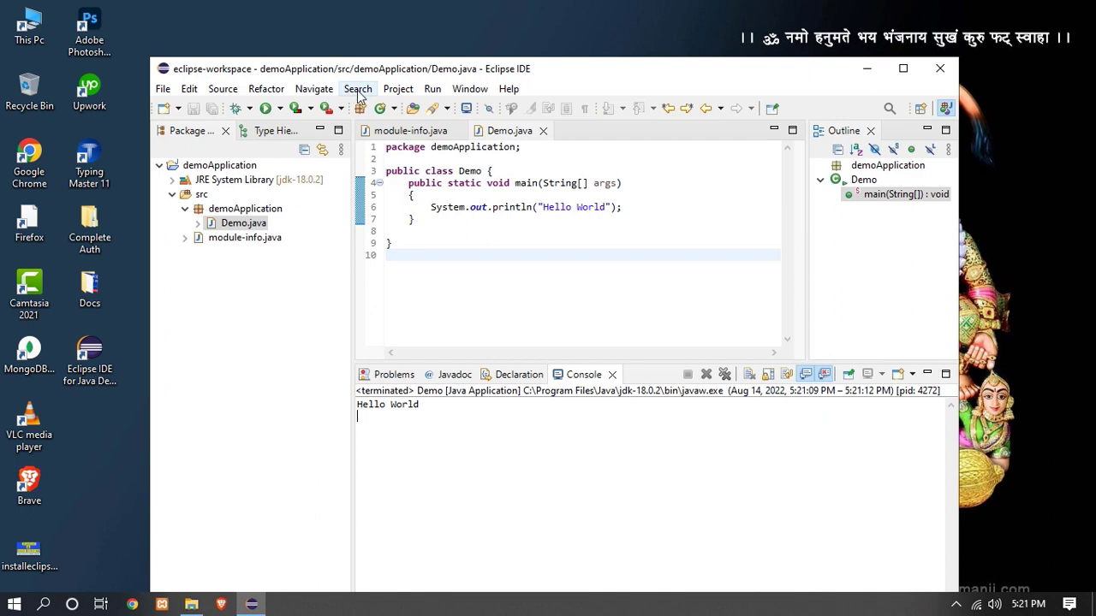